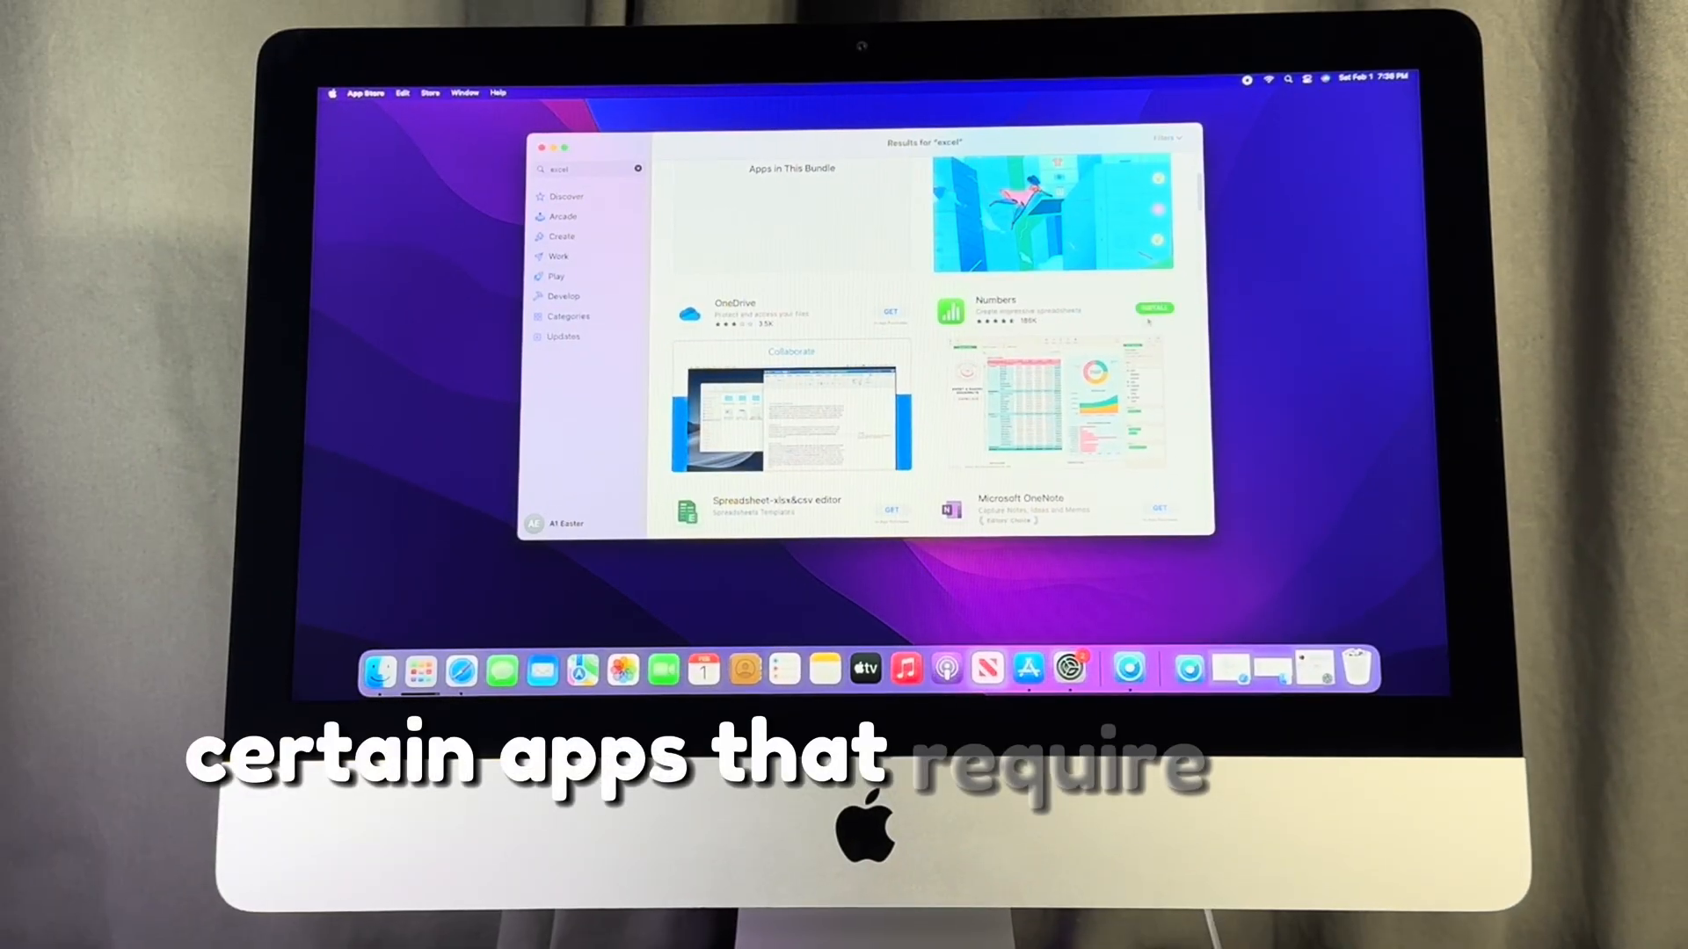
# - After Numbers refuses to install on the old macOS, search Google for 'opencore legacy patcher' and reach Dortania's Getting Started page
pyautogui.click(1153, 310)
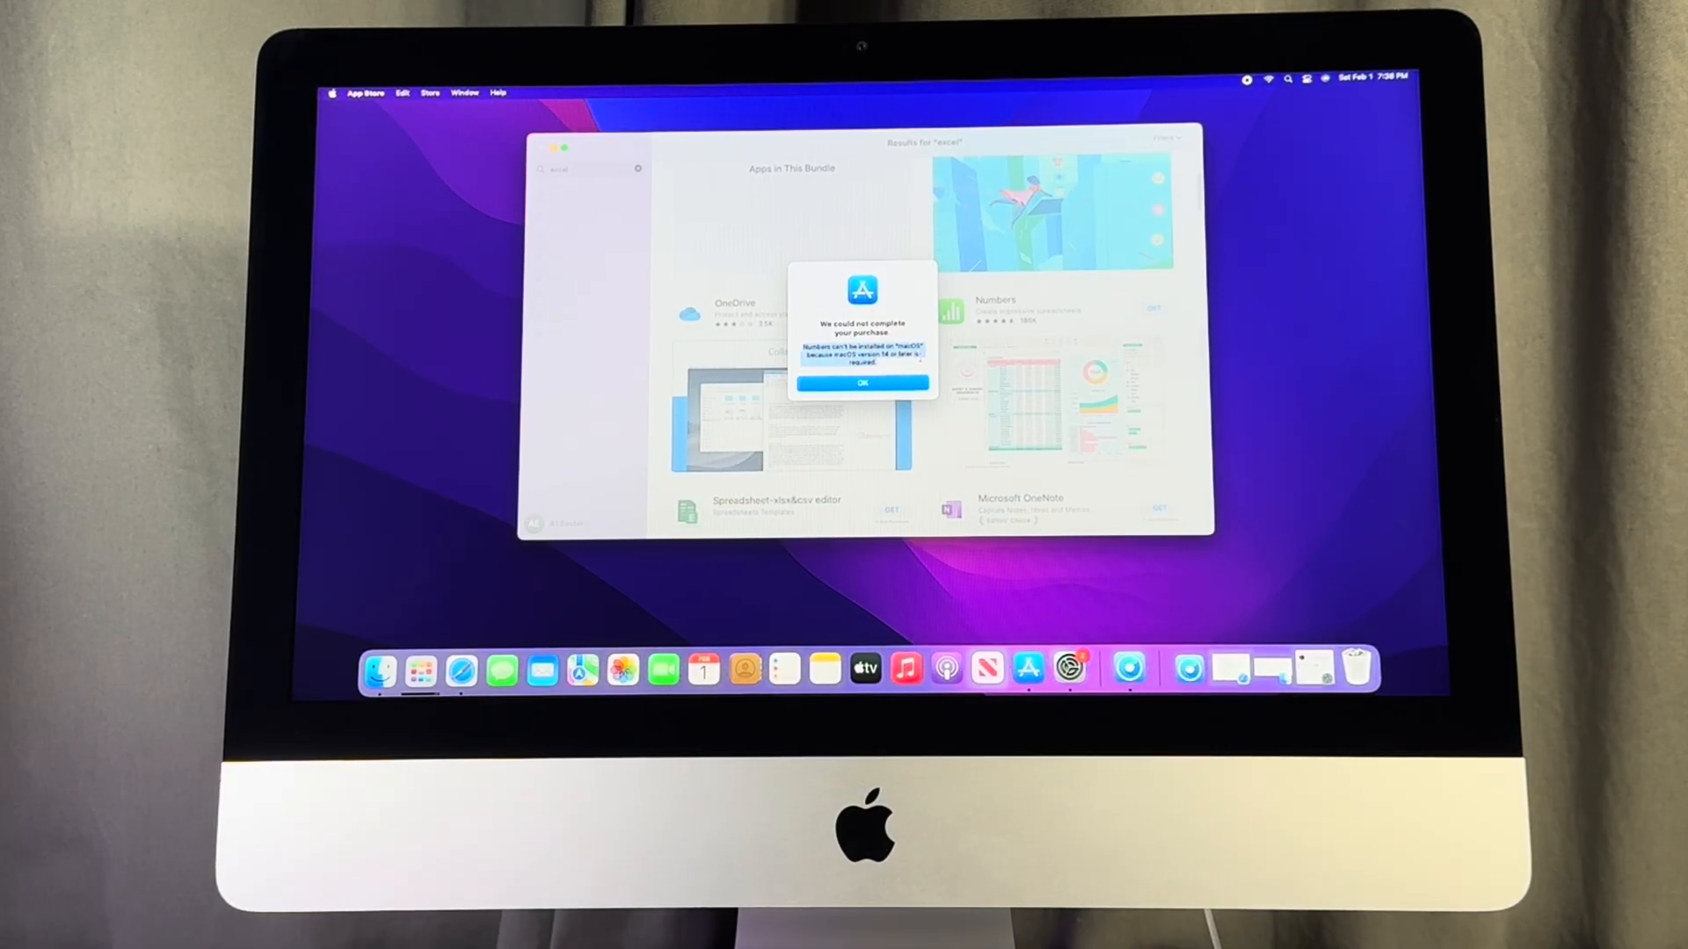
pyautogui.click(860, 383)
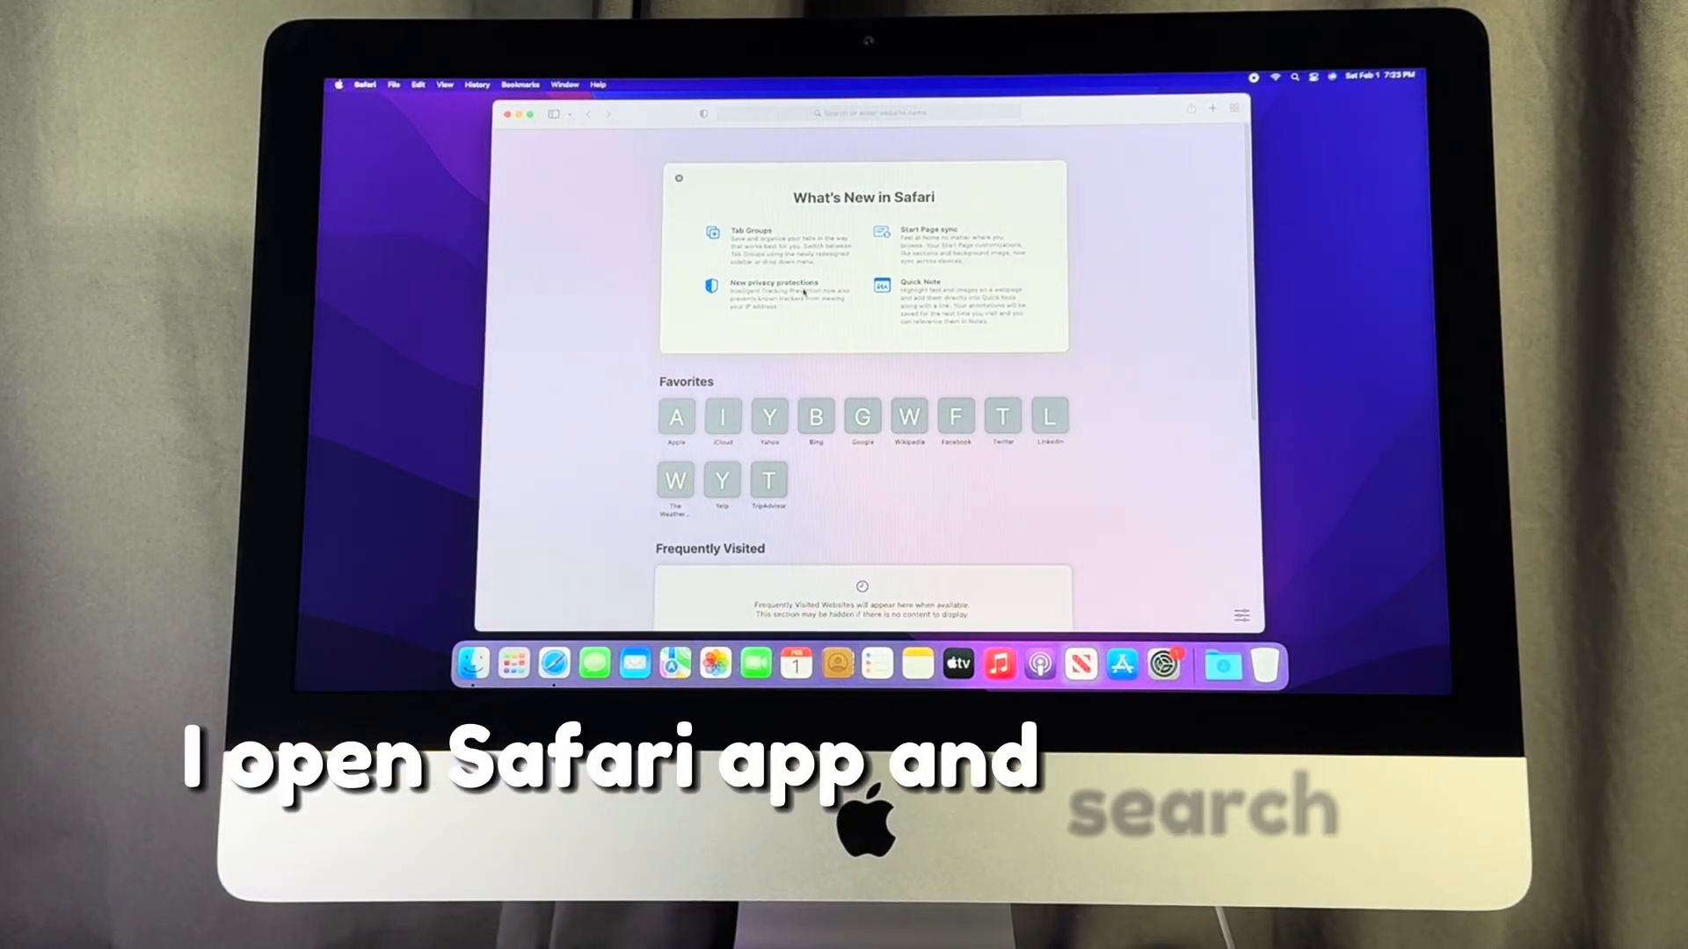
pyautogui.write('openc')
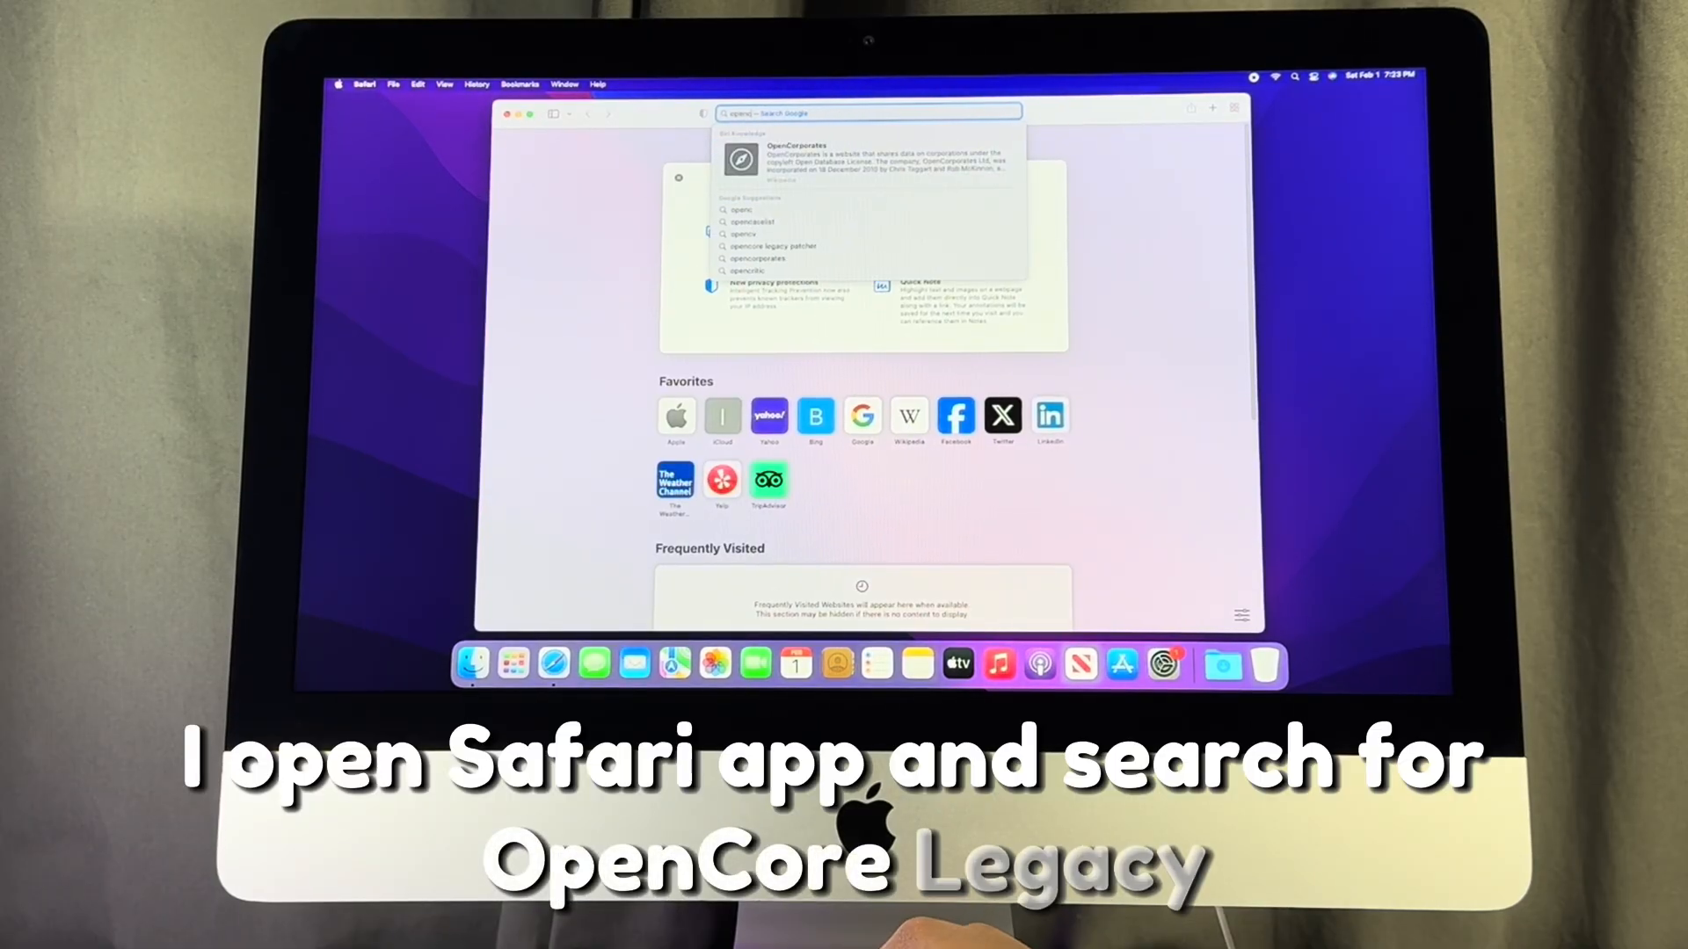
pyautogui.click(774, 246)
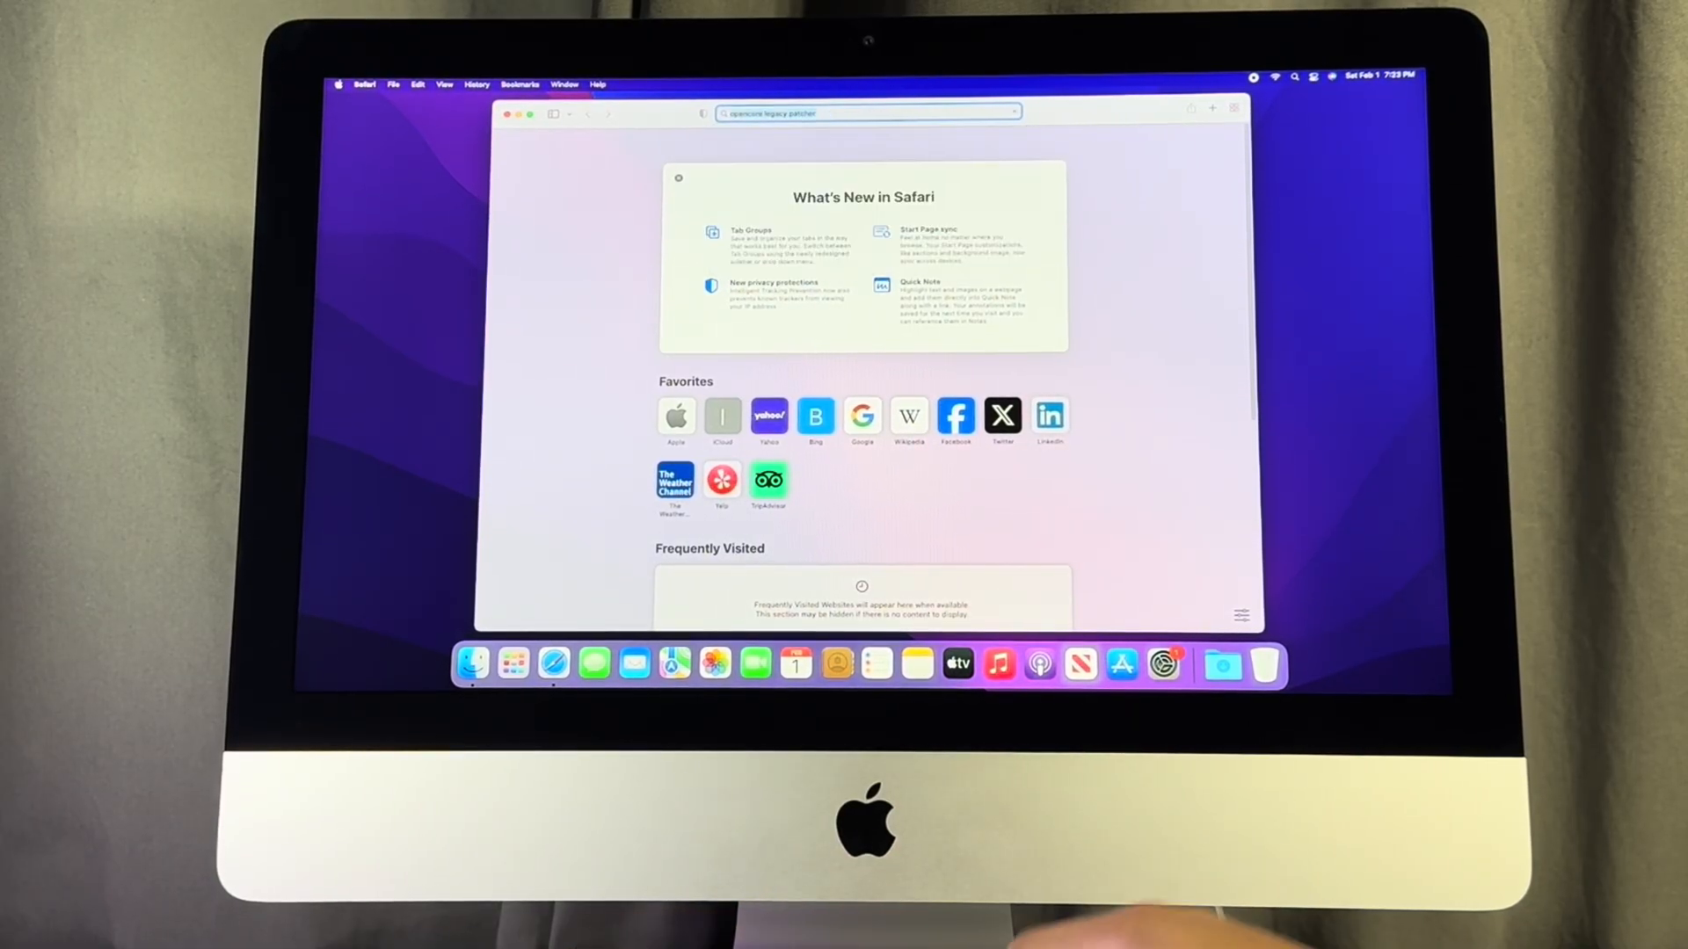
pyautogui.press('Return')
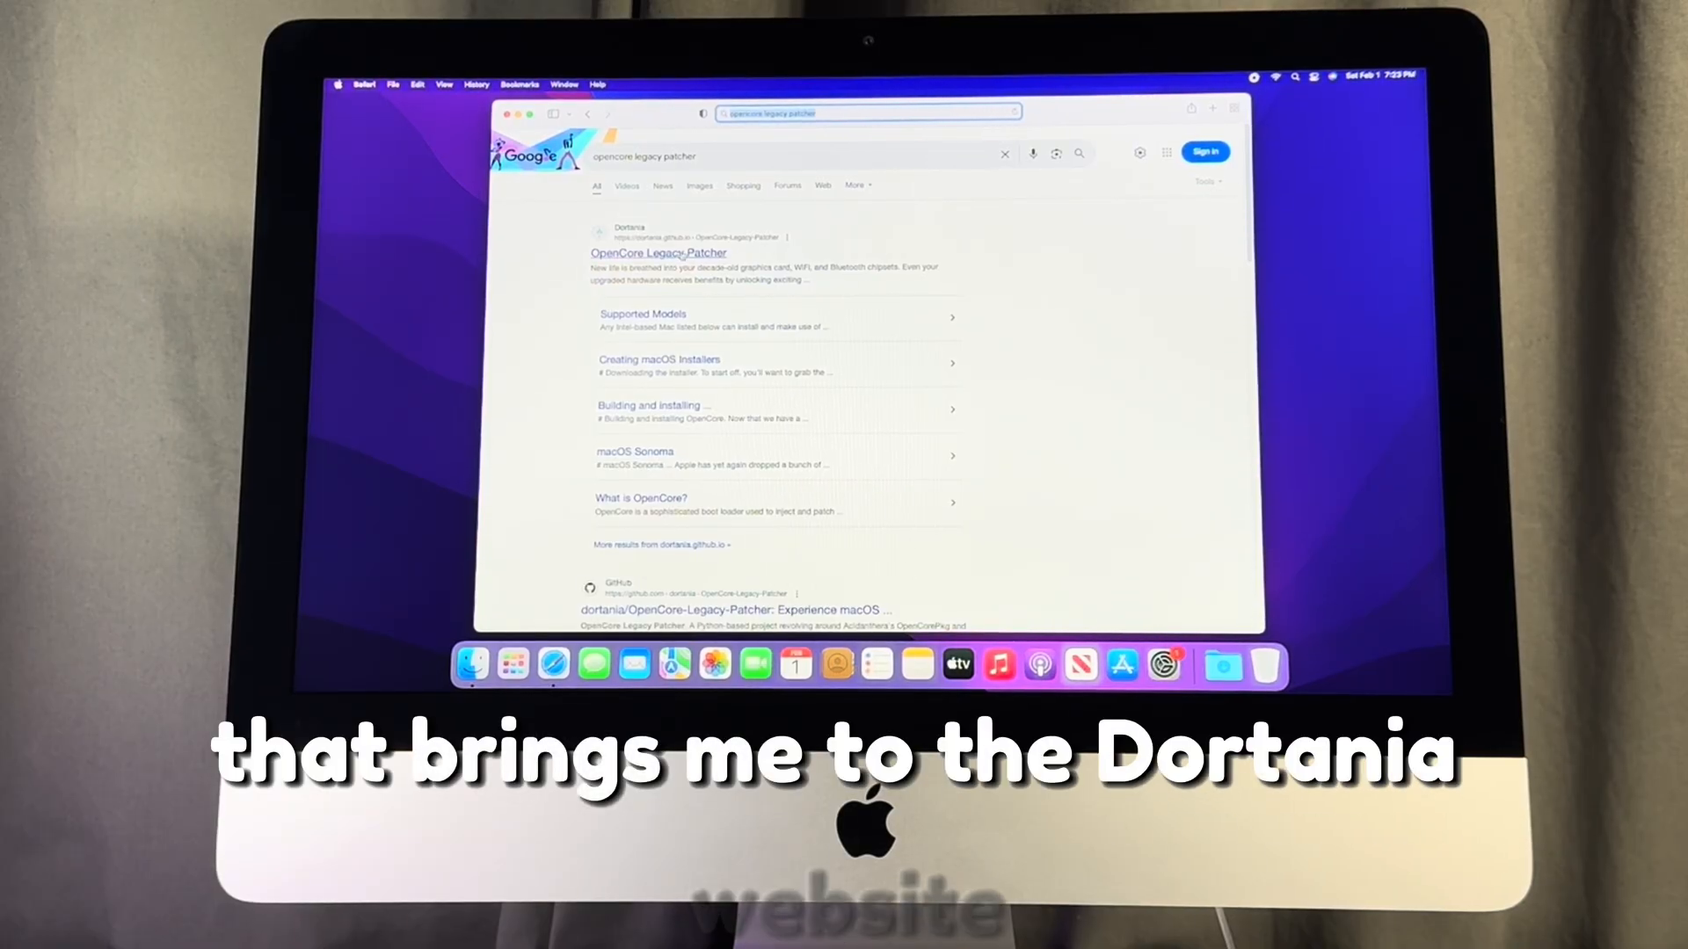
pyautogui.click(658, 251)
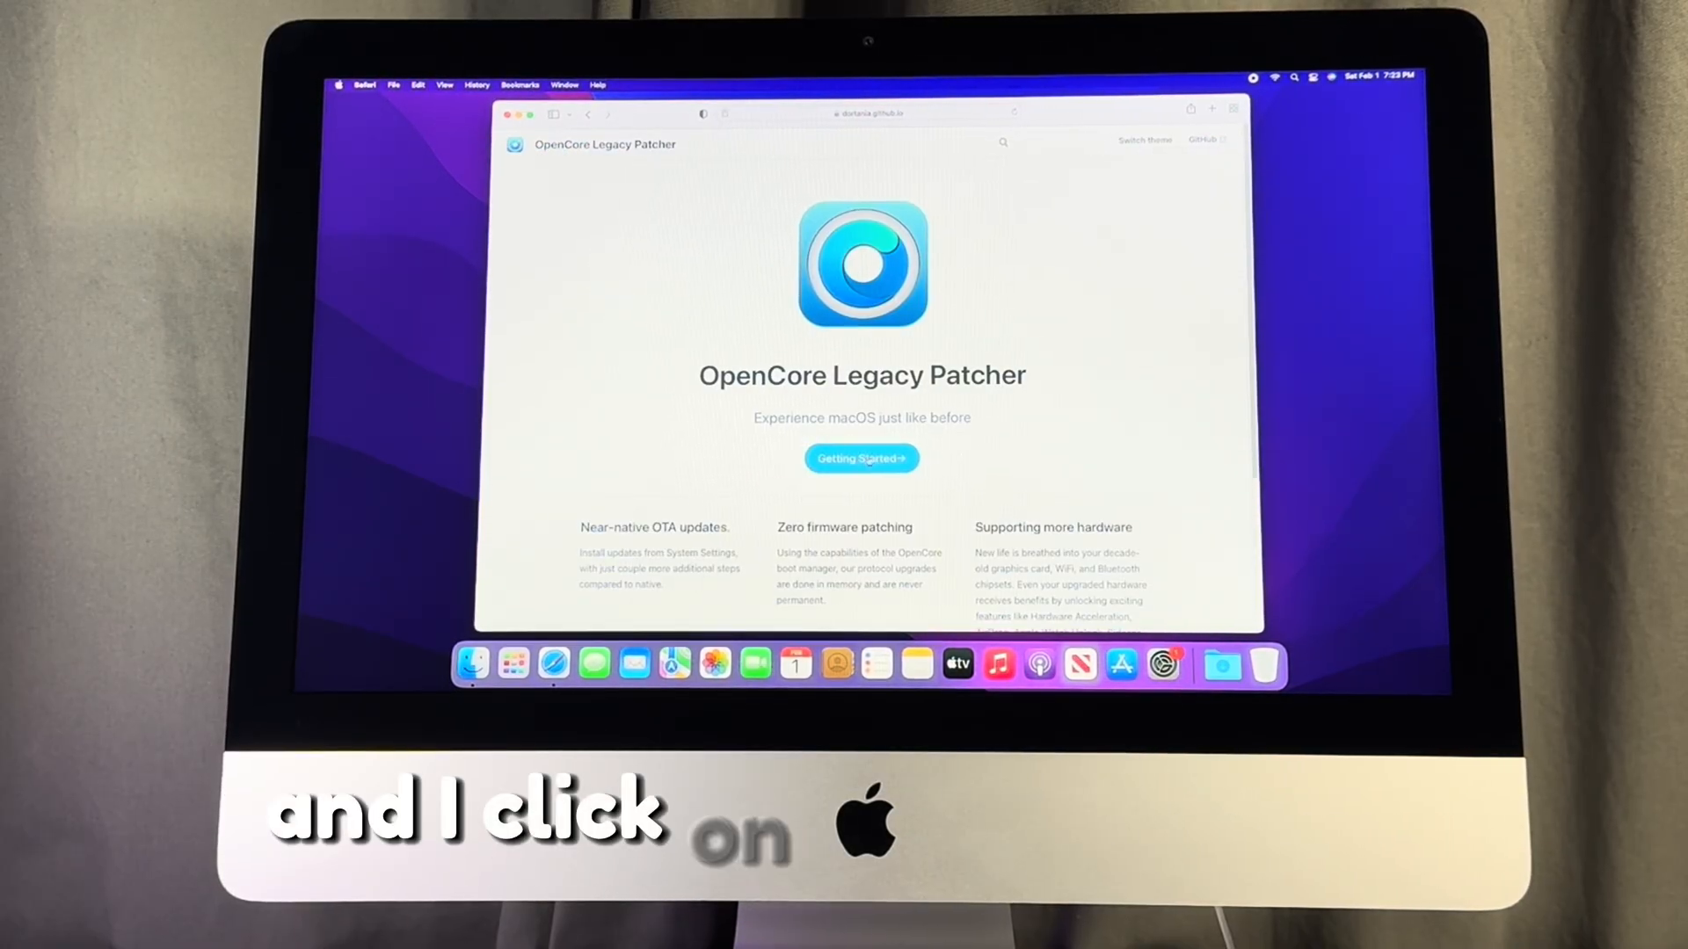
pyautogui.click(862, 459)
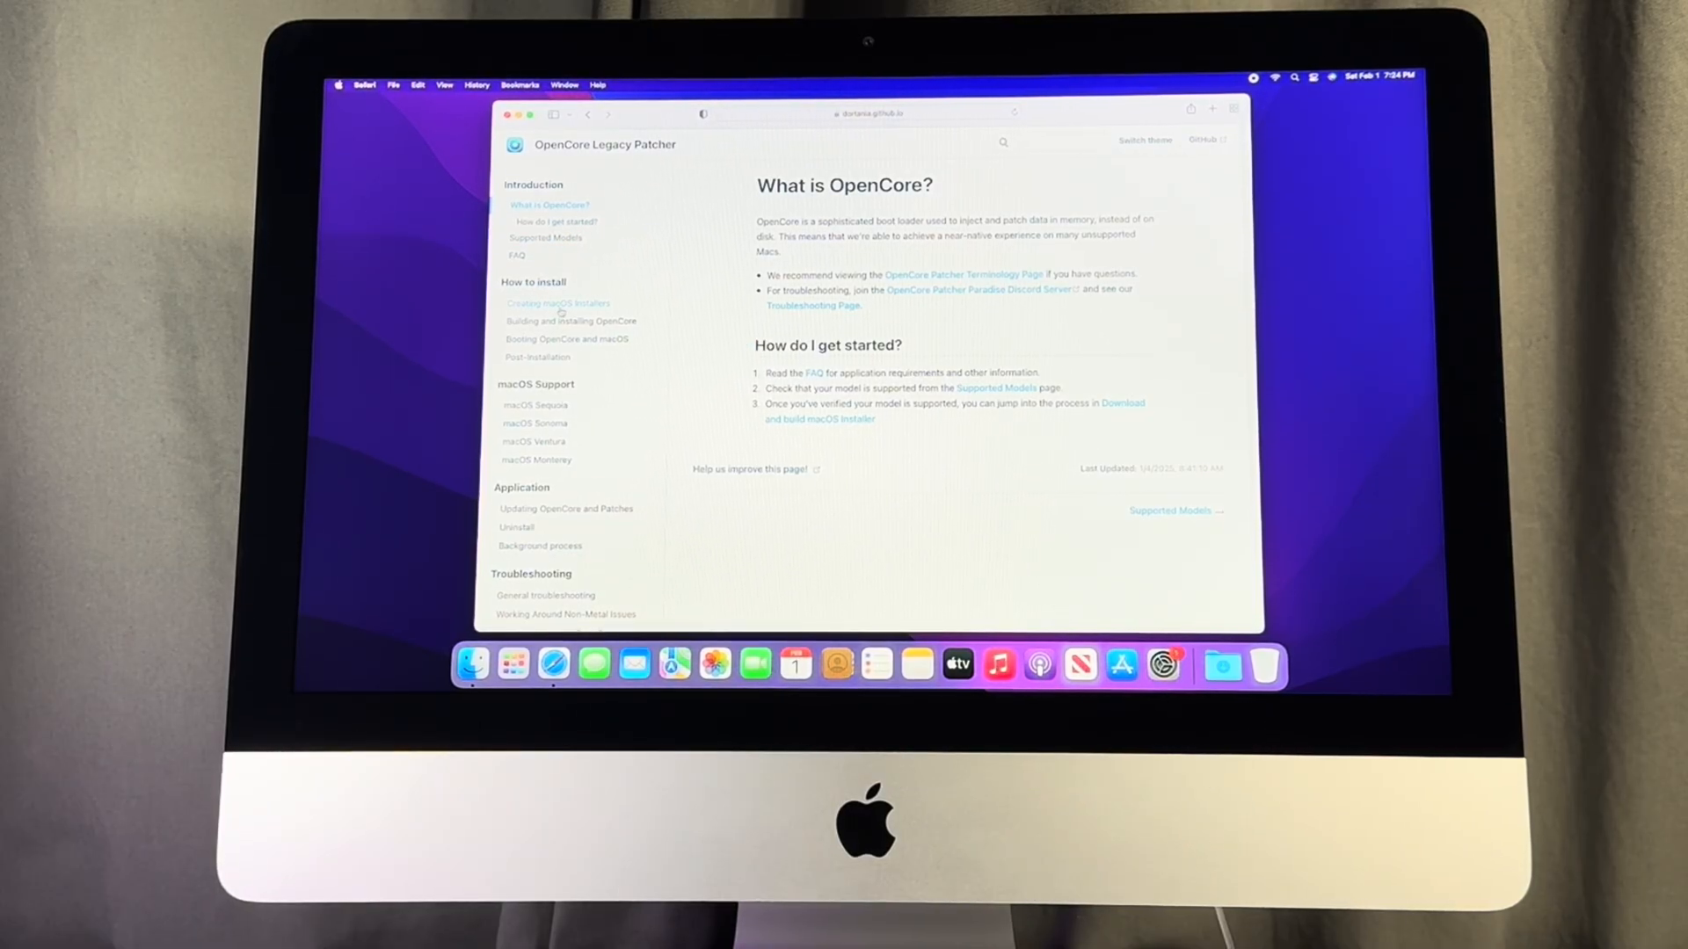
# - From the Creating macOS Installers guide, download OpenCore-Patcher-GUI.app.zip from the 2.2.0 GitHub release, allowing github.com downloads
pyautogui.click(557, 302)
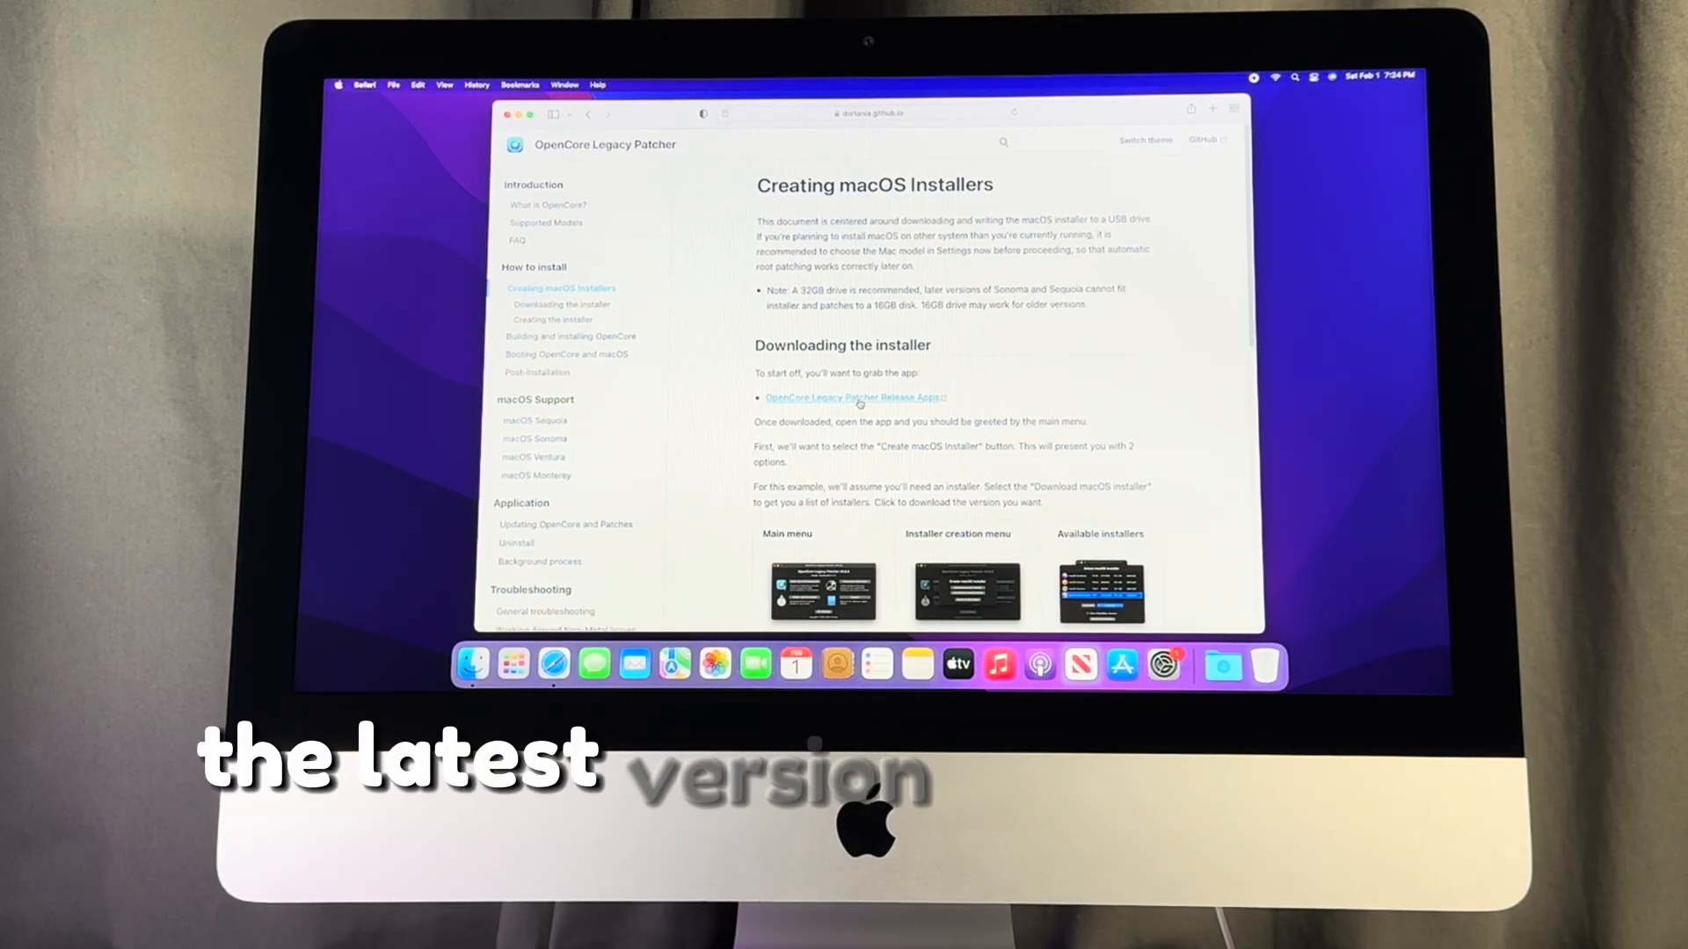
pyautogui.click(854, 397)
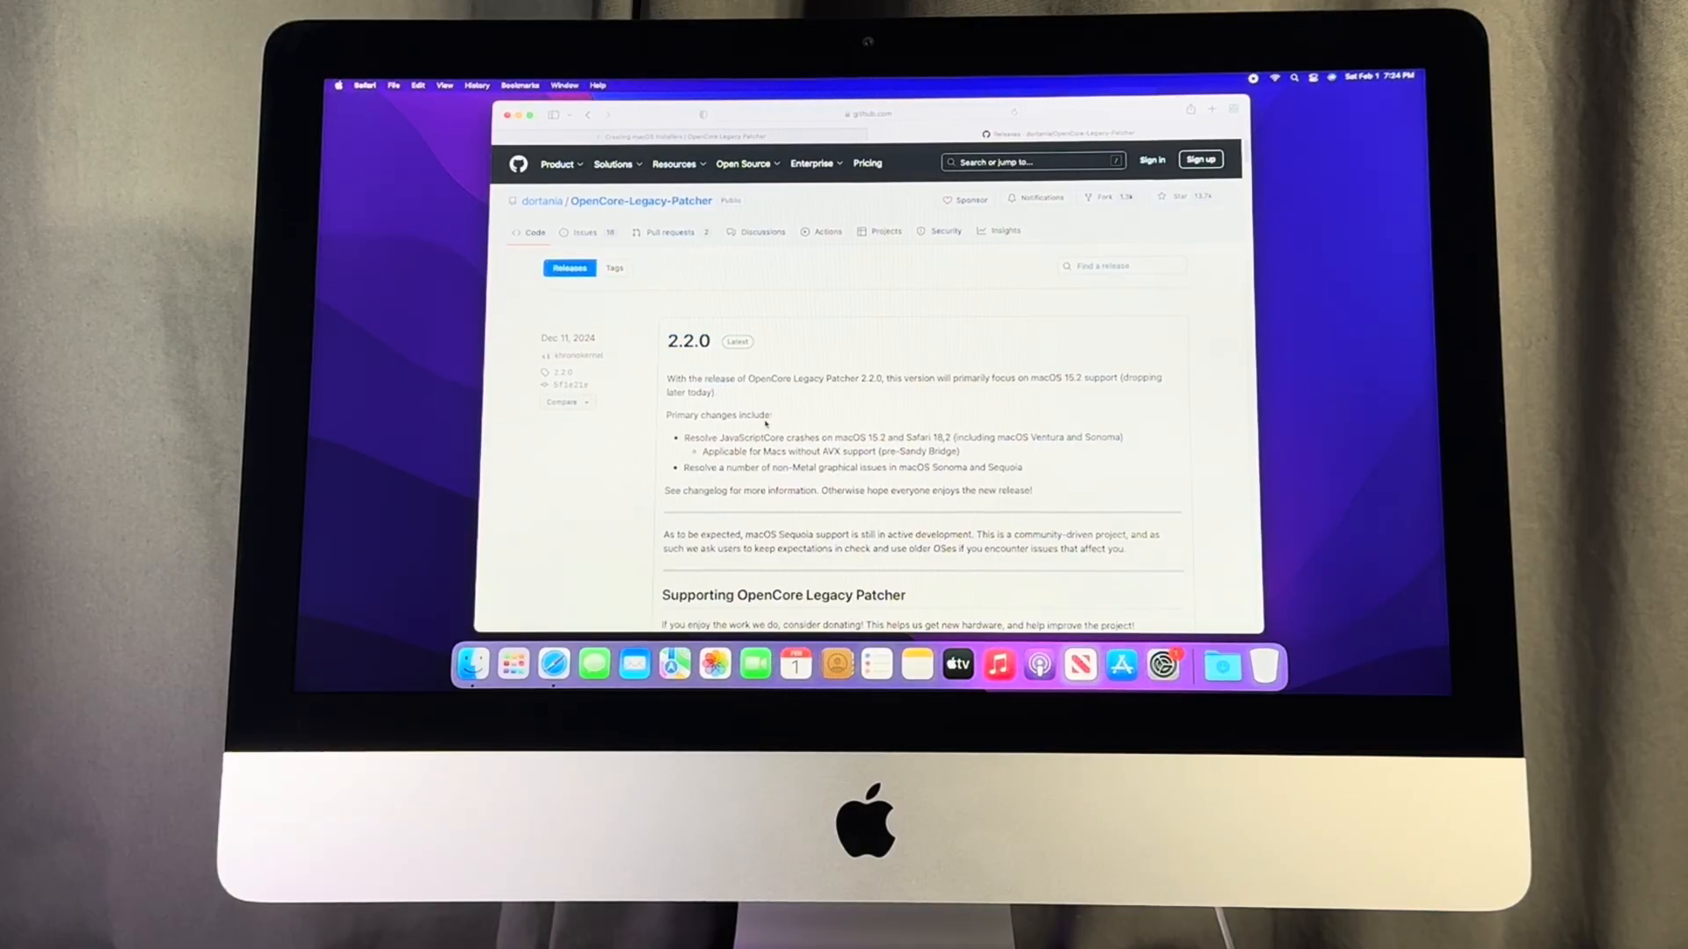
pyautogui.scroll(-3)
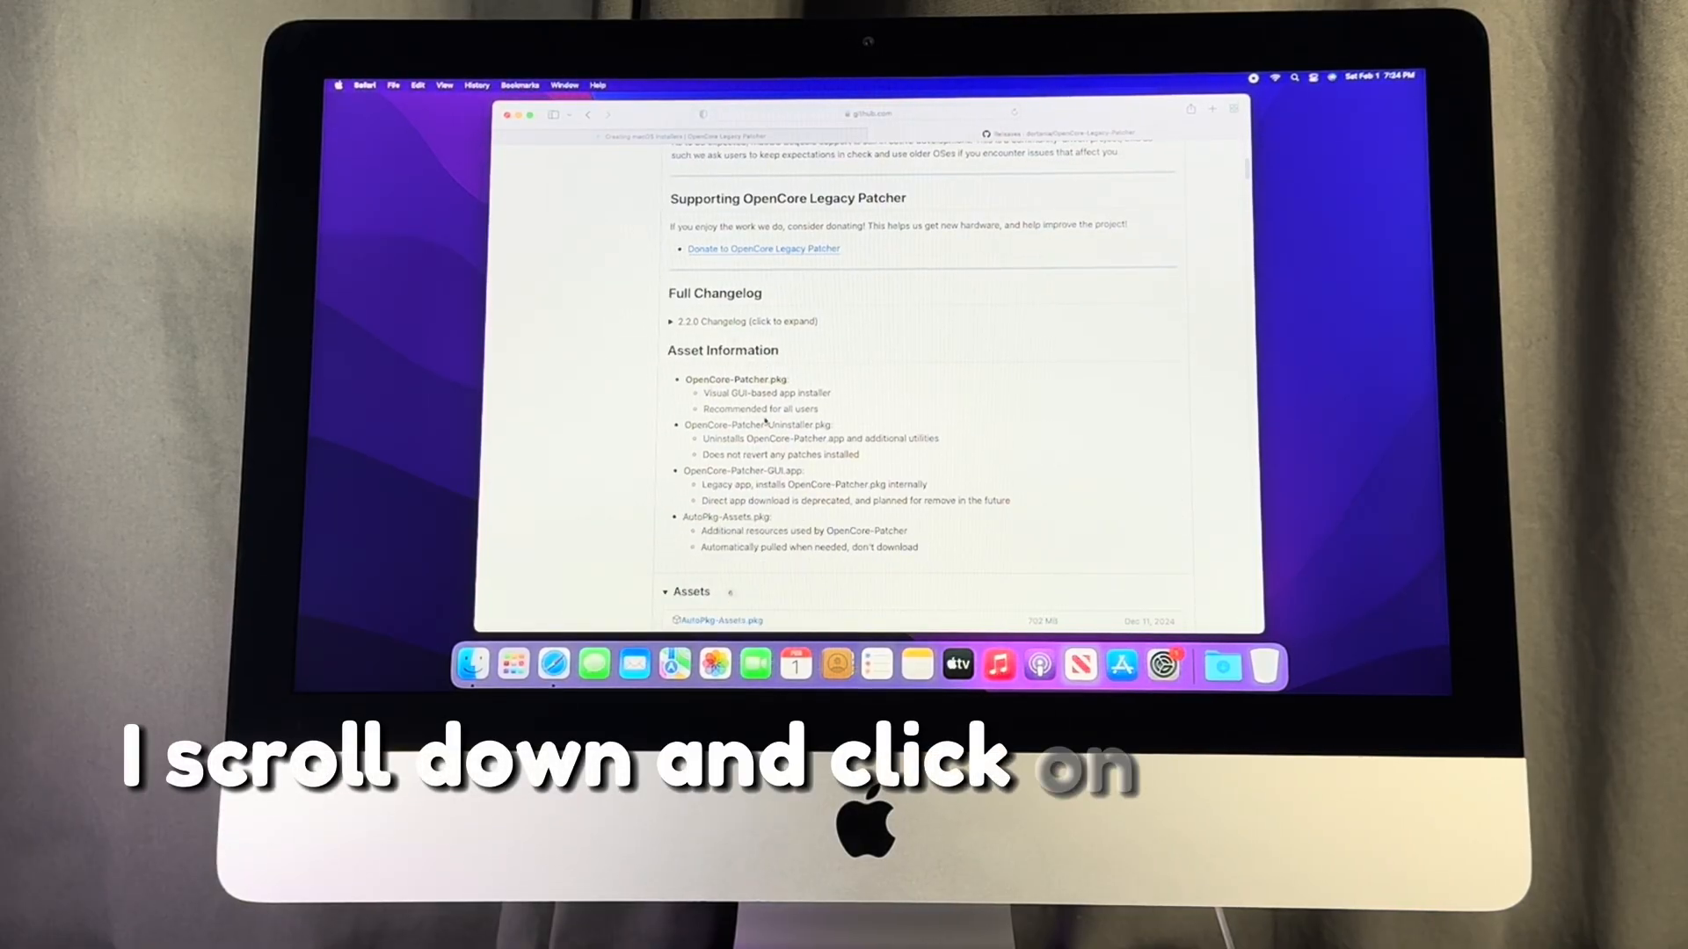
pyautogui.scroll(-3)
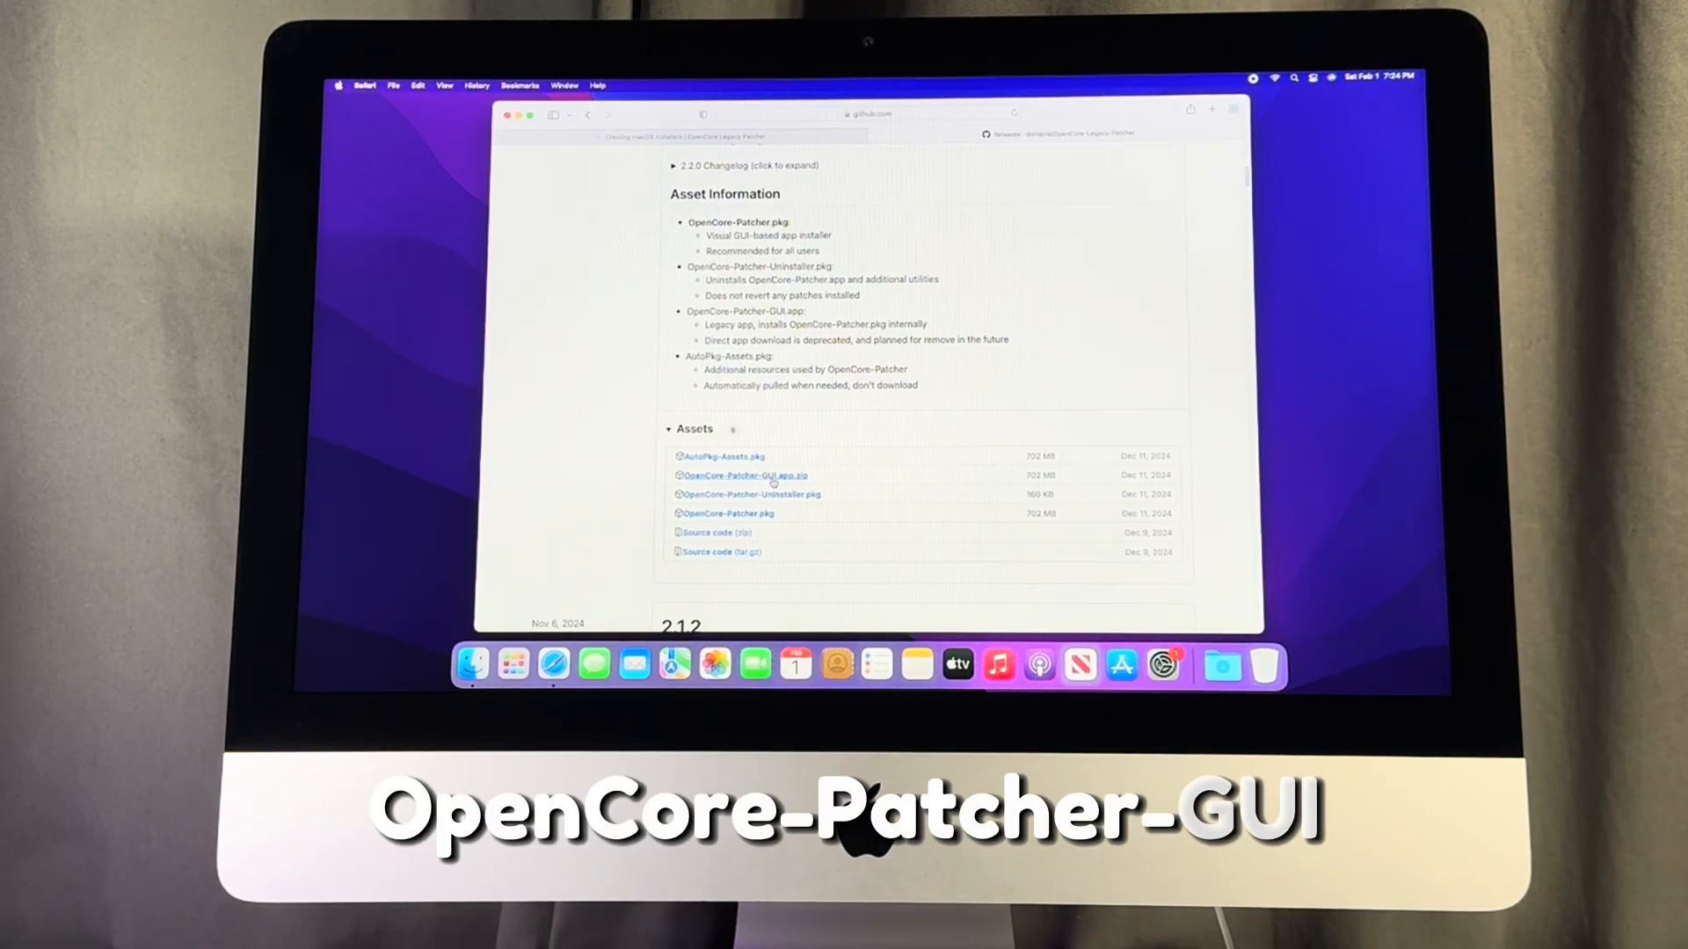
pyautogui.click(744, 474)
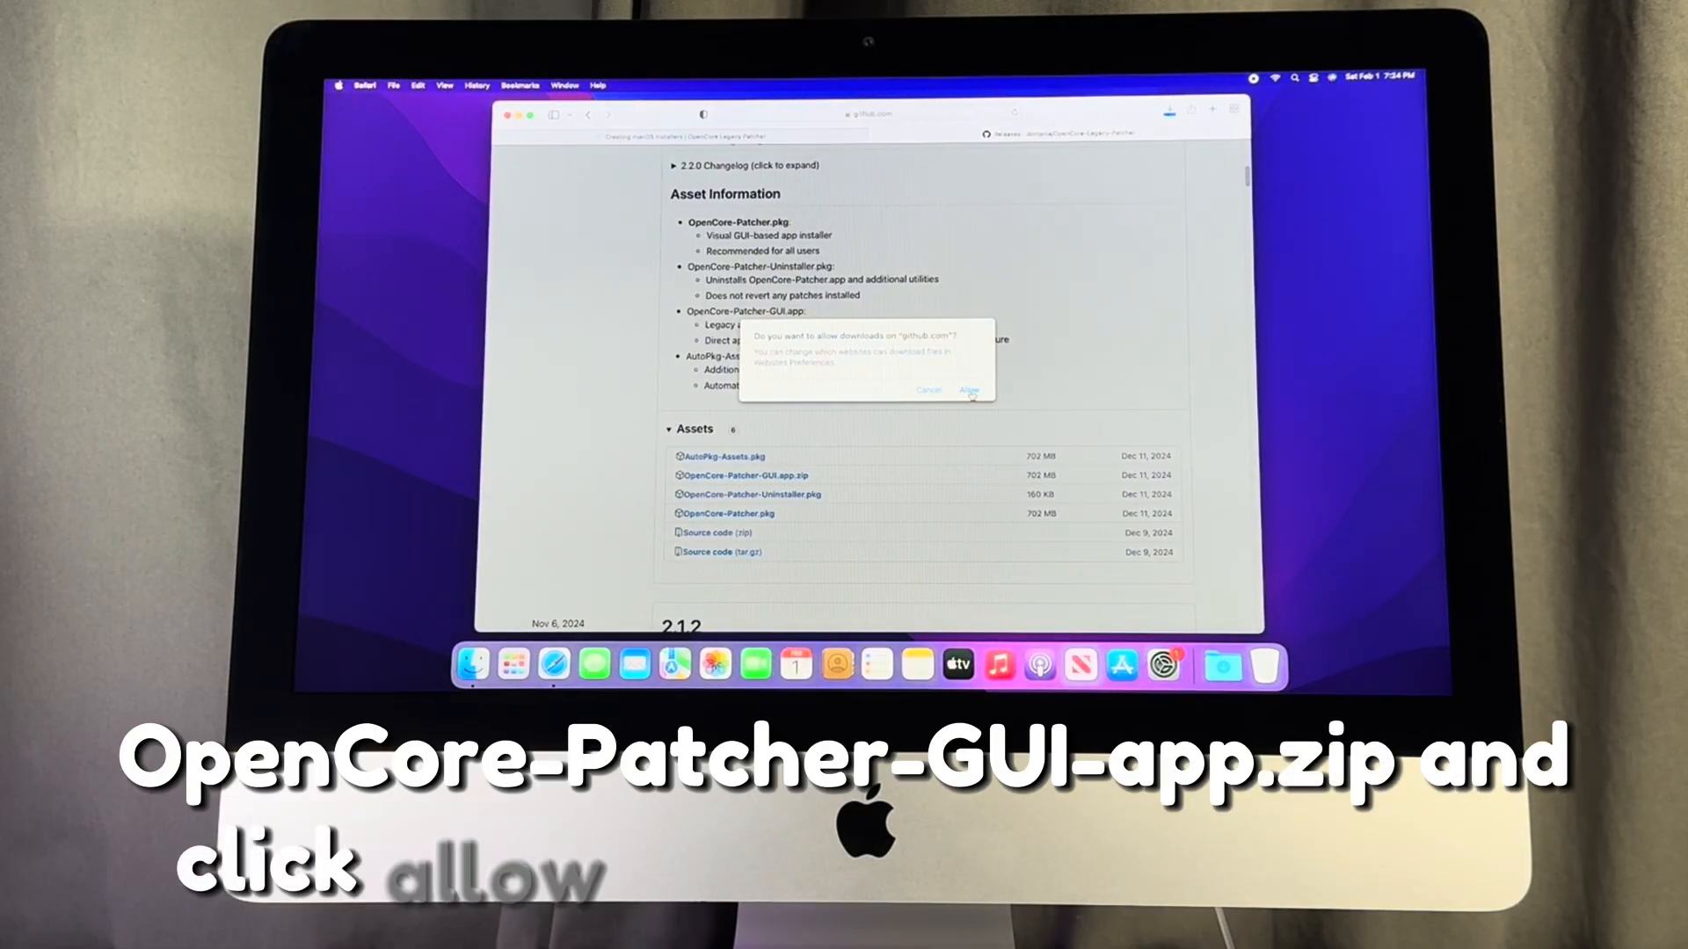
pyautogui.click(966, 390)
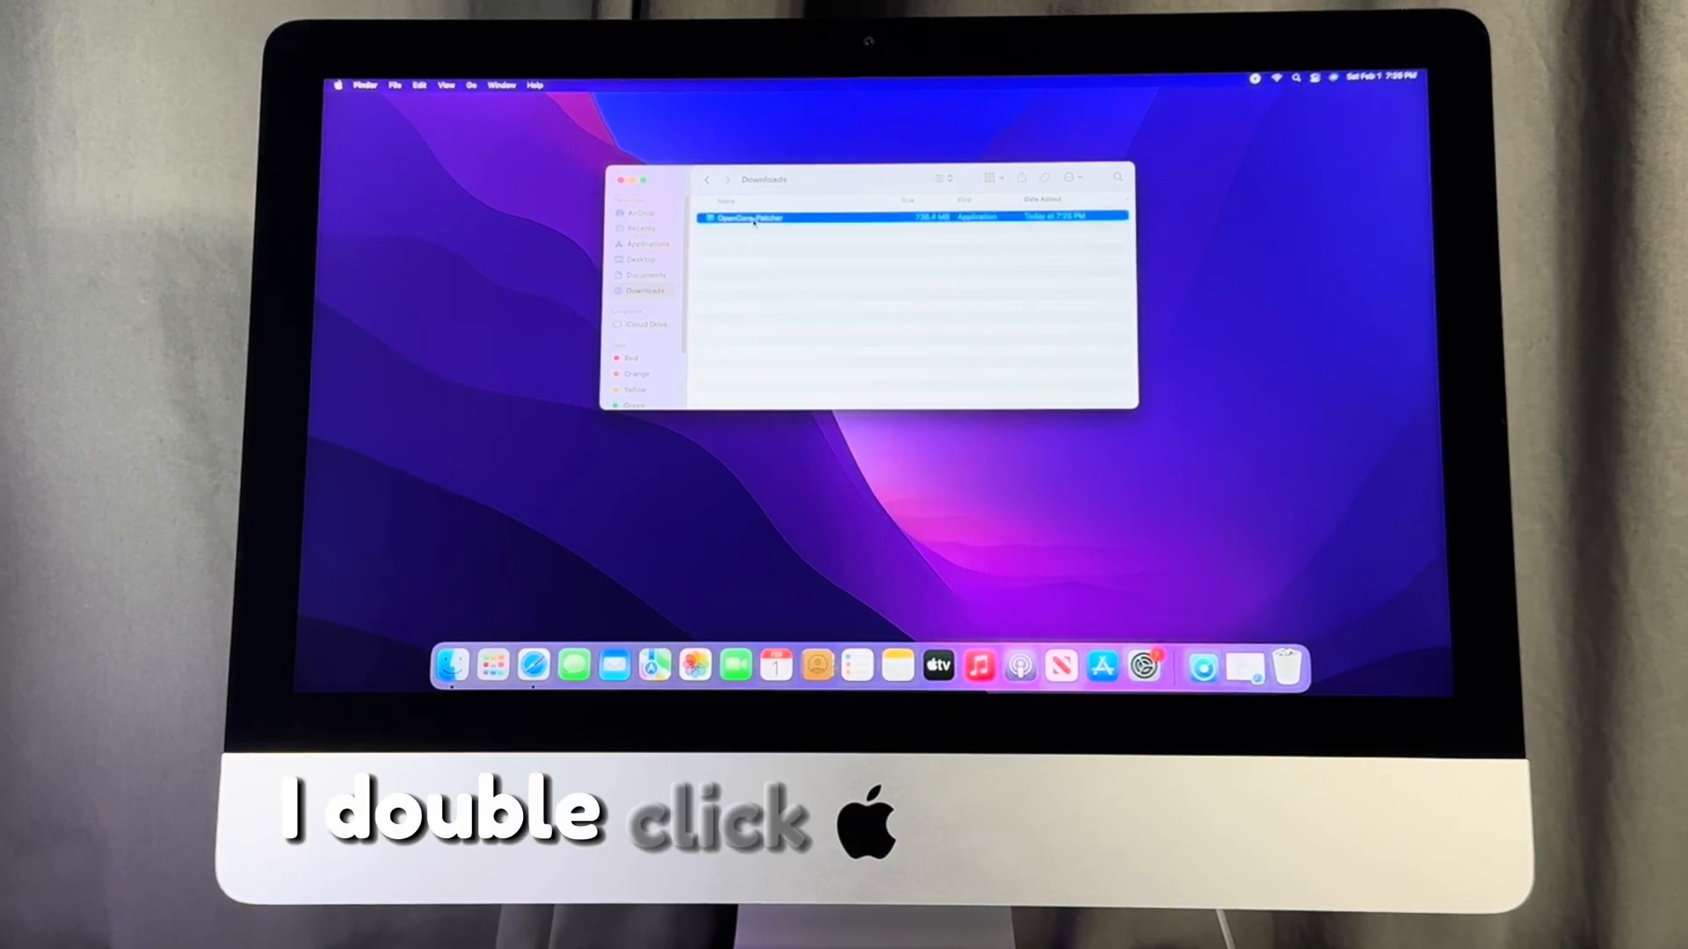
# - Launch OpenCore-Patcher from Downloads, confirm opening the internet app and authorise its component install with the admin password
pyautogui.doubleClick(747, 218)
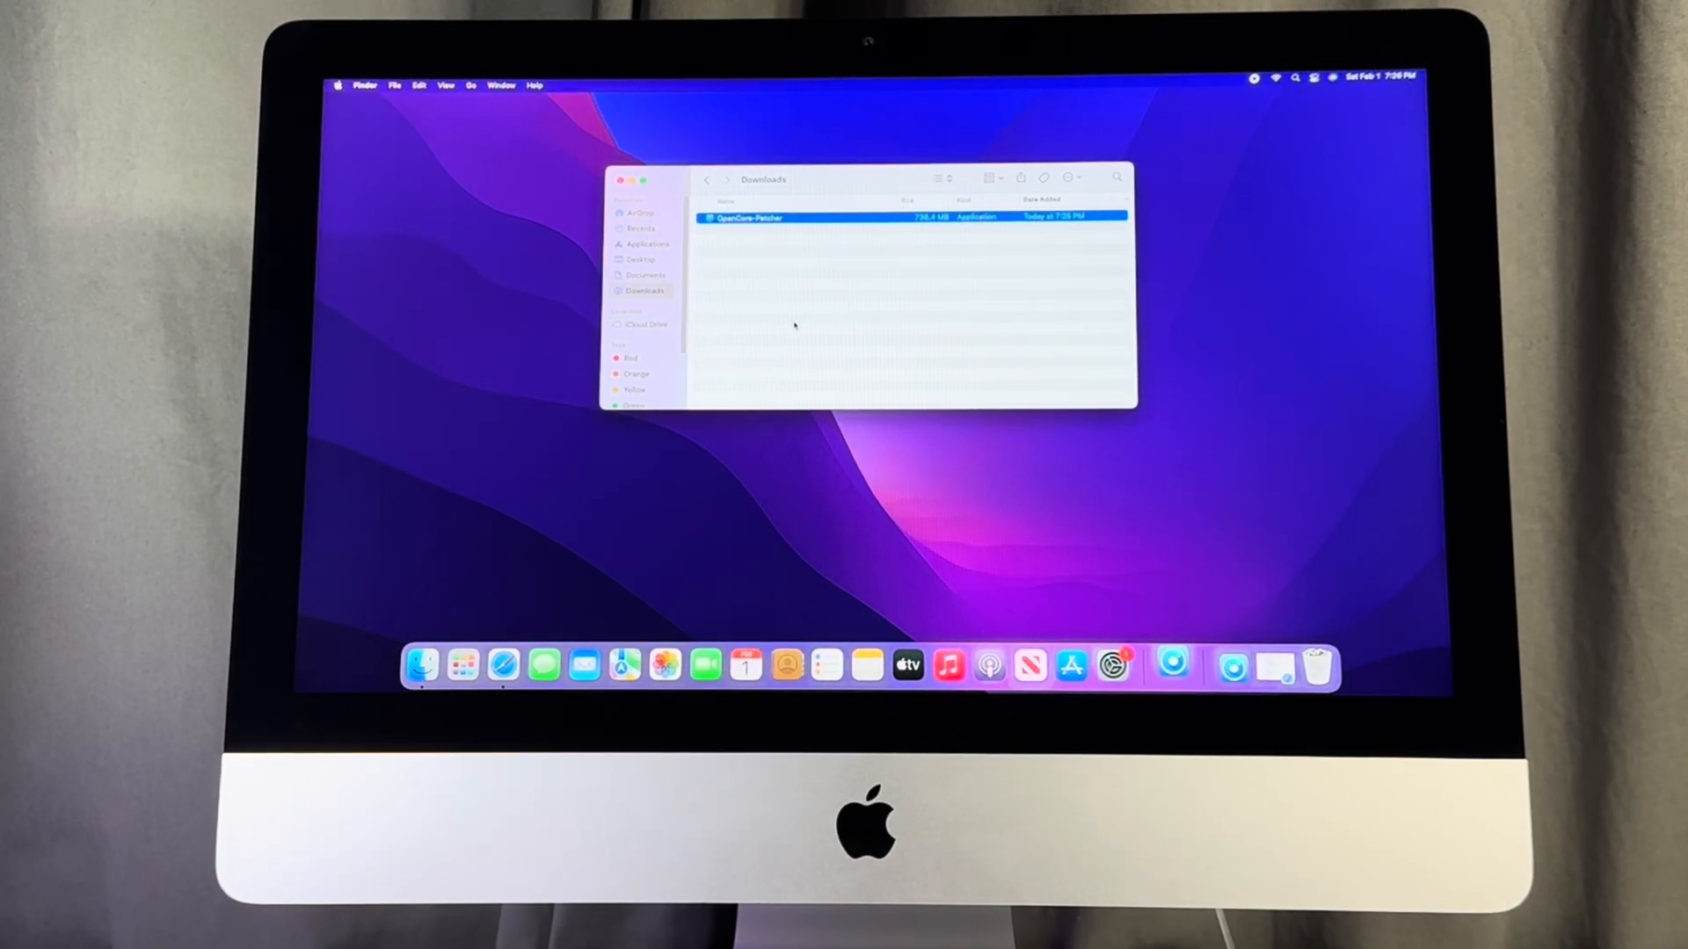
pyautogui.doubleClick(750, 218)
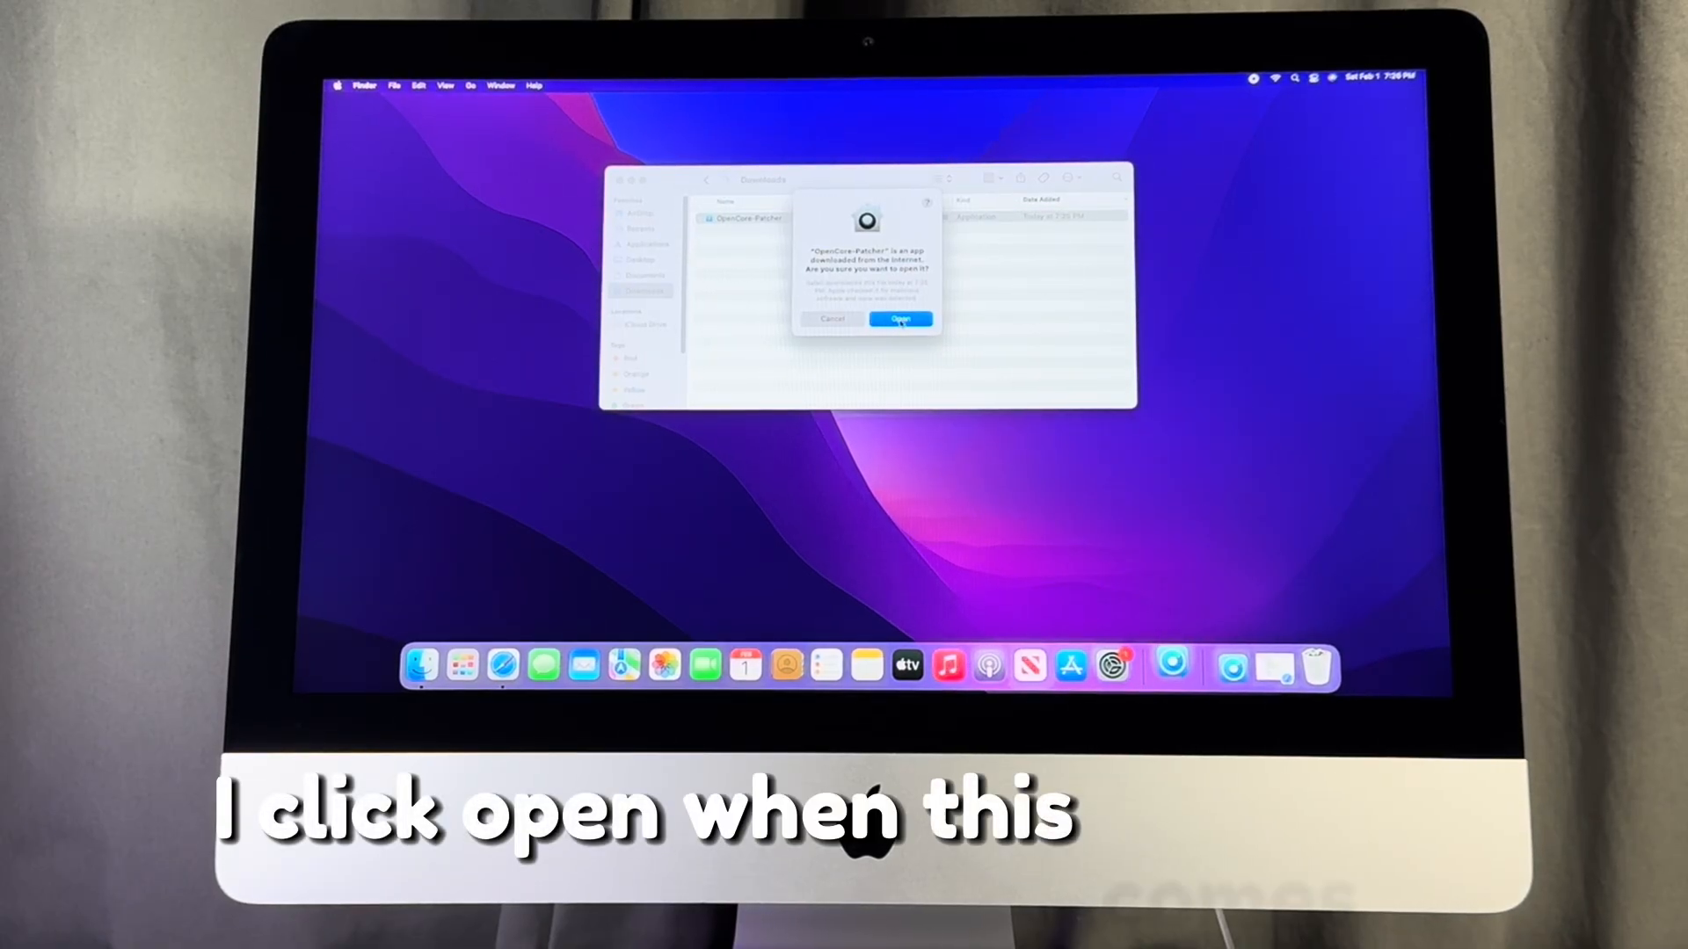
pyautogui.click(900, 319)
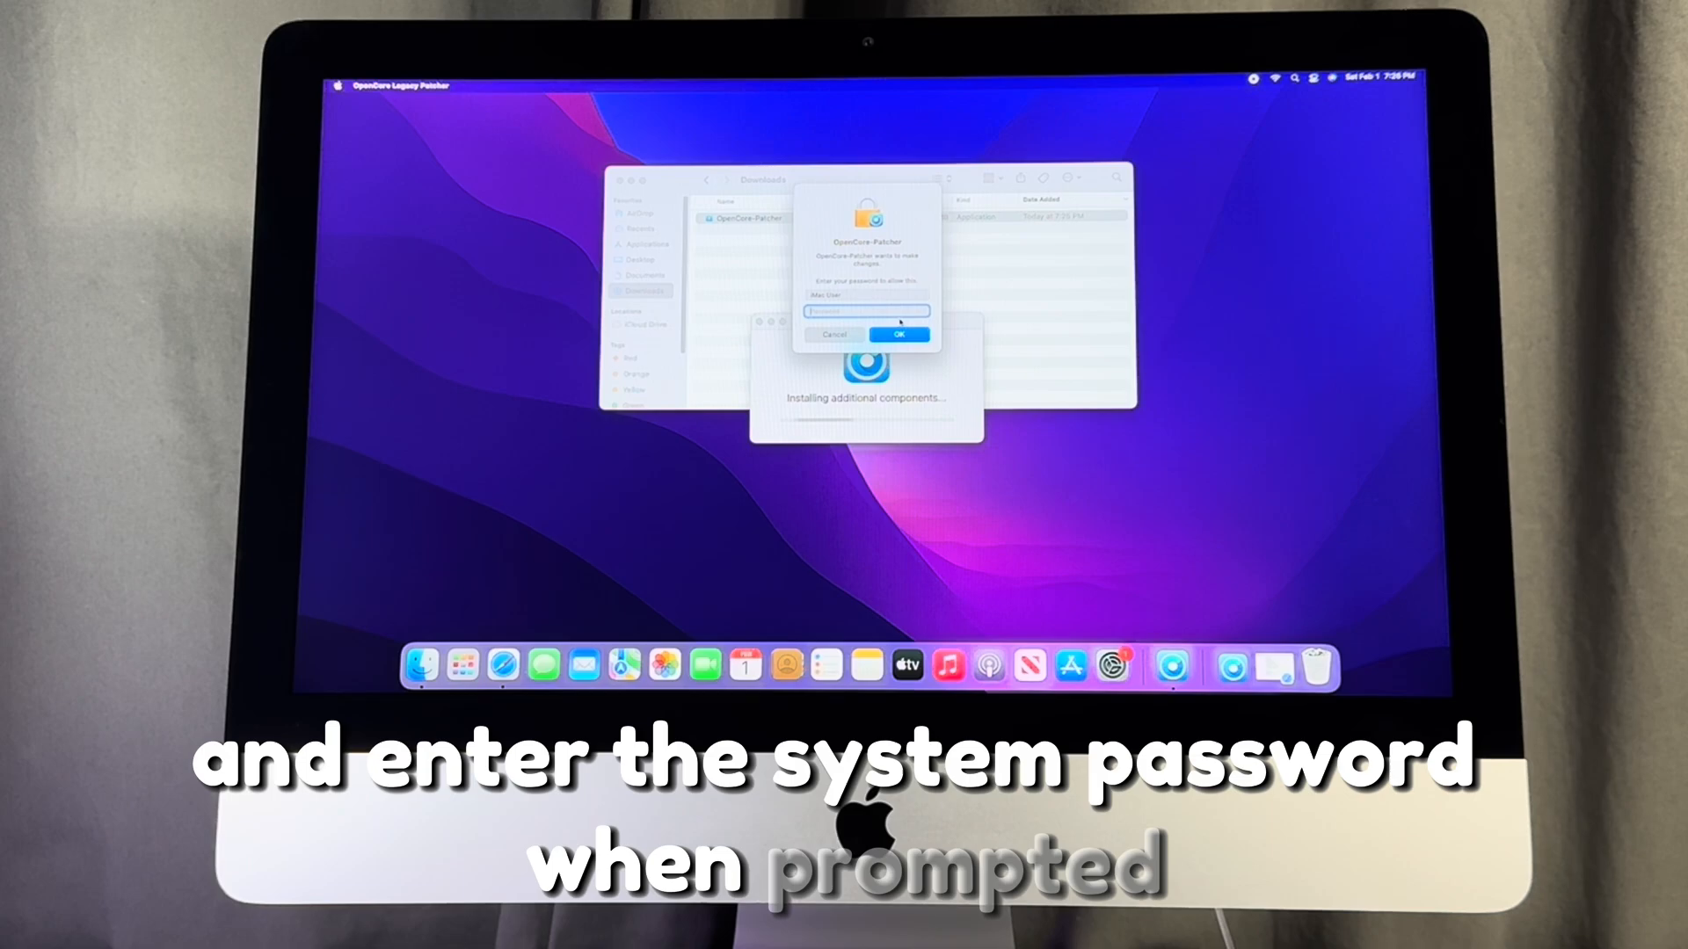
pyautogui.click(898, 334)
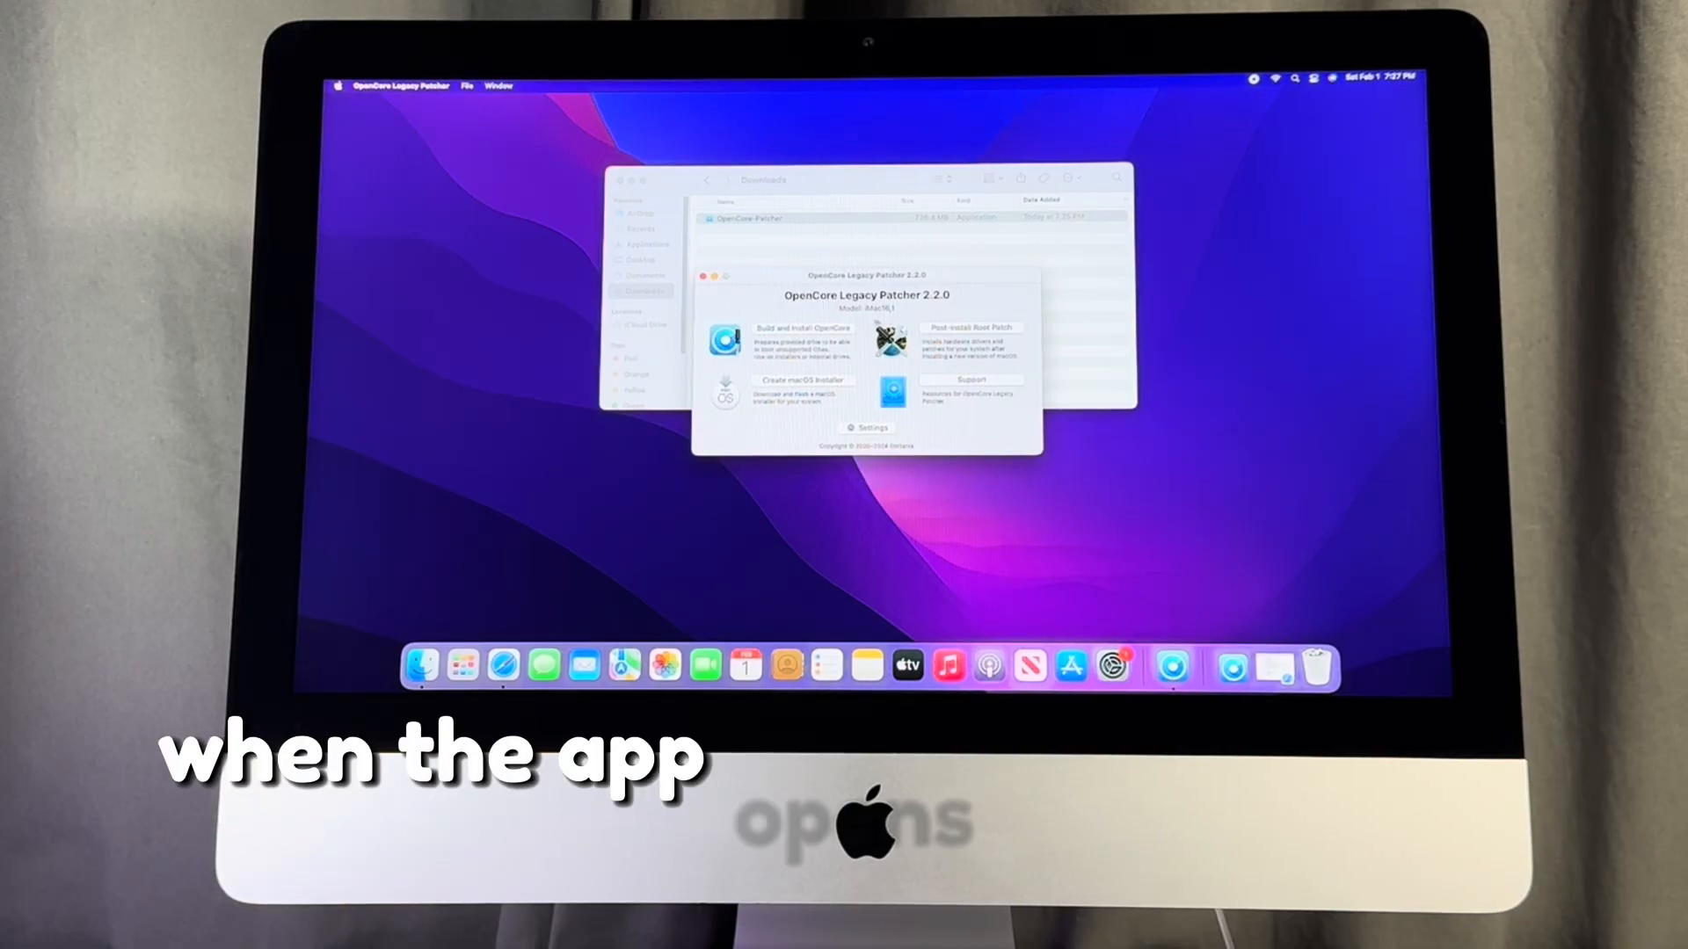
# - Build and install OpenCore onto the Samsung SSD's EFI partition, then restart the iMac to apply it
pyautogui.click(798, 339)
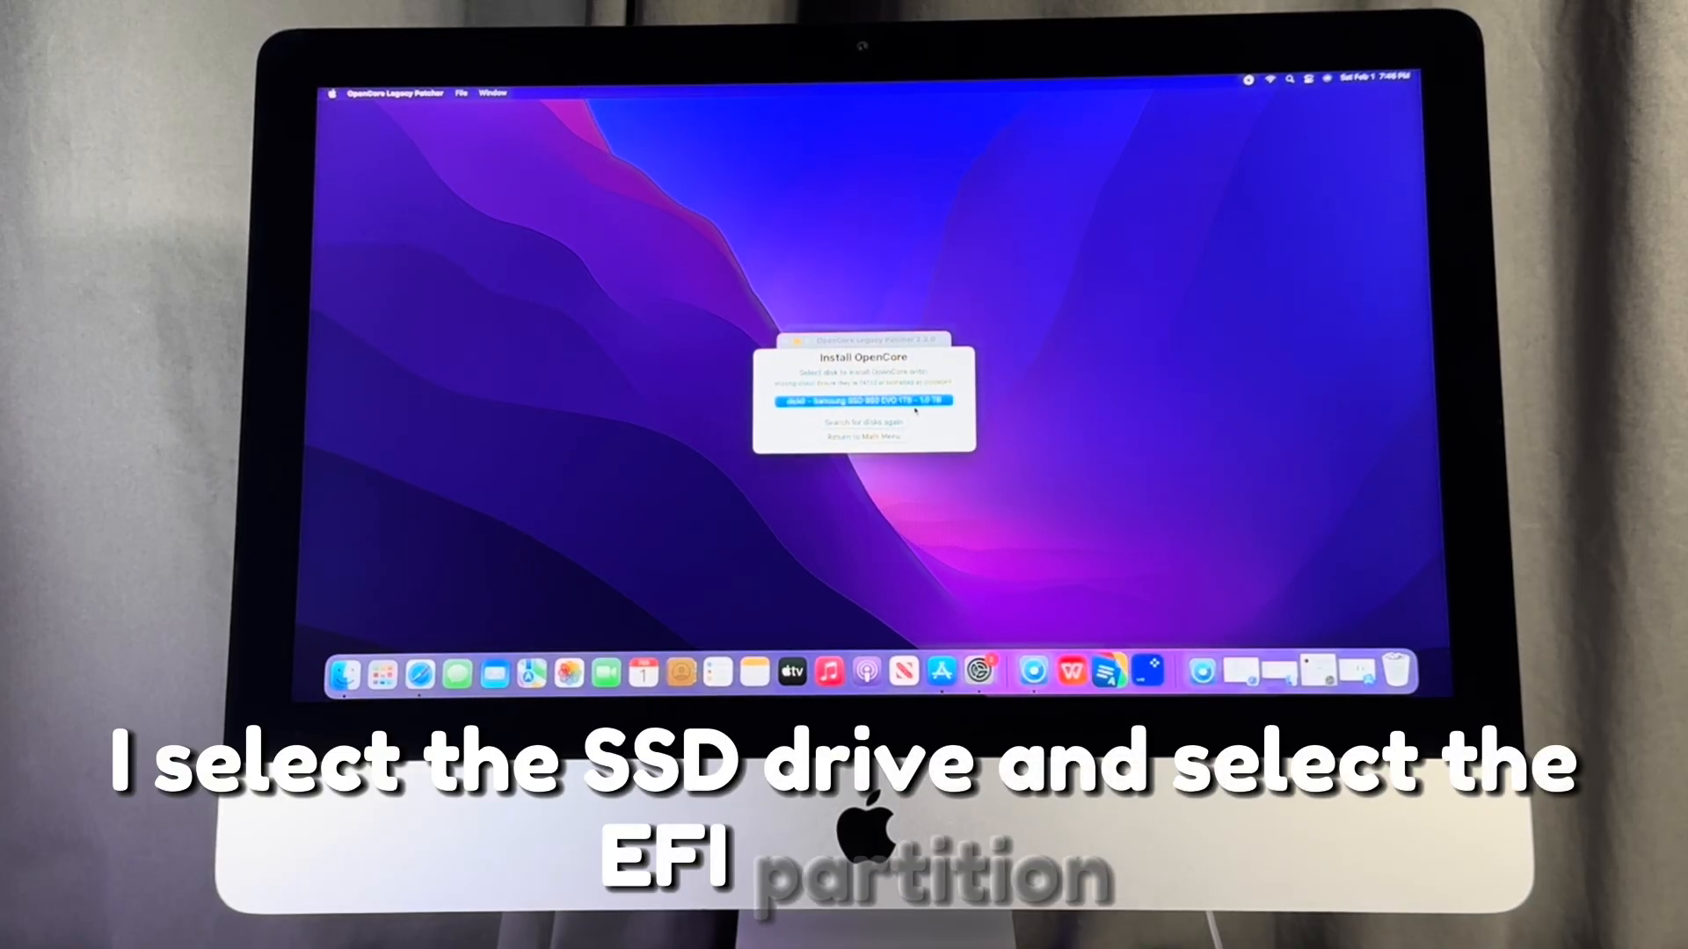
pyautogui.click(865, 400)
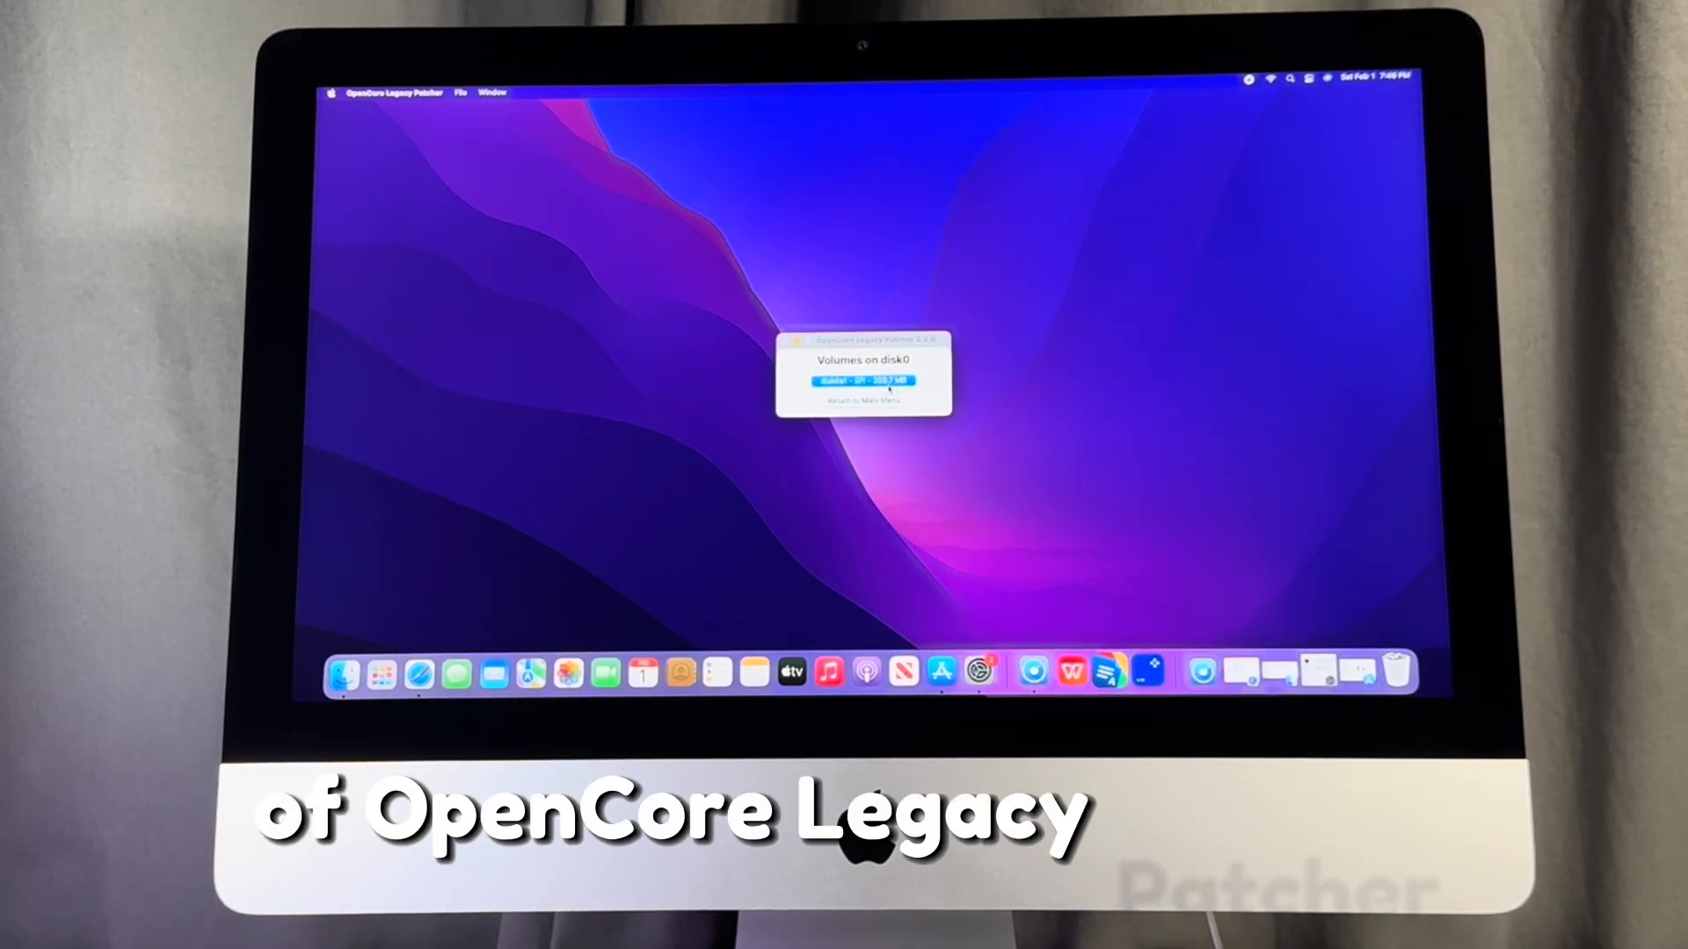
pyautogui.click(861, 381)
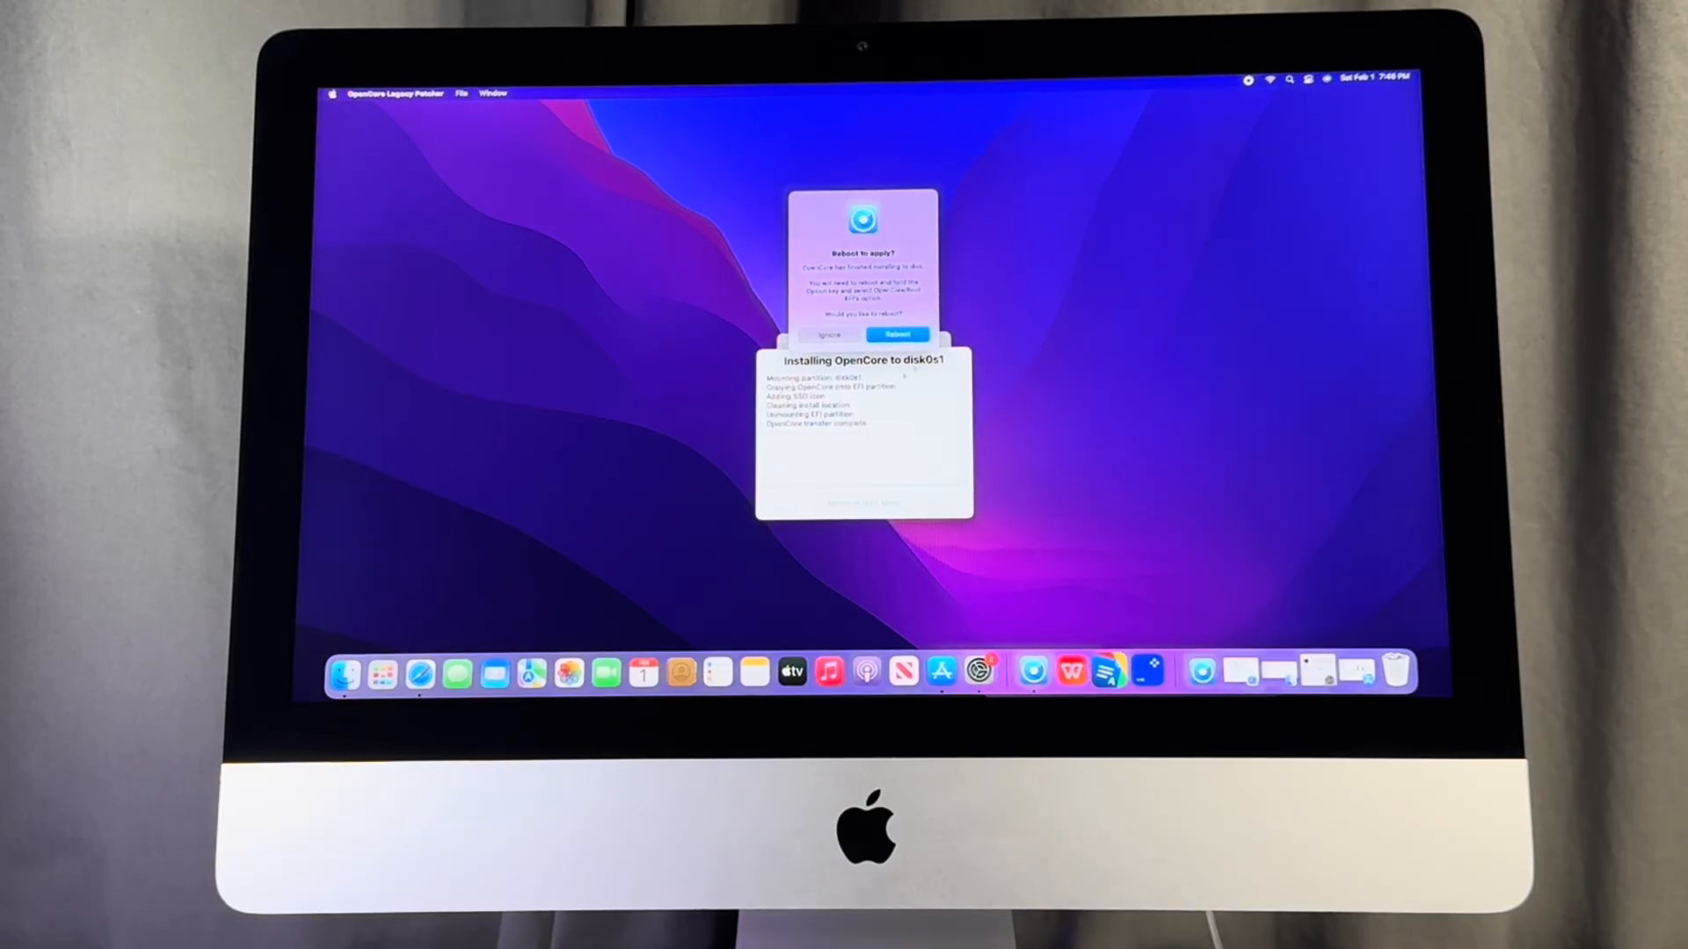
pyautogui.click(895, 334)
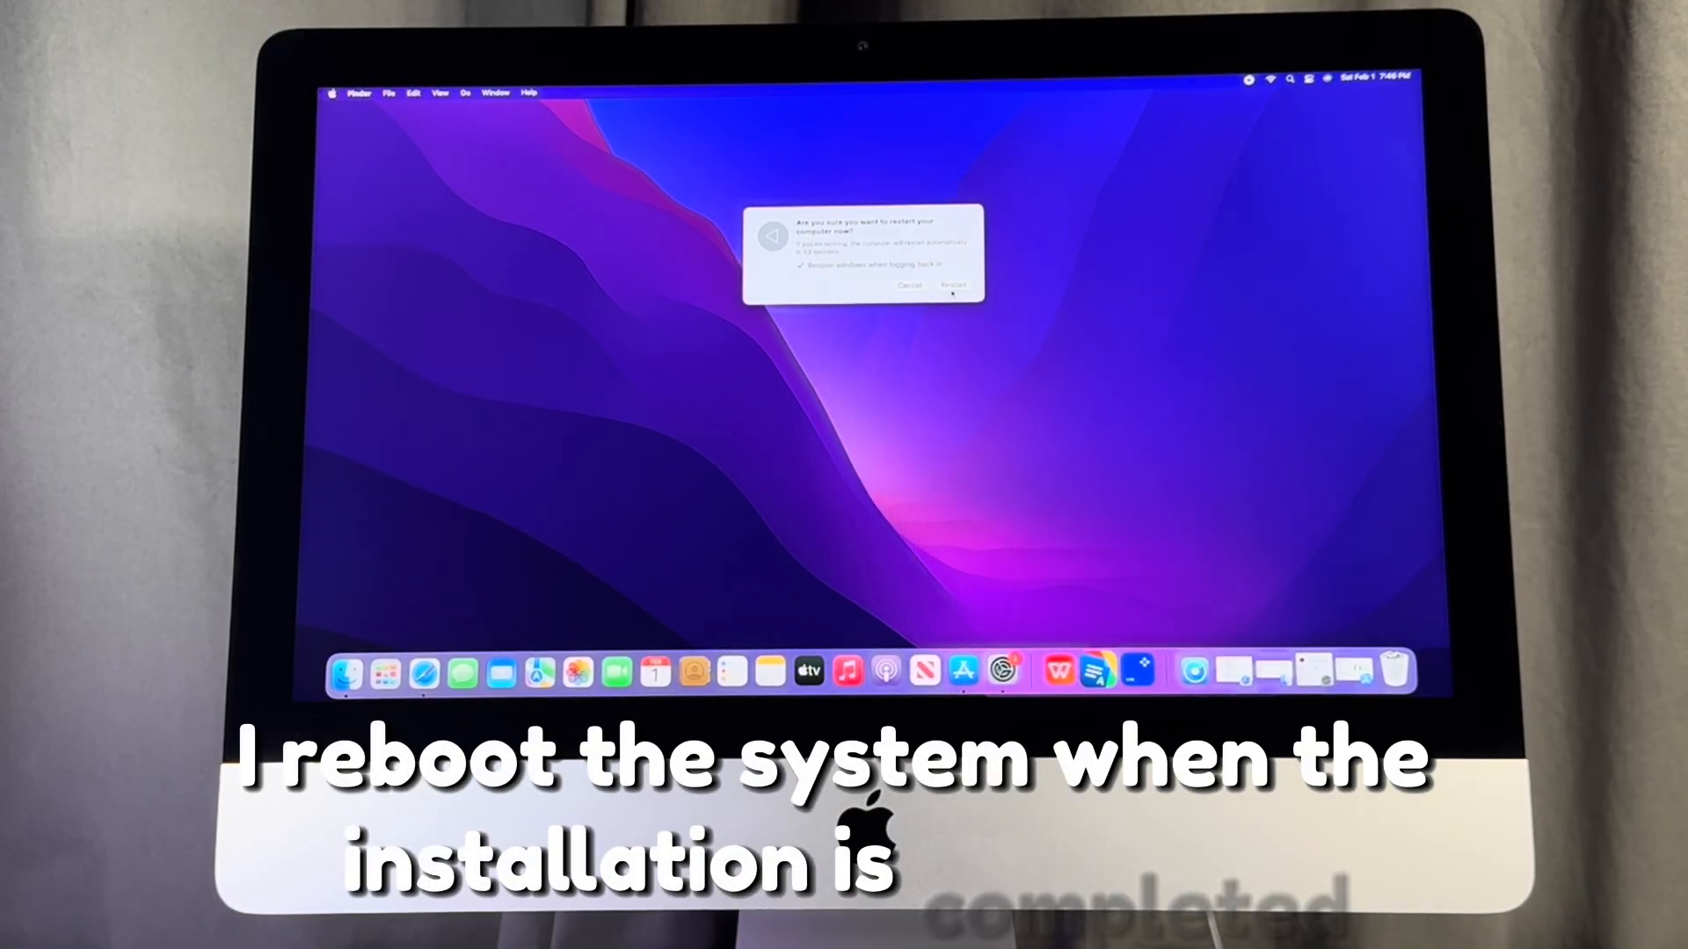
pyautogui.click(951, 285)
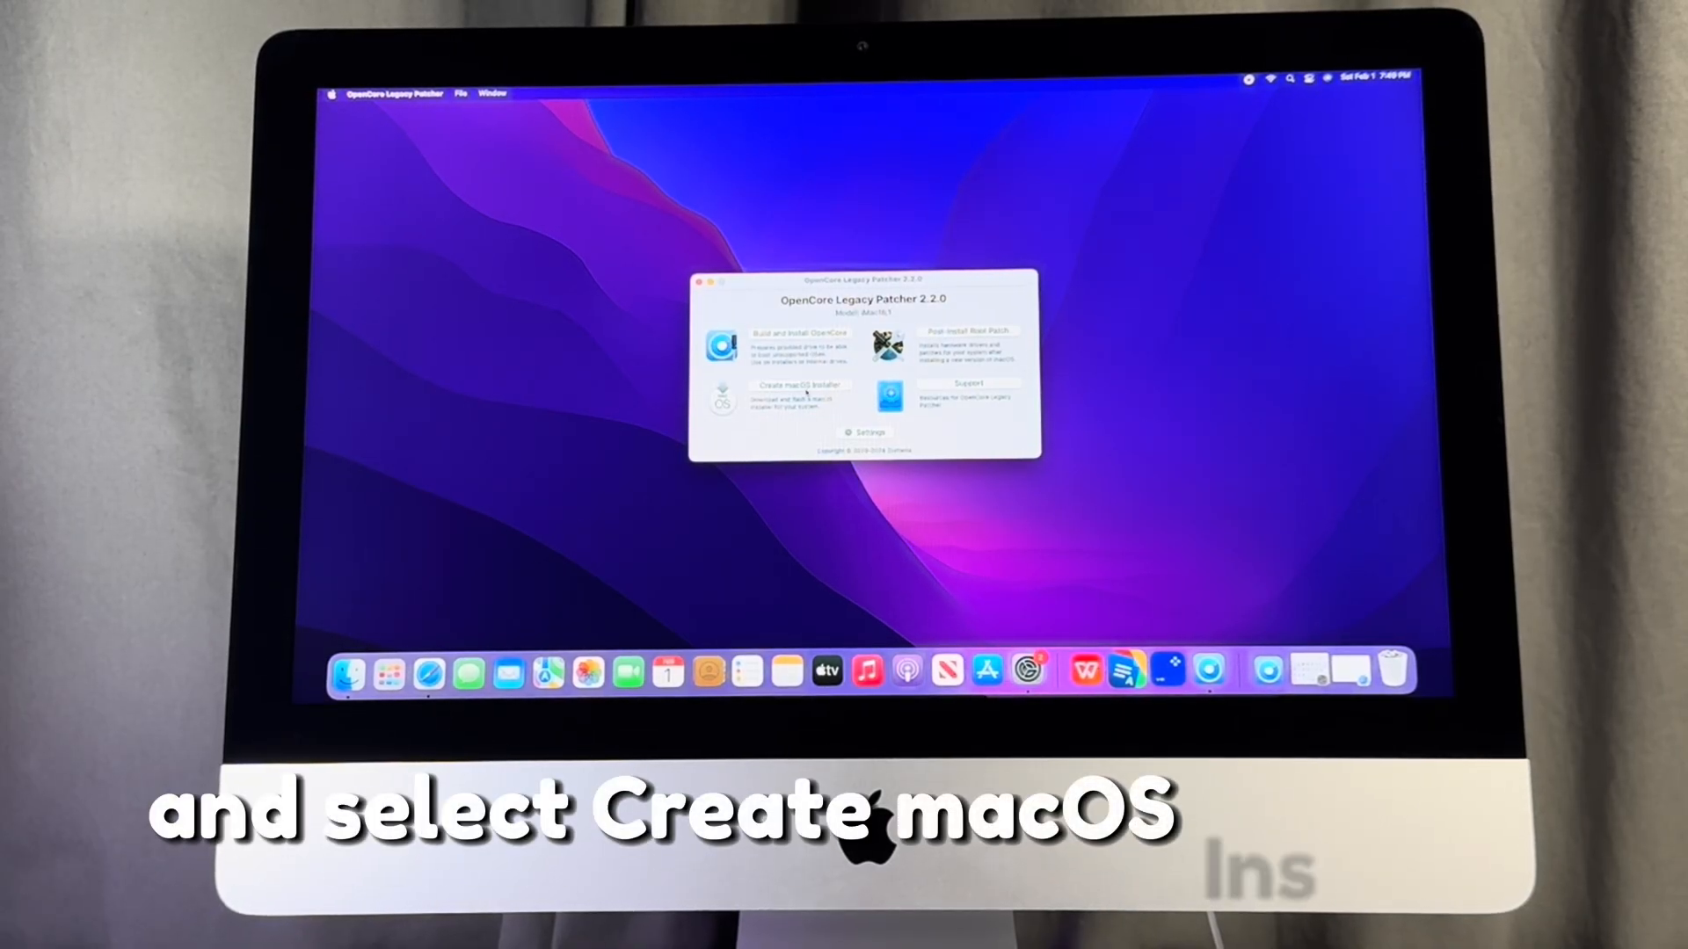
# - Via Create macOS Installer, download the macOS Sonoma installer from Apple's list
pyautogui.click(798, 395)
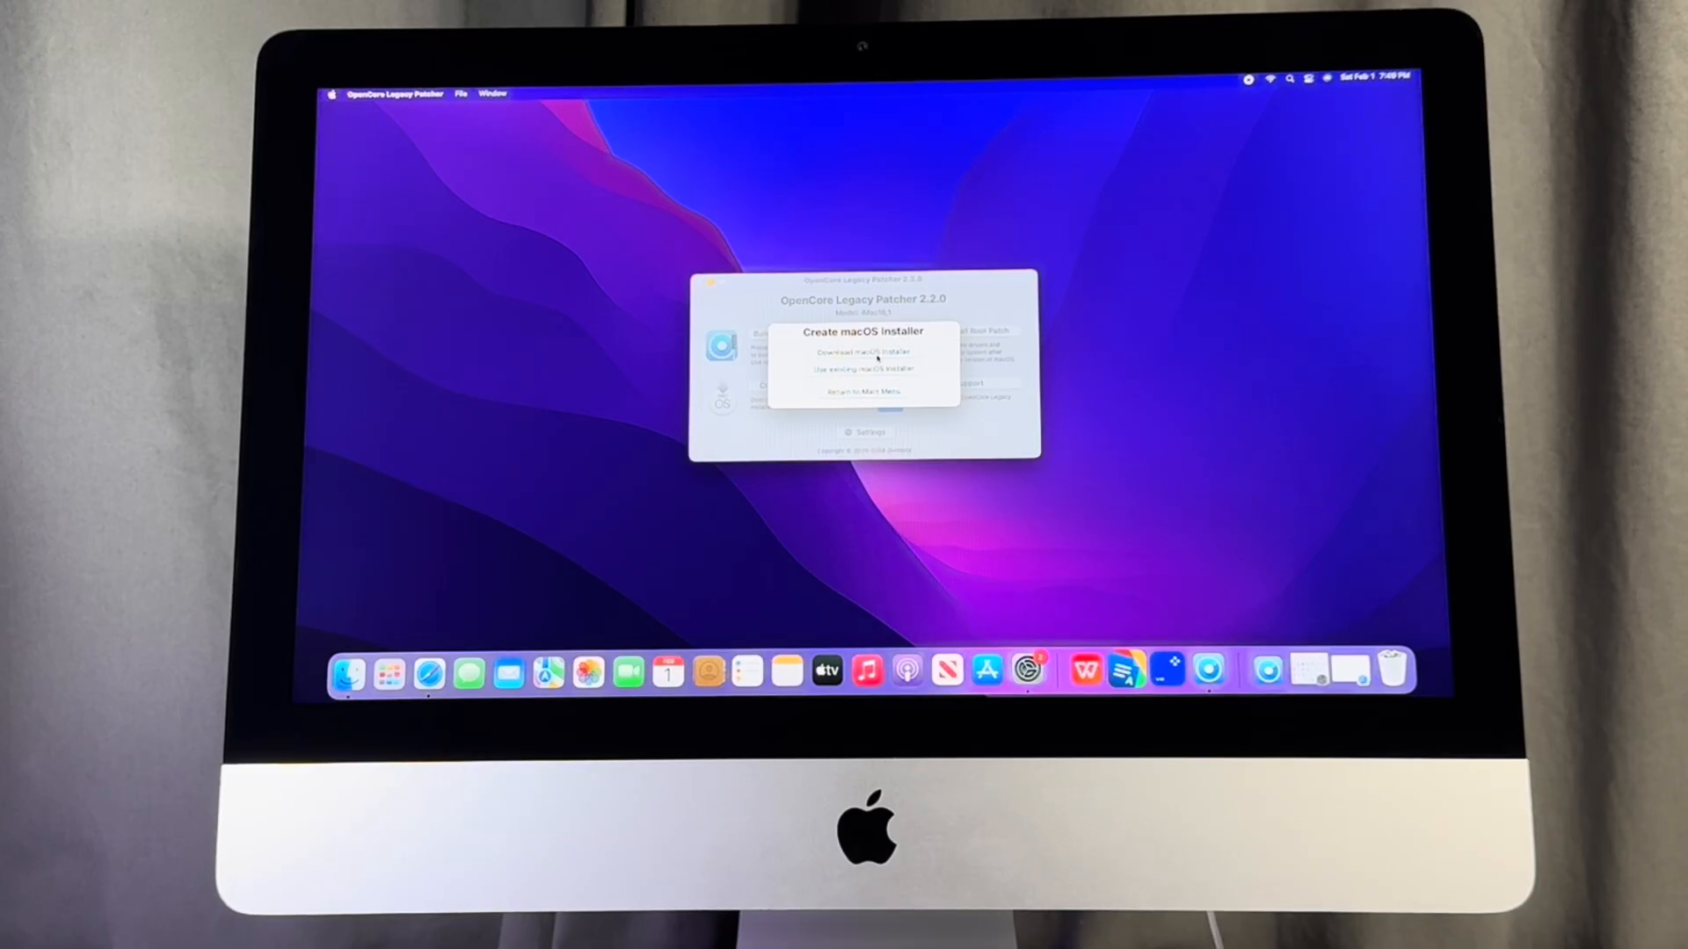
pyautogui.click(858, 352)
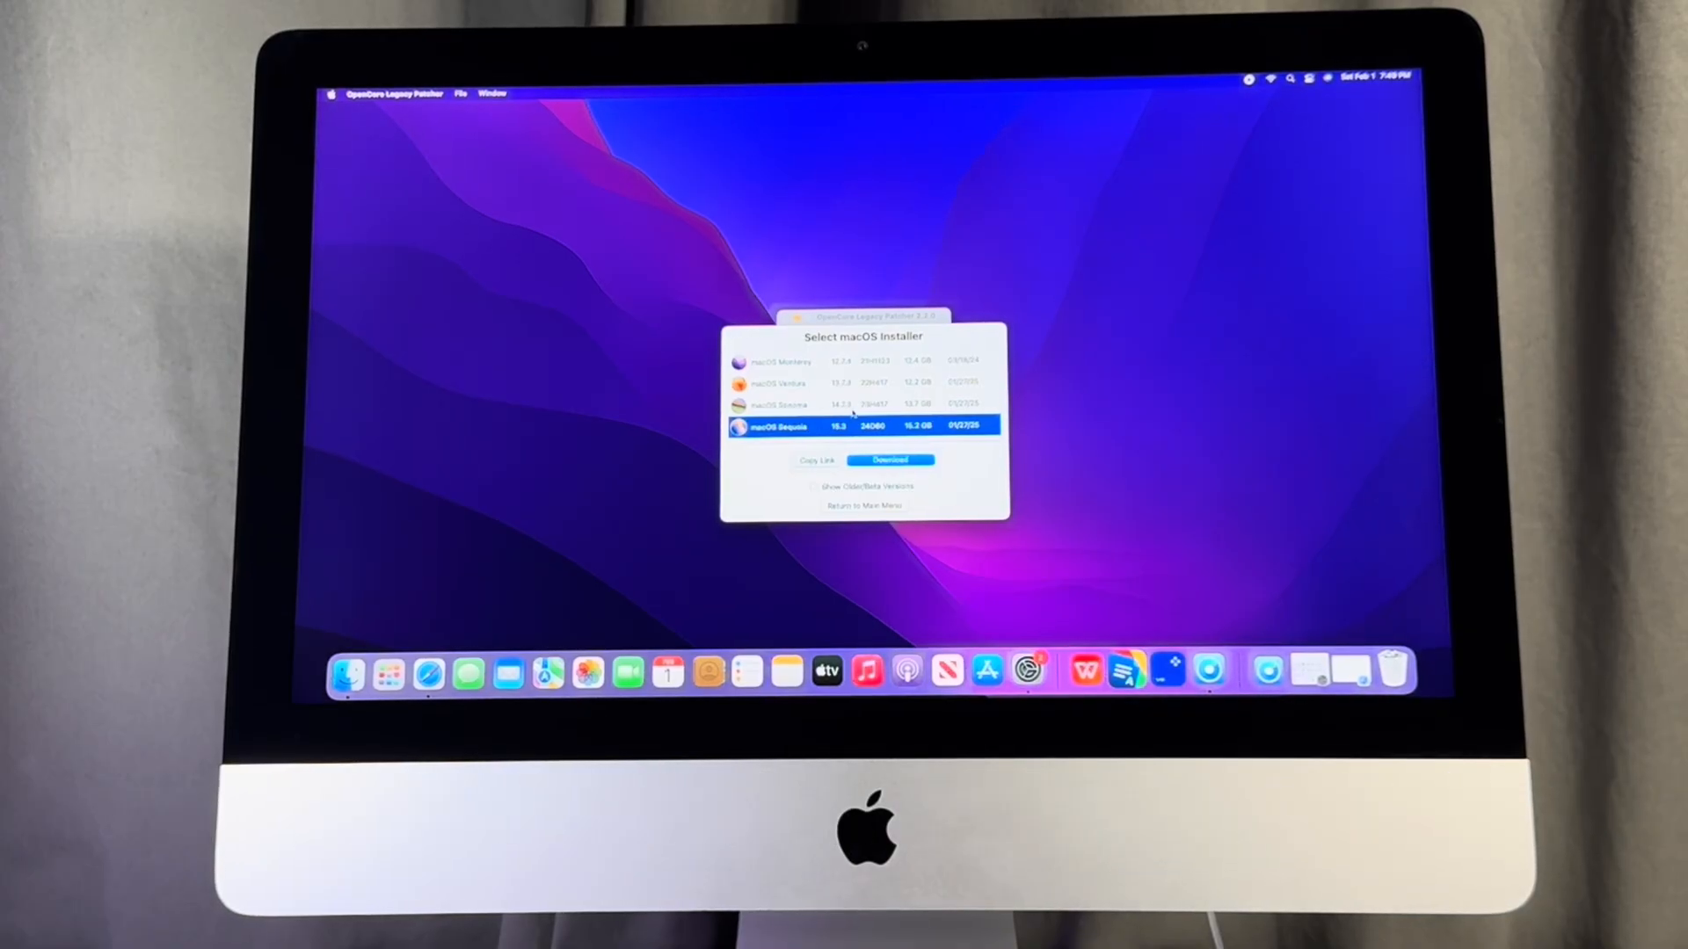
pyautogui.click(865, 404)
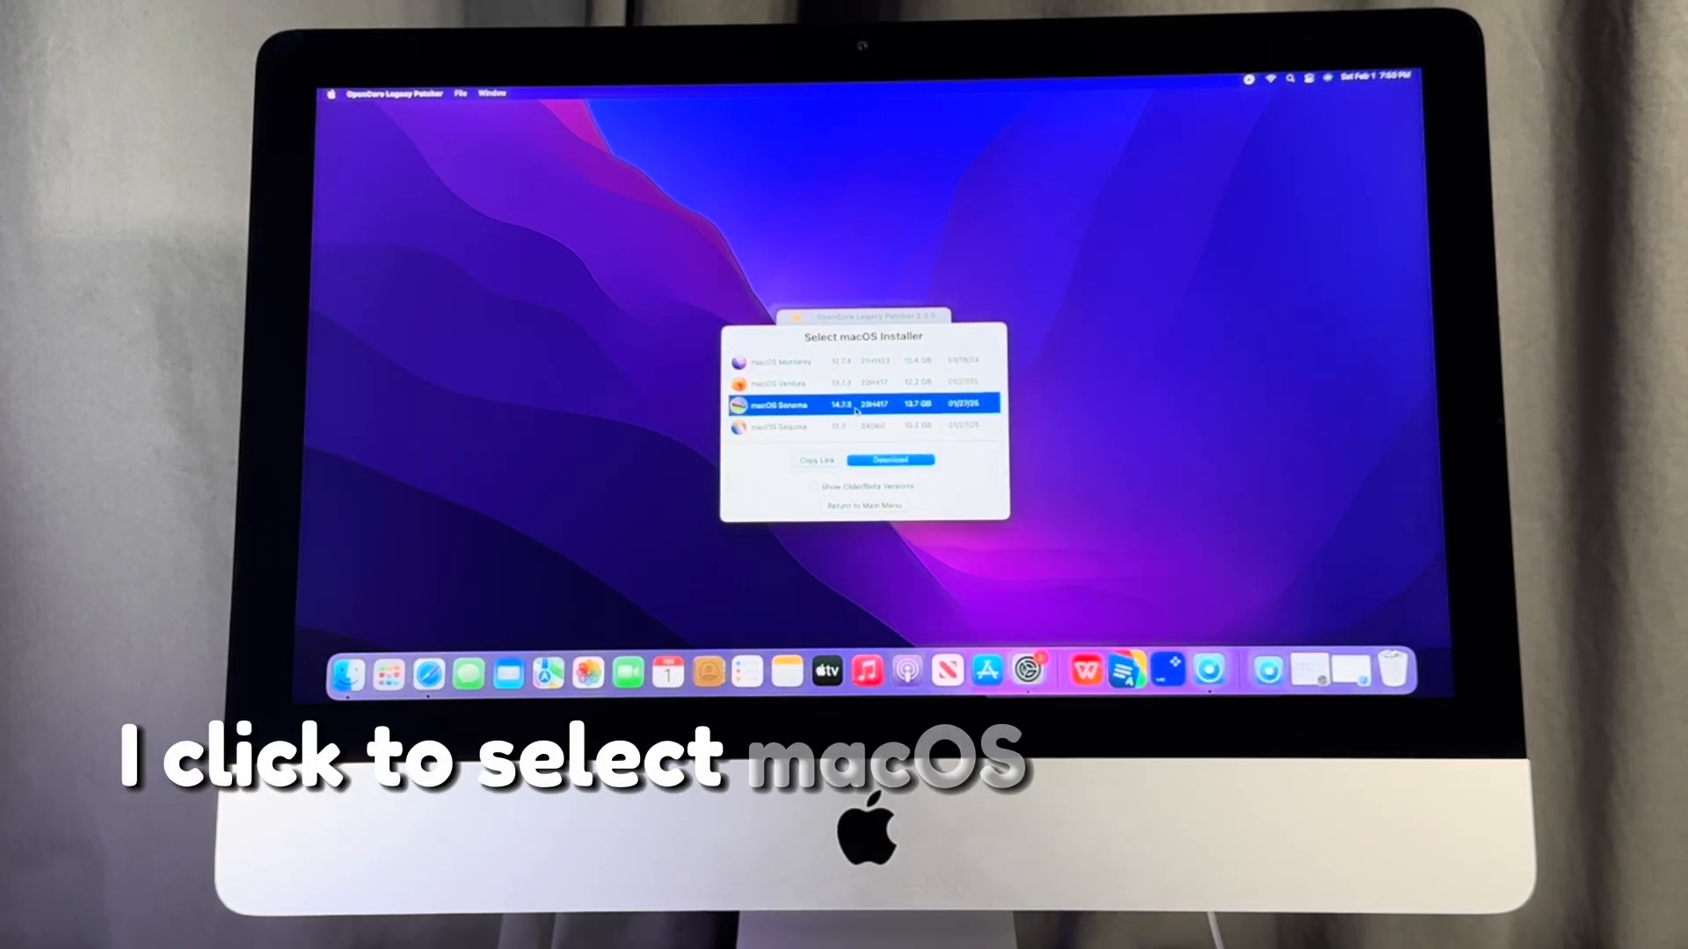
pyautogui.click(890, 458)
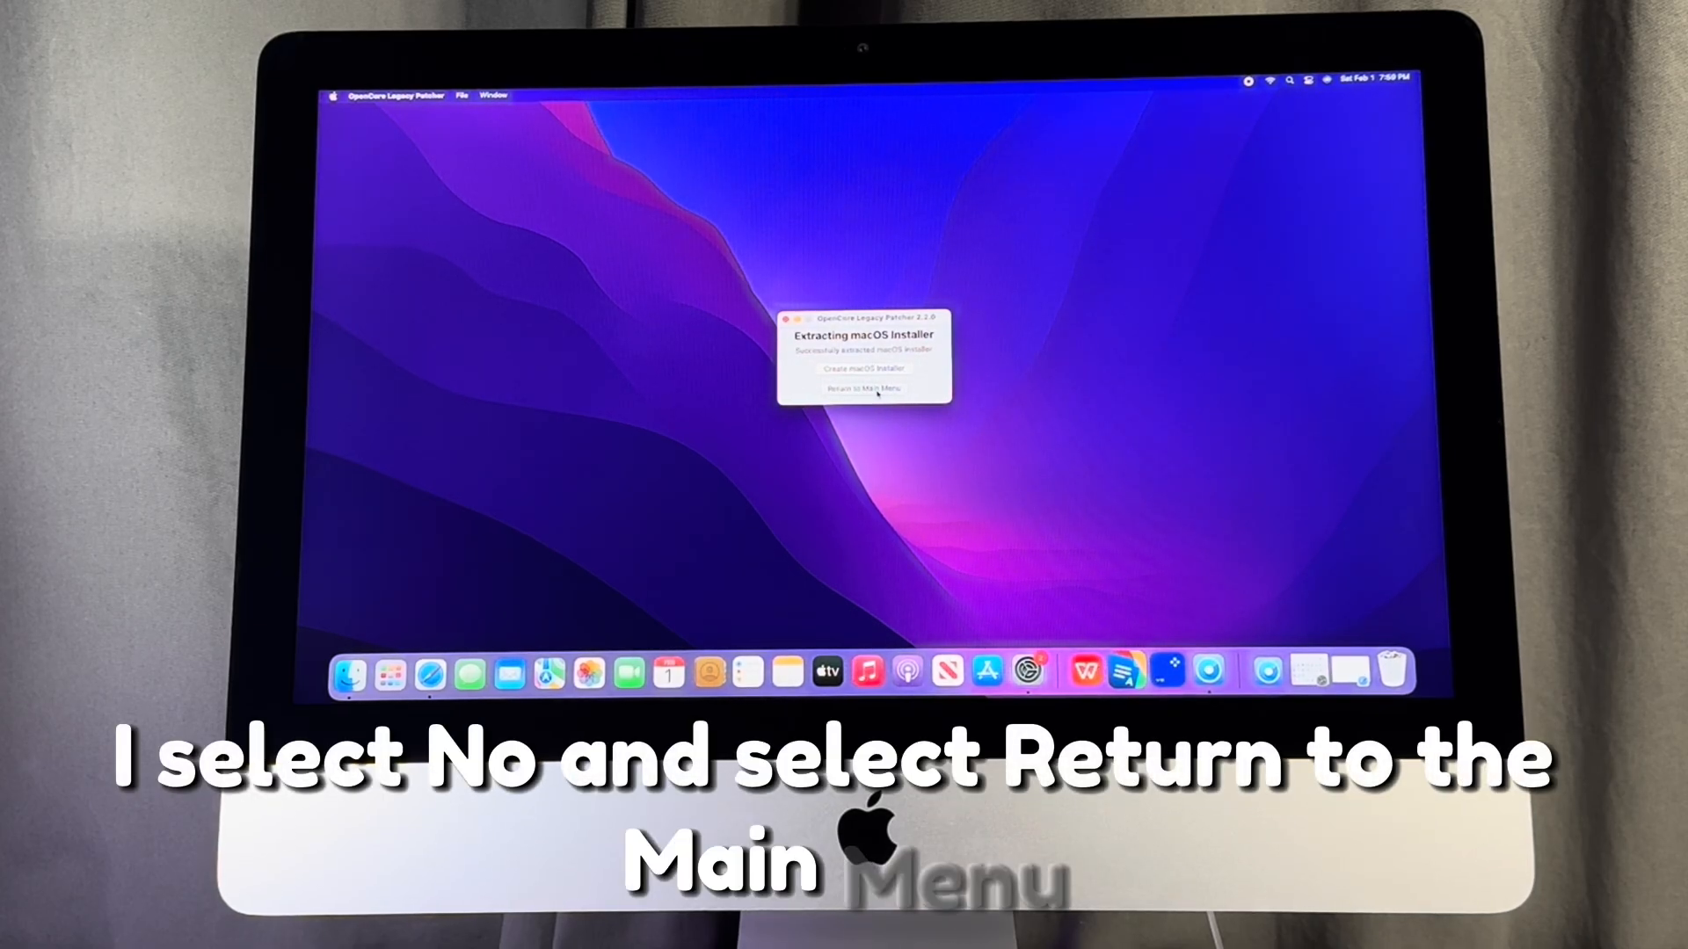
# - Select the local Install macOS Sonoma as source, allow removable volume access and choose the USB disk as target
pyautogui.click(864, 391)
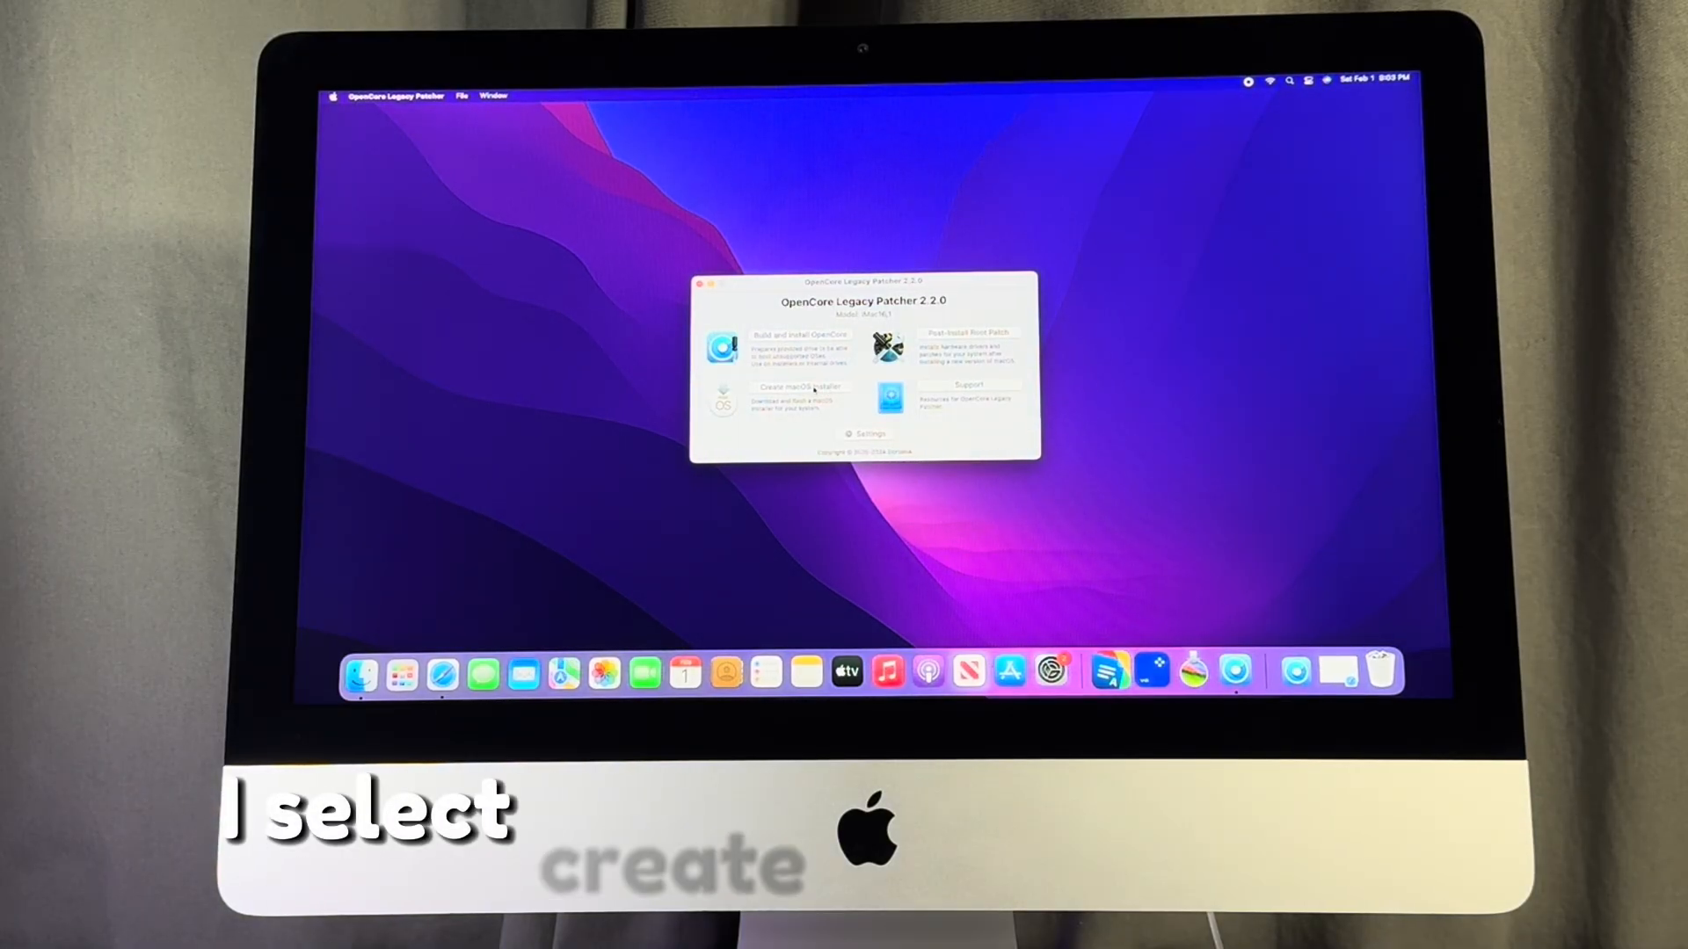
pyautogui.click(801, 387)
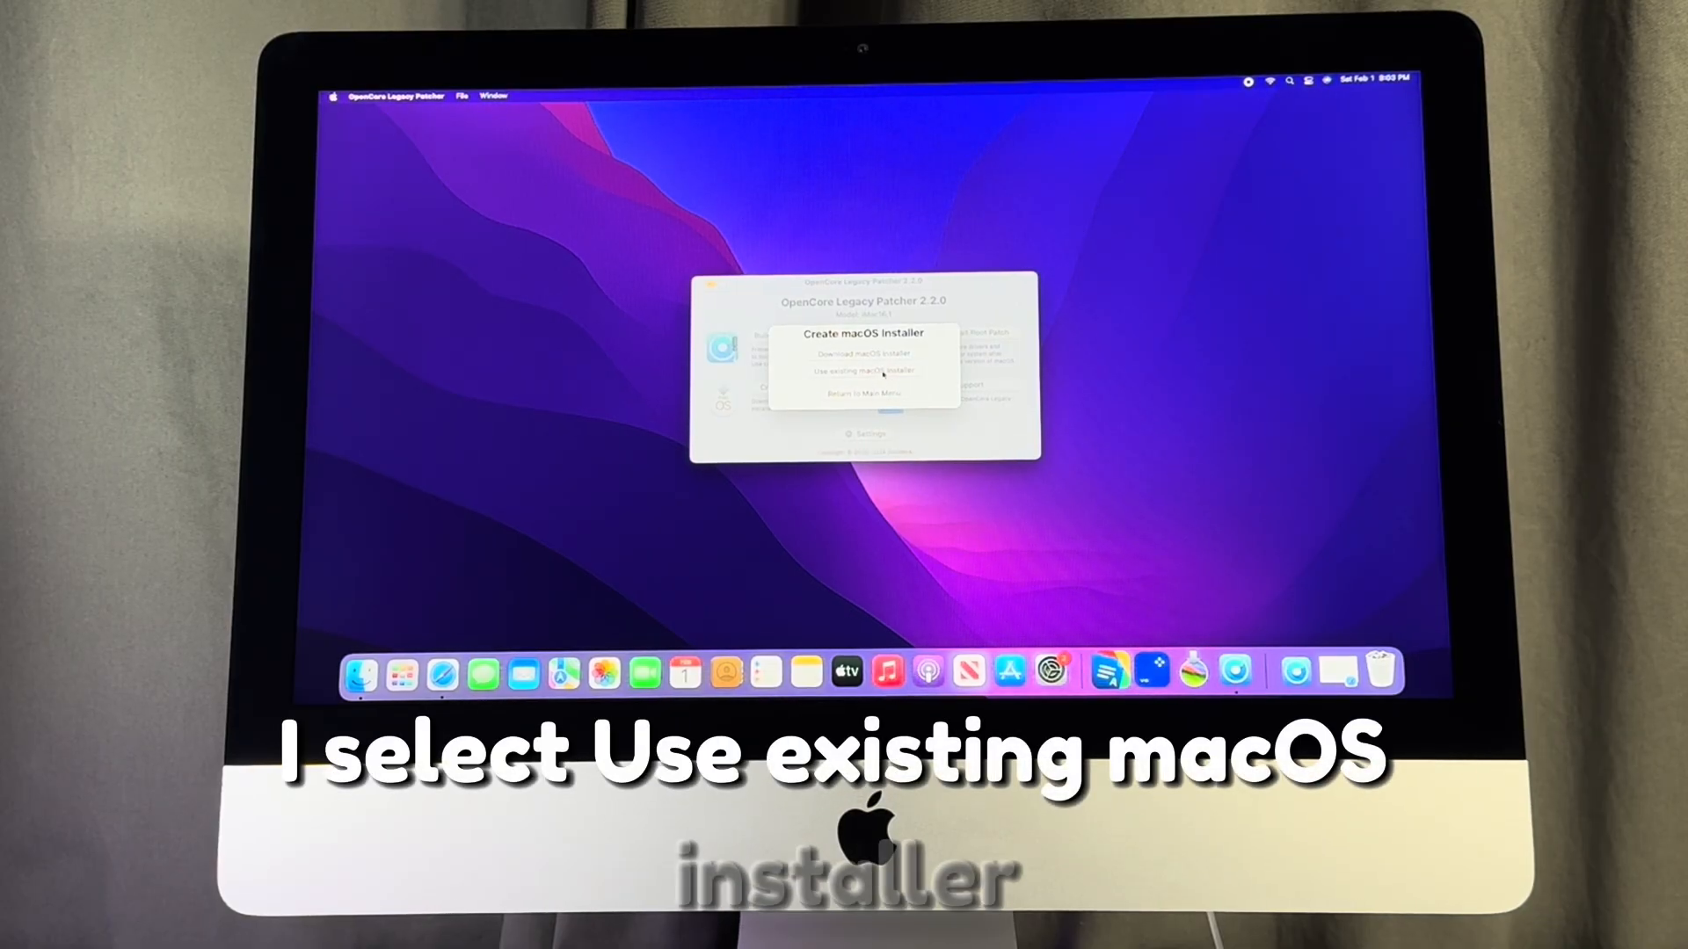
pyautogui.click(859, 371)
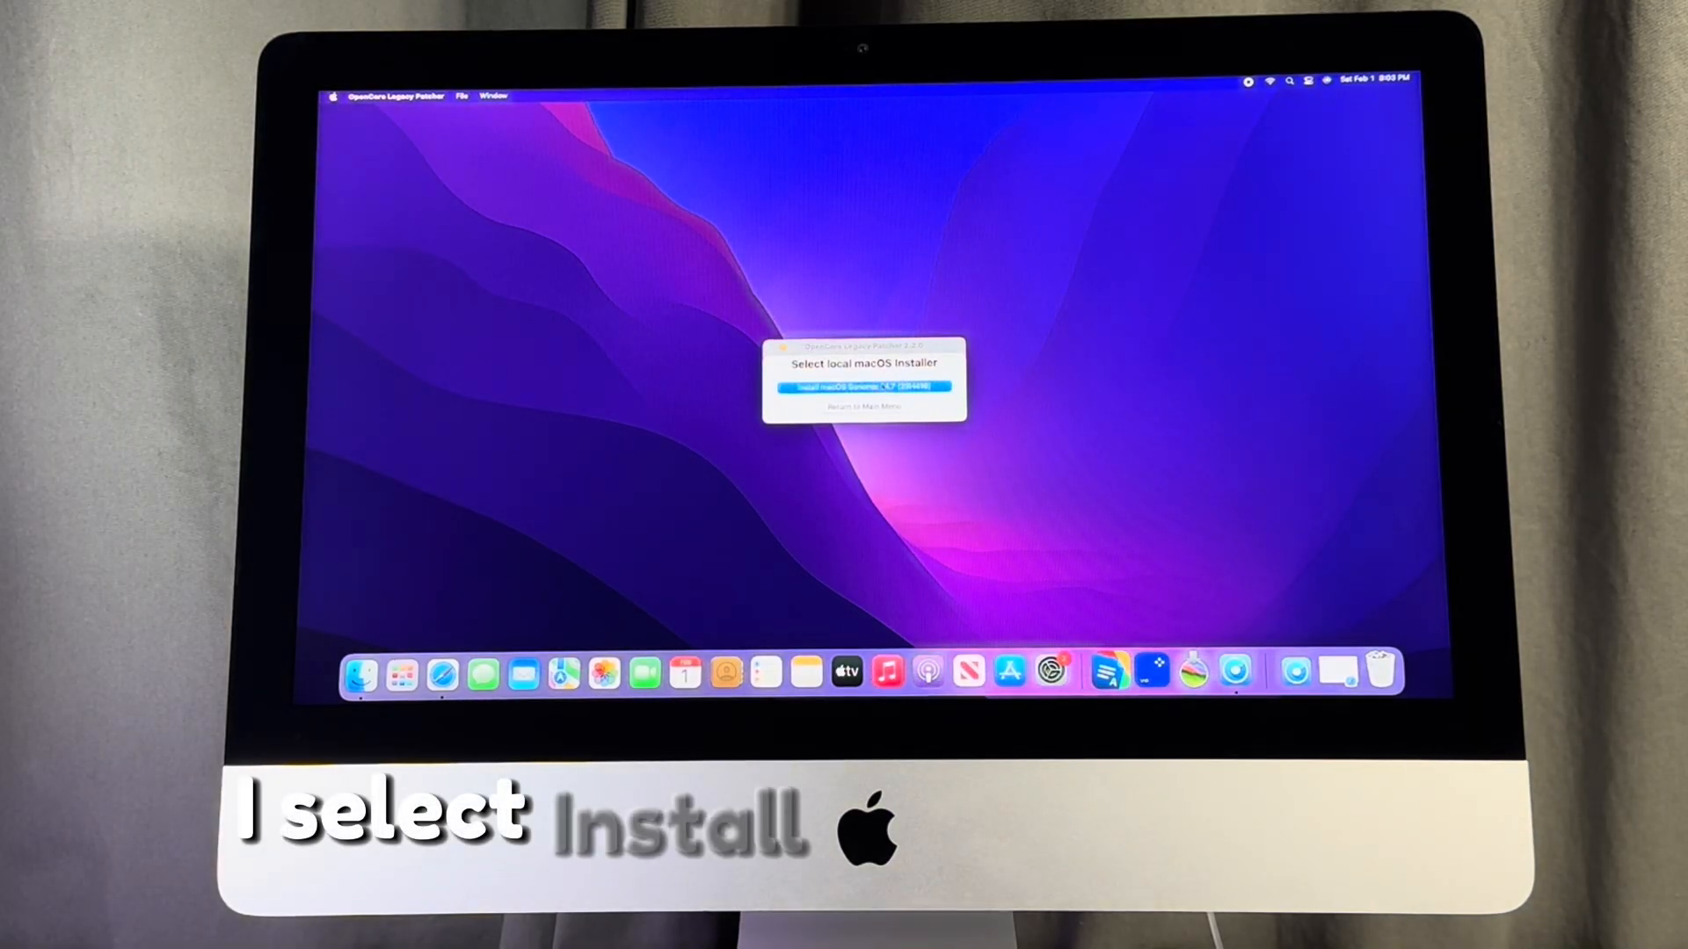
pyautogui.click(863, 387)
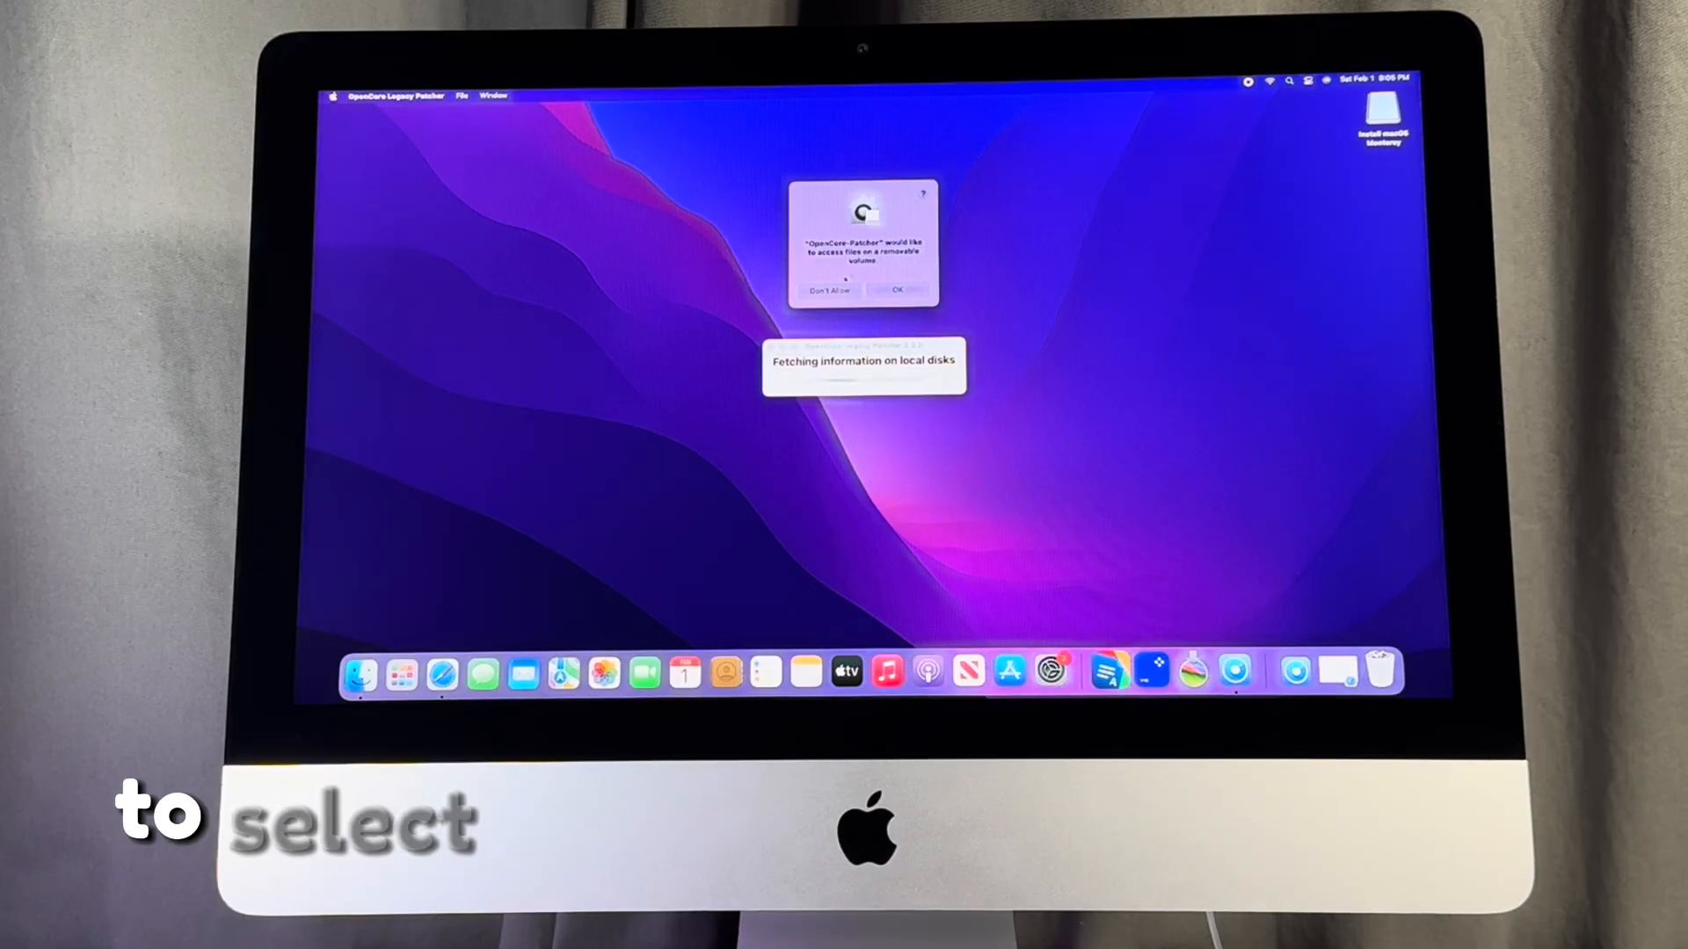
pyautogui.click(898, 290)
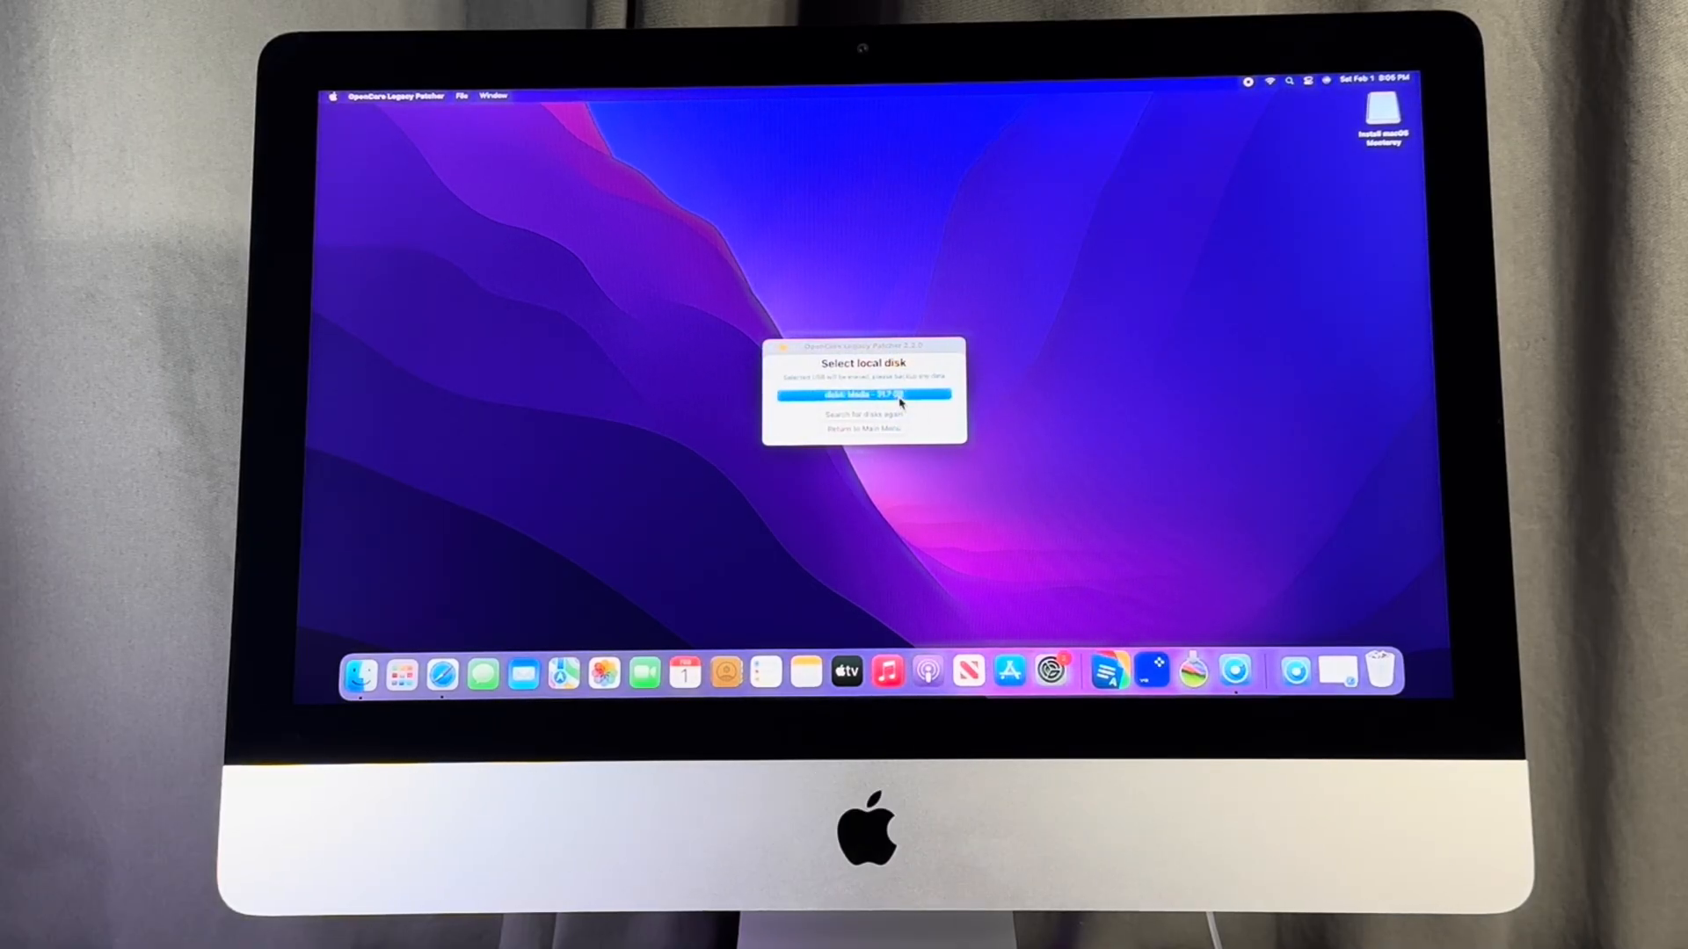
pyautogui.click(862, 394)
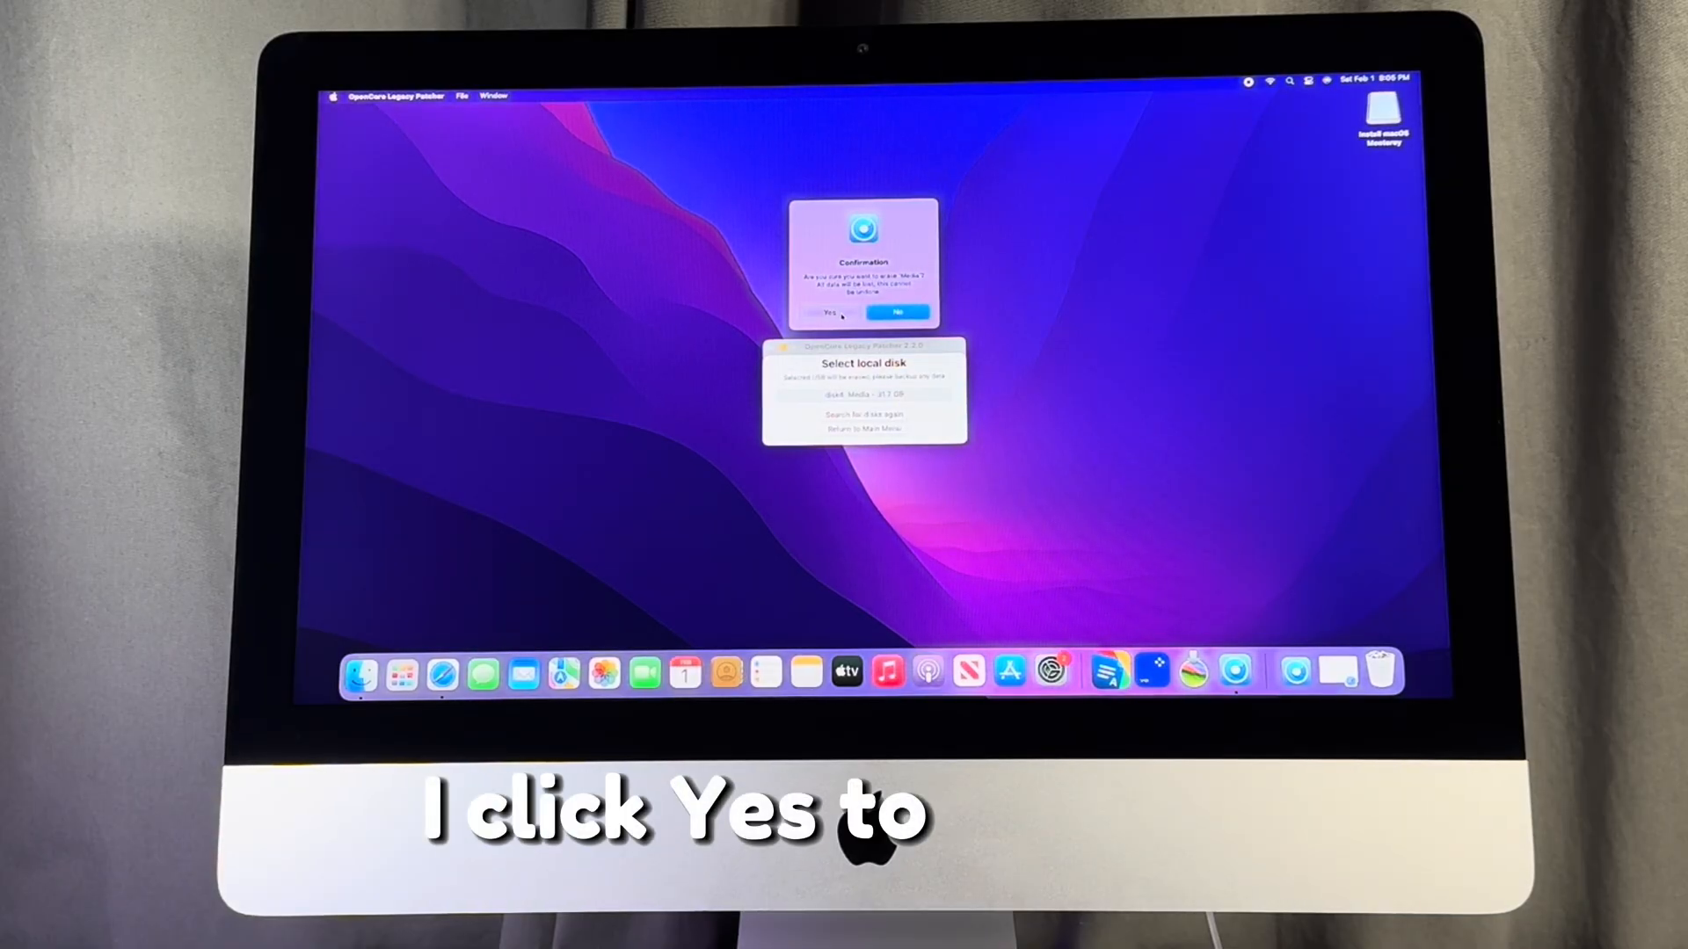
# - Confirm erasing the USB disk to write the Sonoma installer, then agree to install OpenCore onto it
pyautogui.click(826, 313)
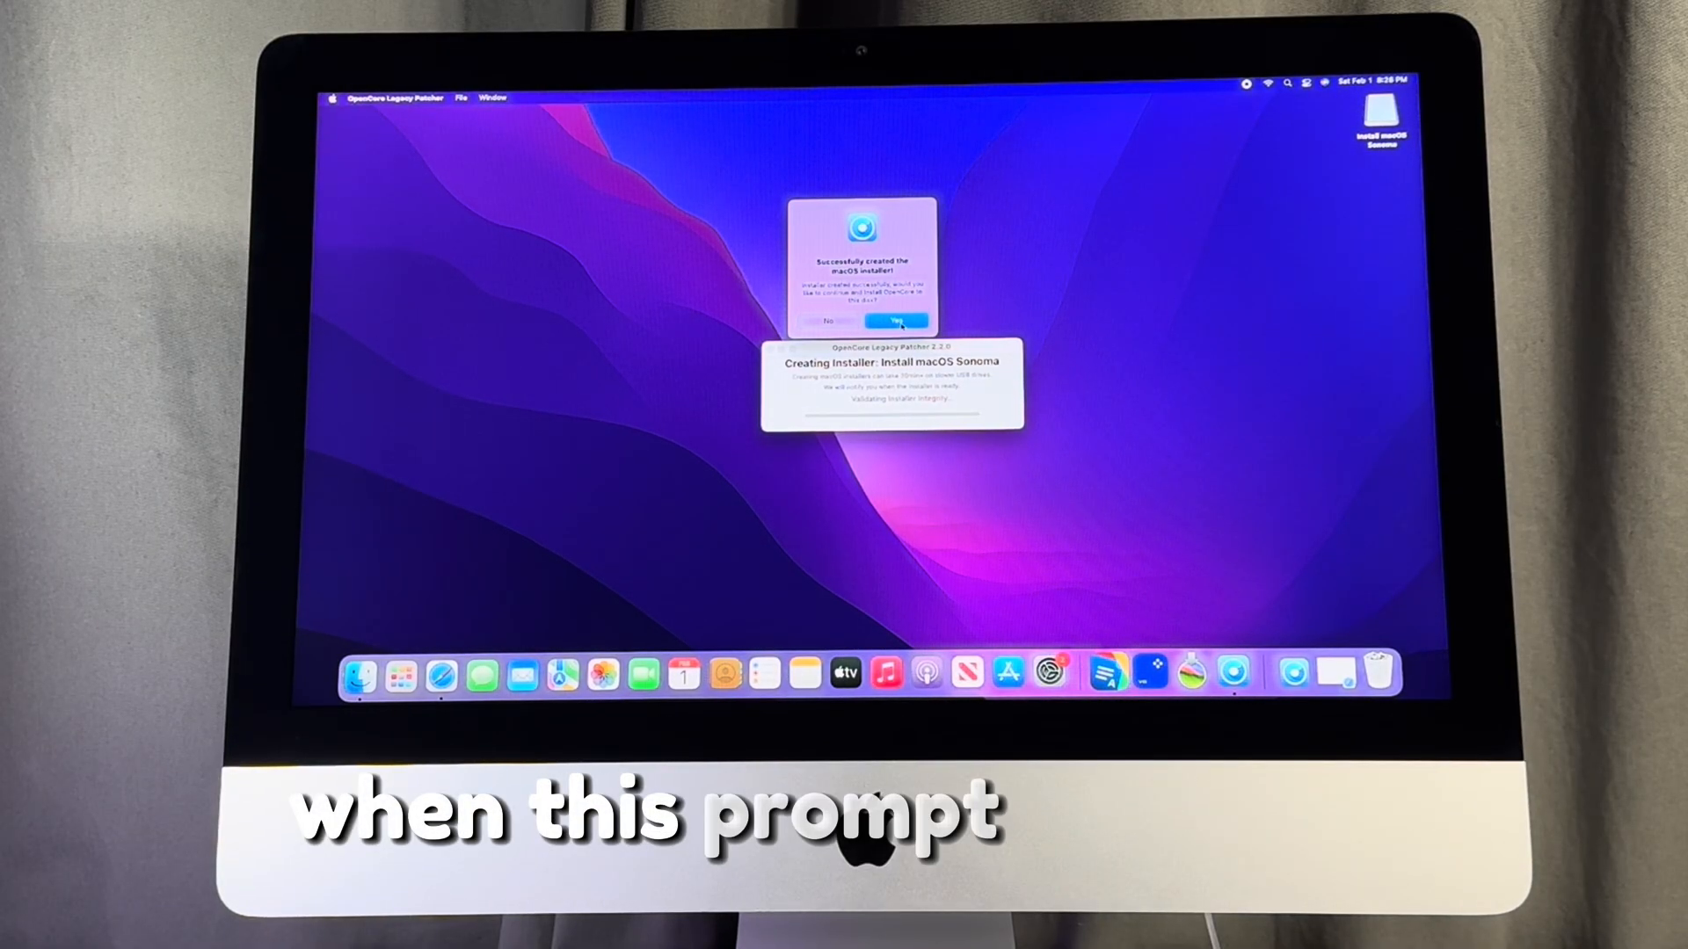
pyautogui.click(897, 322)
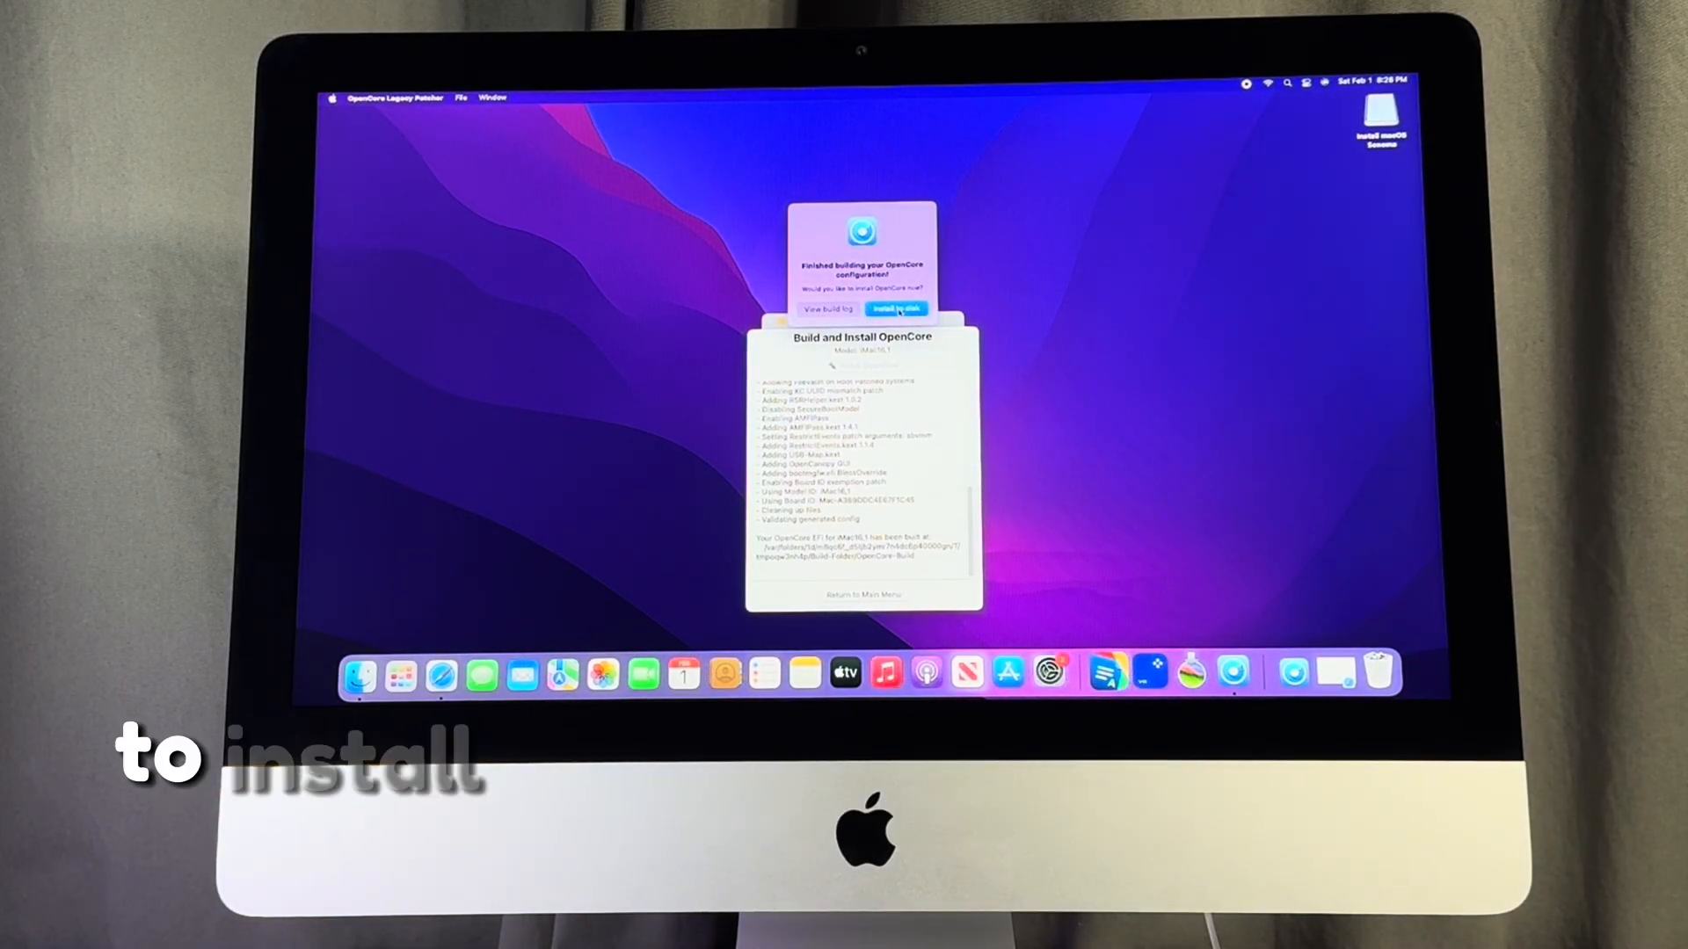
# - Install the built OpenCore configuration to the USB media disk4's EFI partition
pyautogui.click(899, 310)
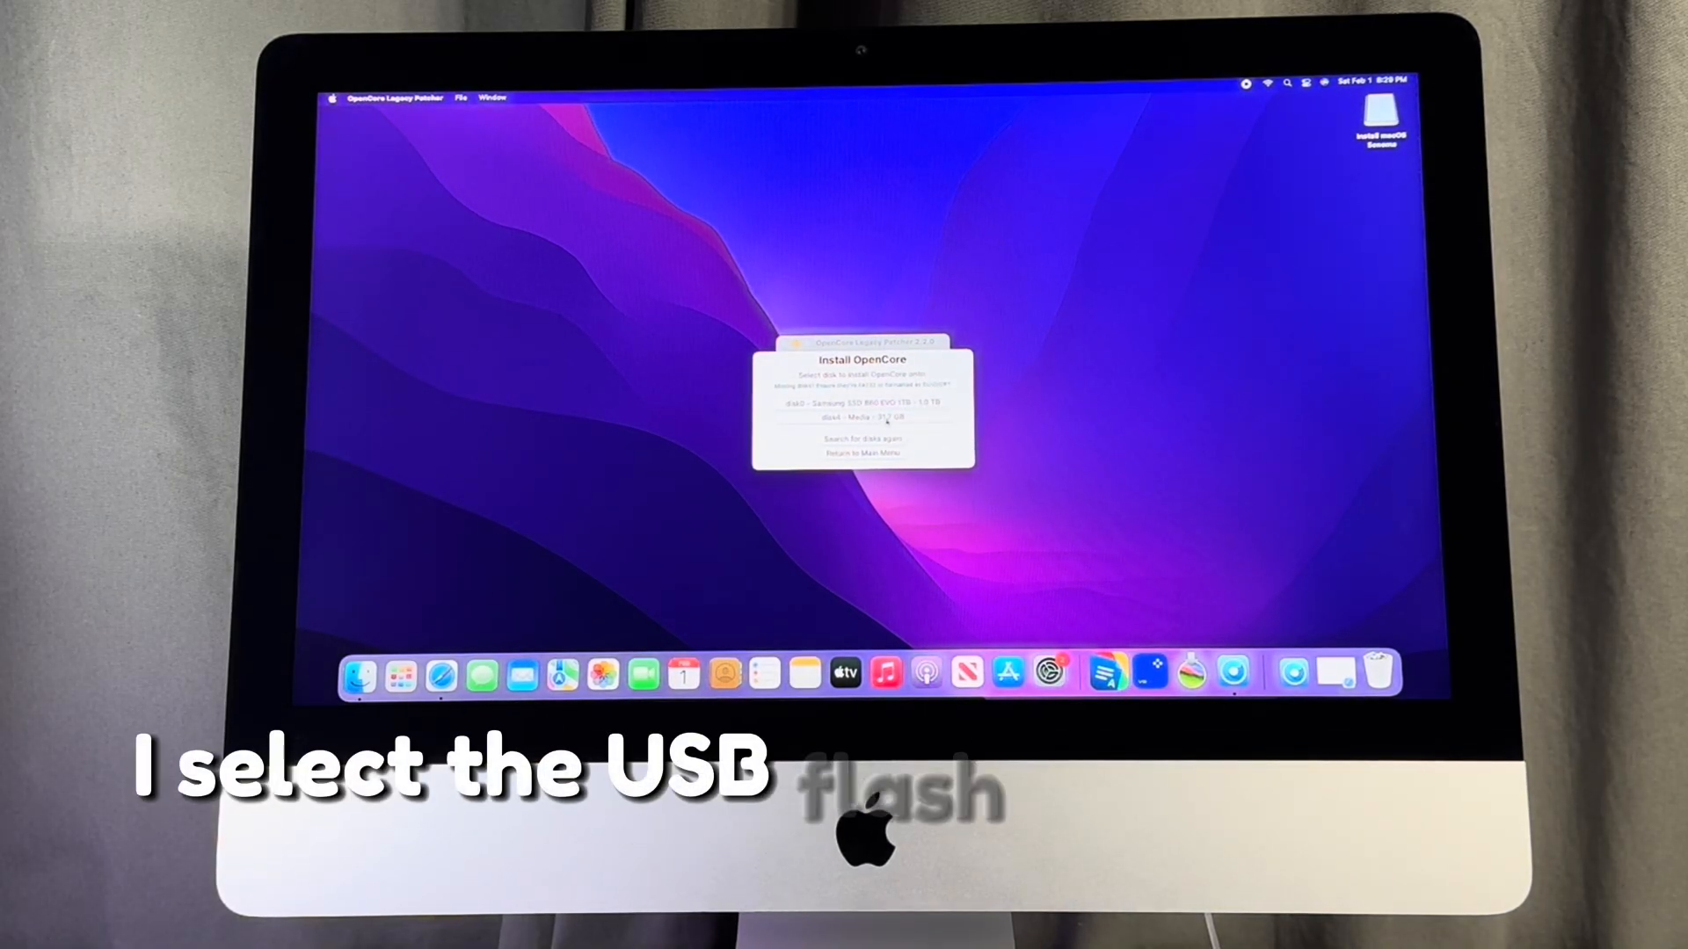
pyautogui.click(862, 418)
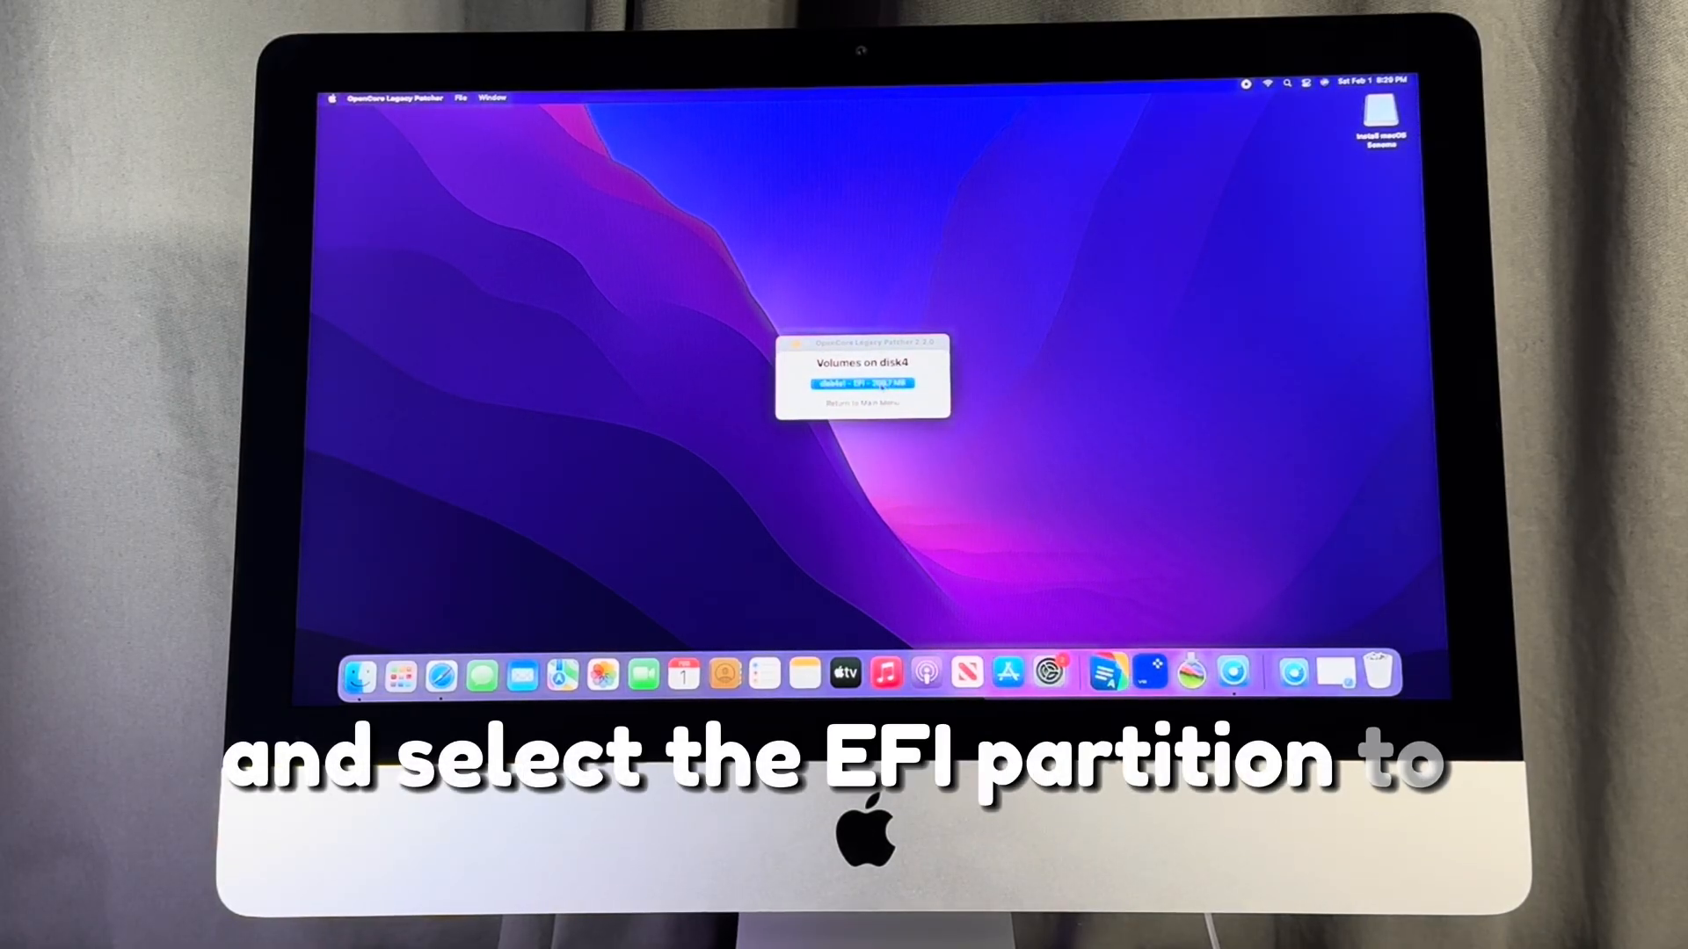
pyautogui.click(862, 383)
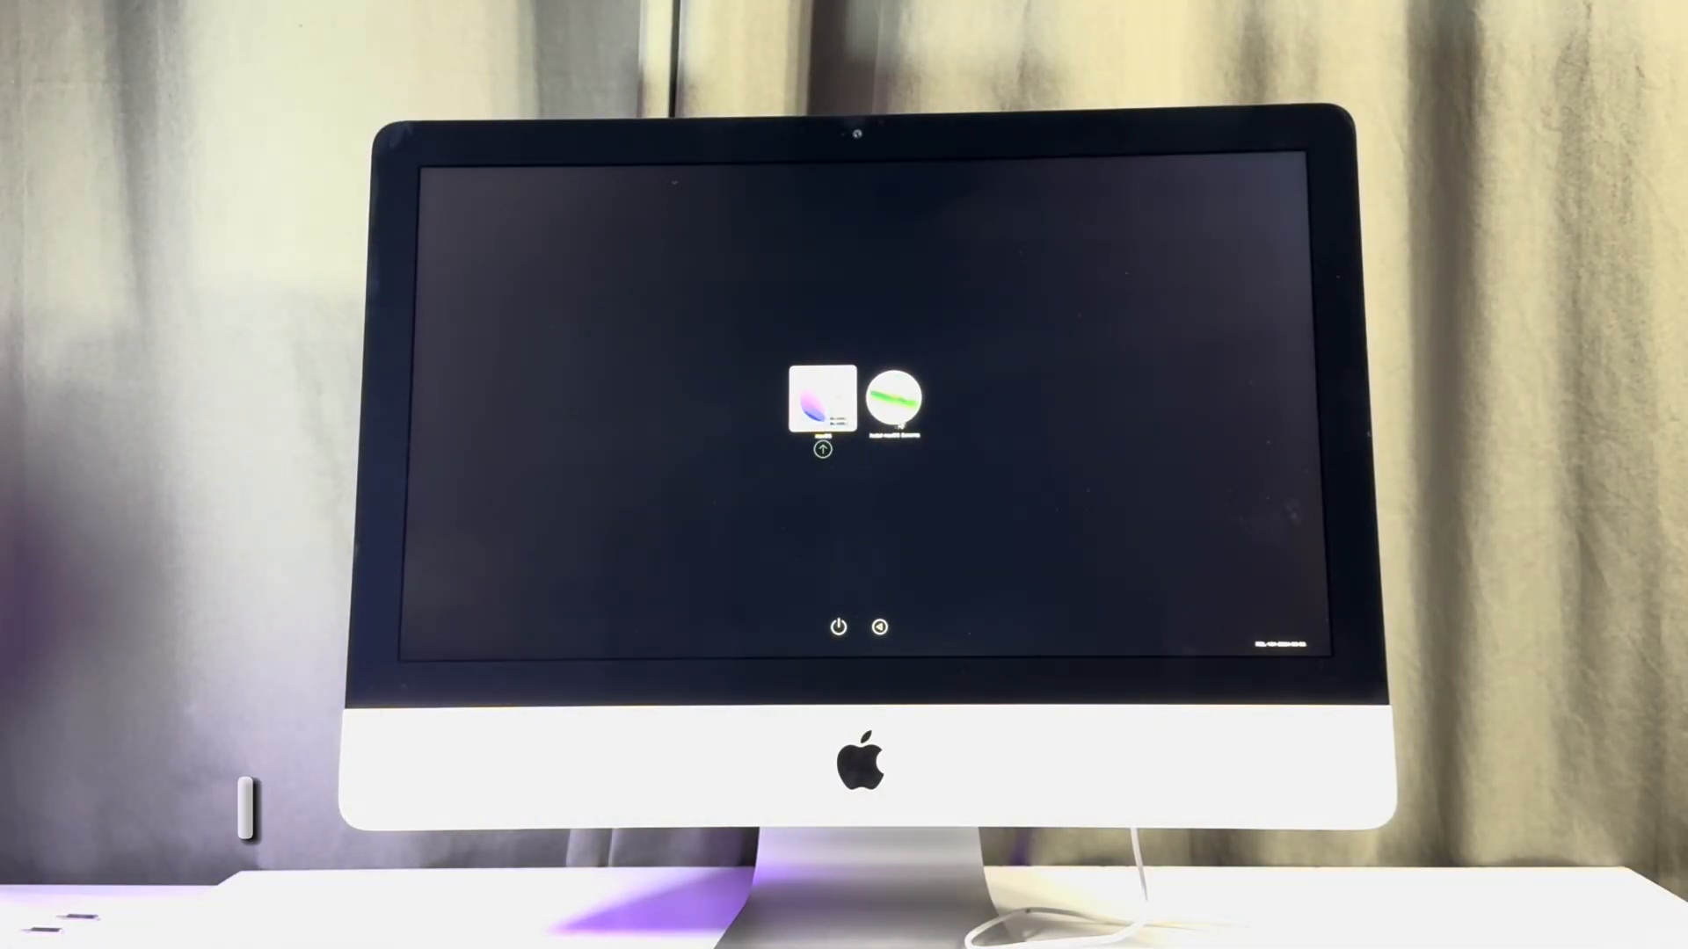
# - Boot the Sonoma USB installer from the OpenCore picker and continue into Install macOS Sonoma
pyautogui.click(895, 404)
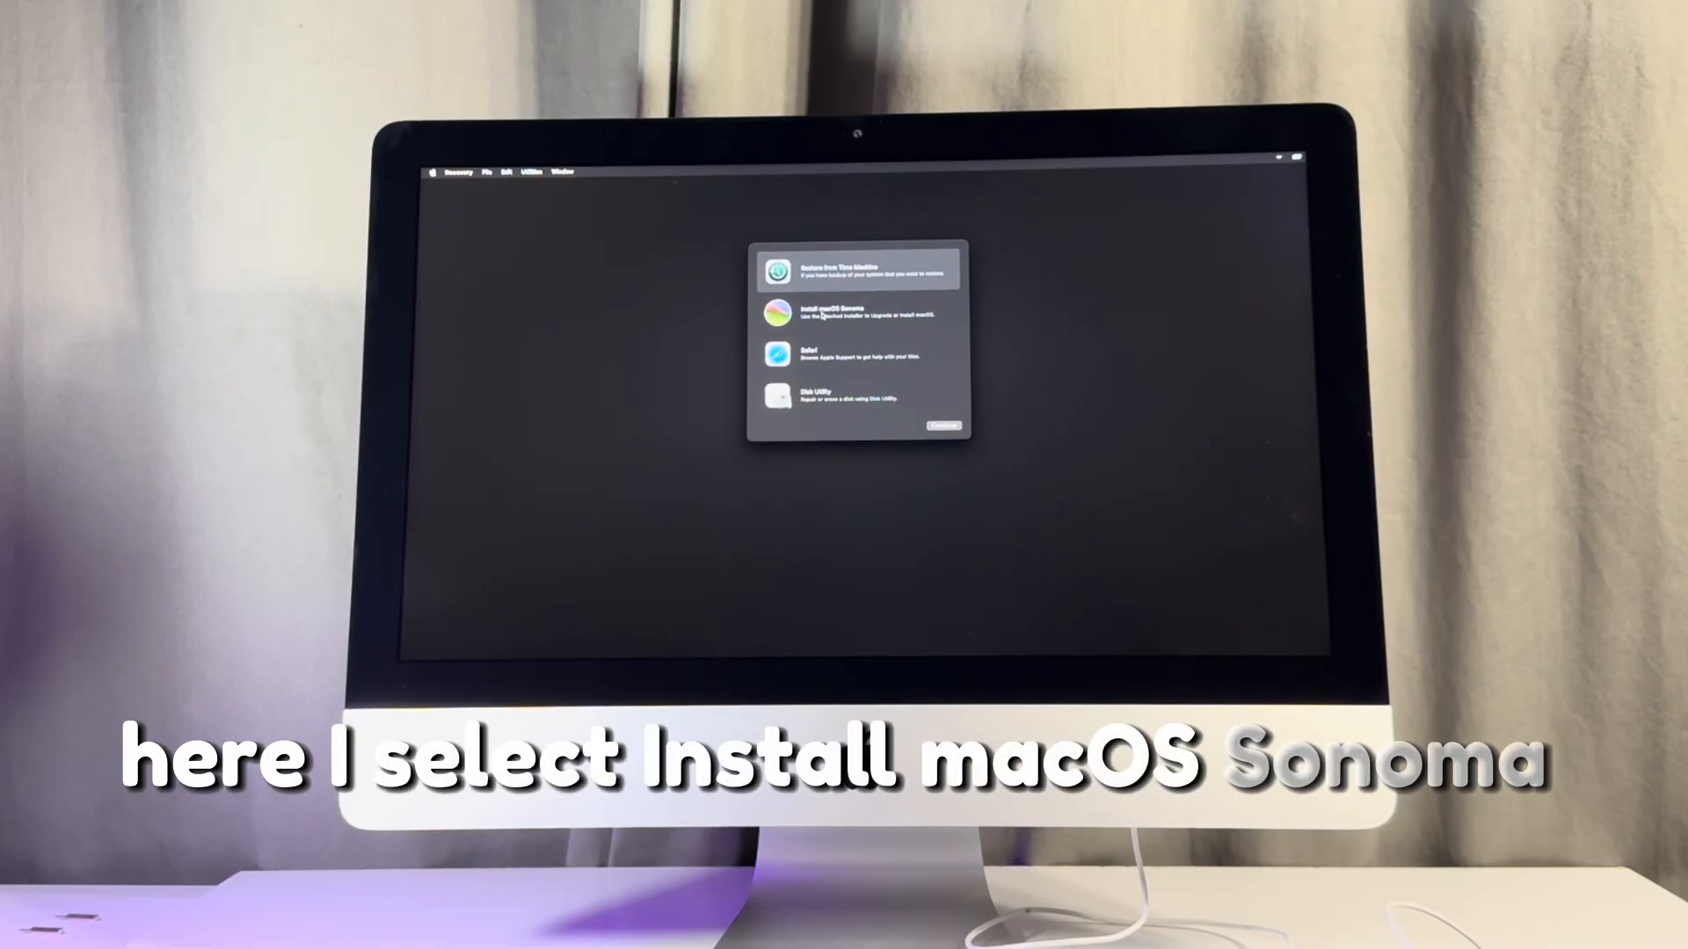
pyautogui.click(861, 313)
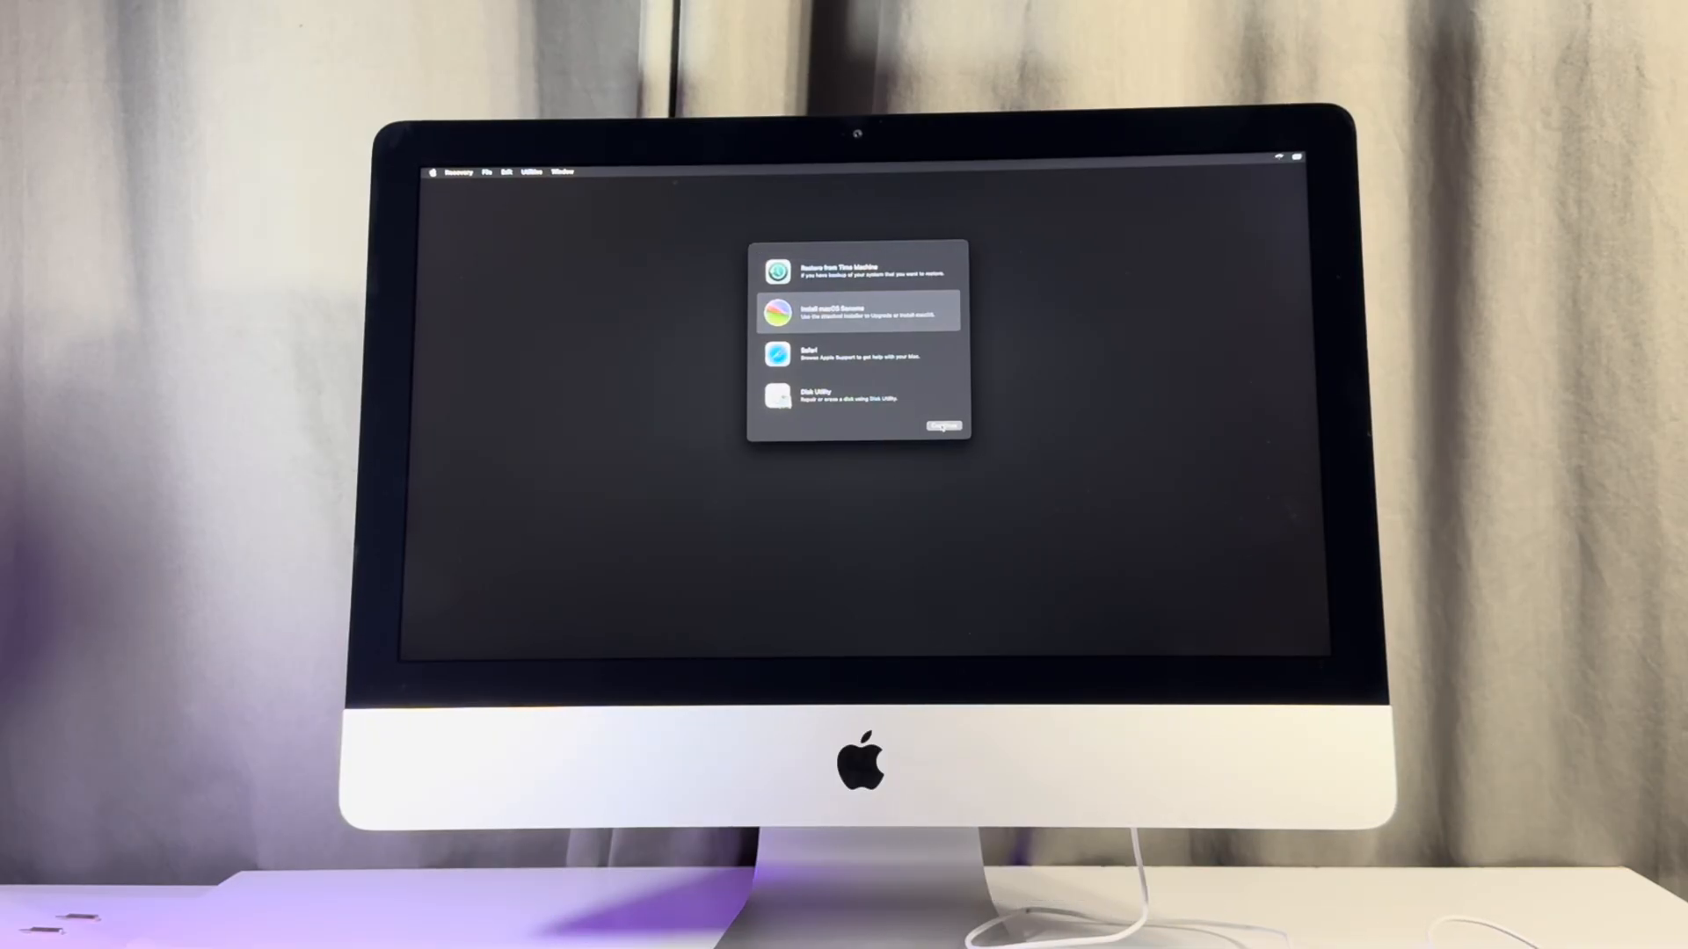
pyautogui.click(942, 426)
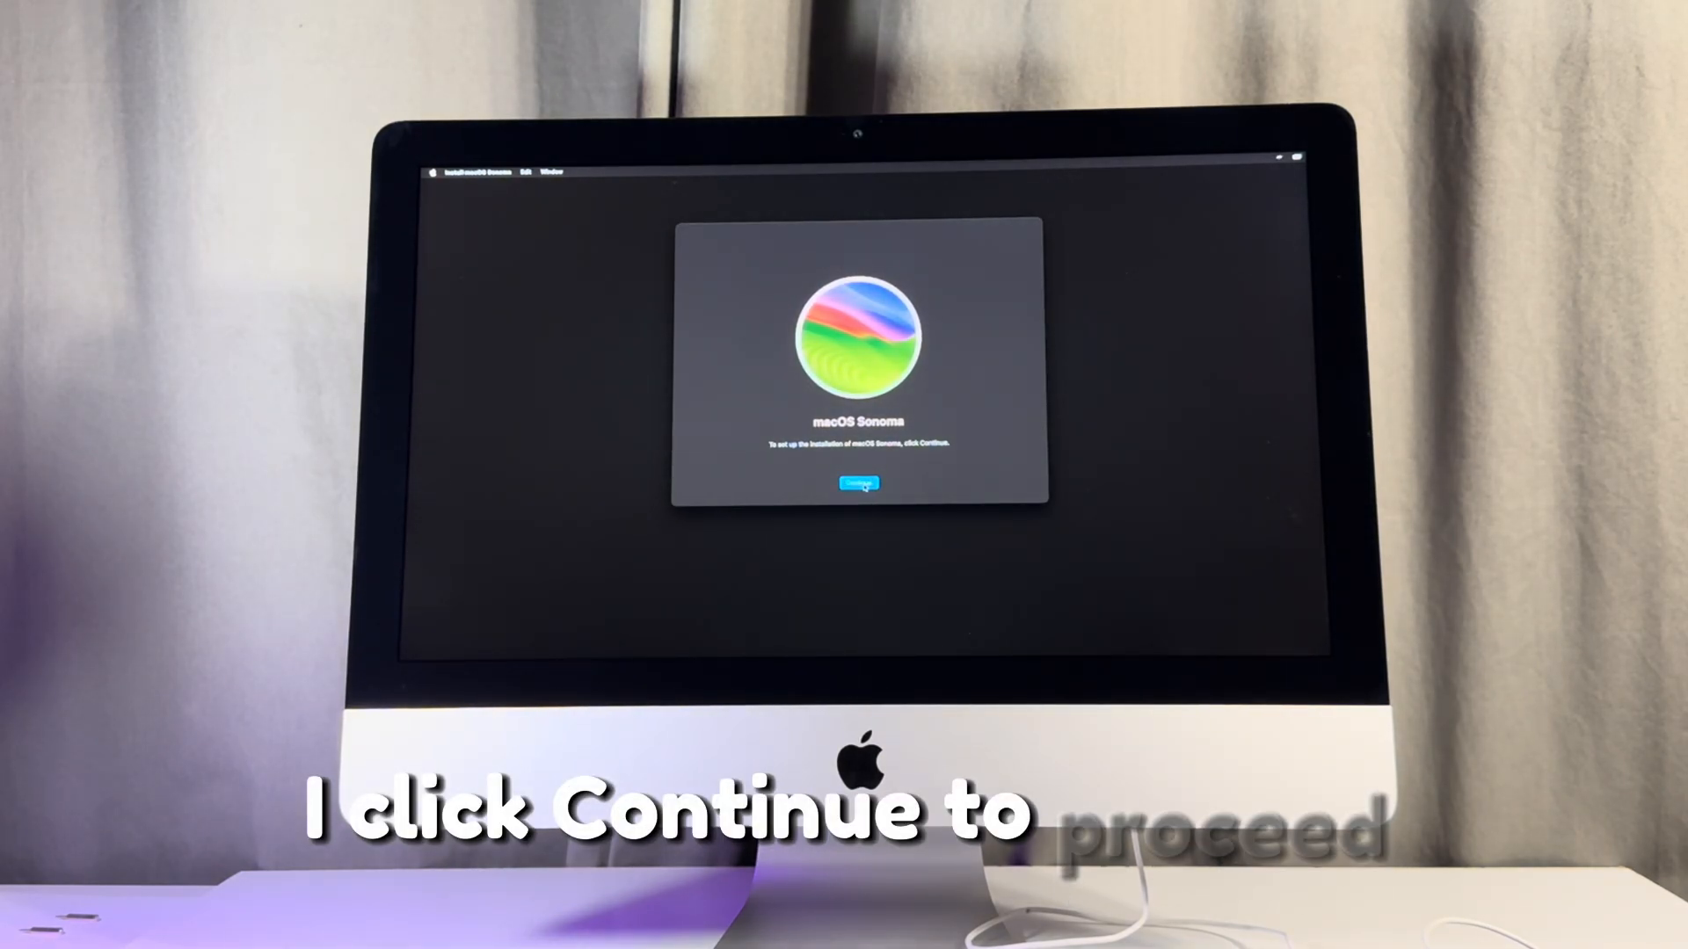
# - Continue past the welcome screen and start installing Sonoma on the internal macOS SSD
pyautogui.click(856, 481)
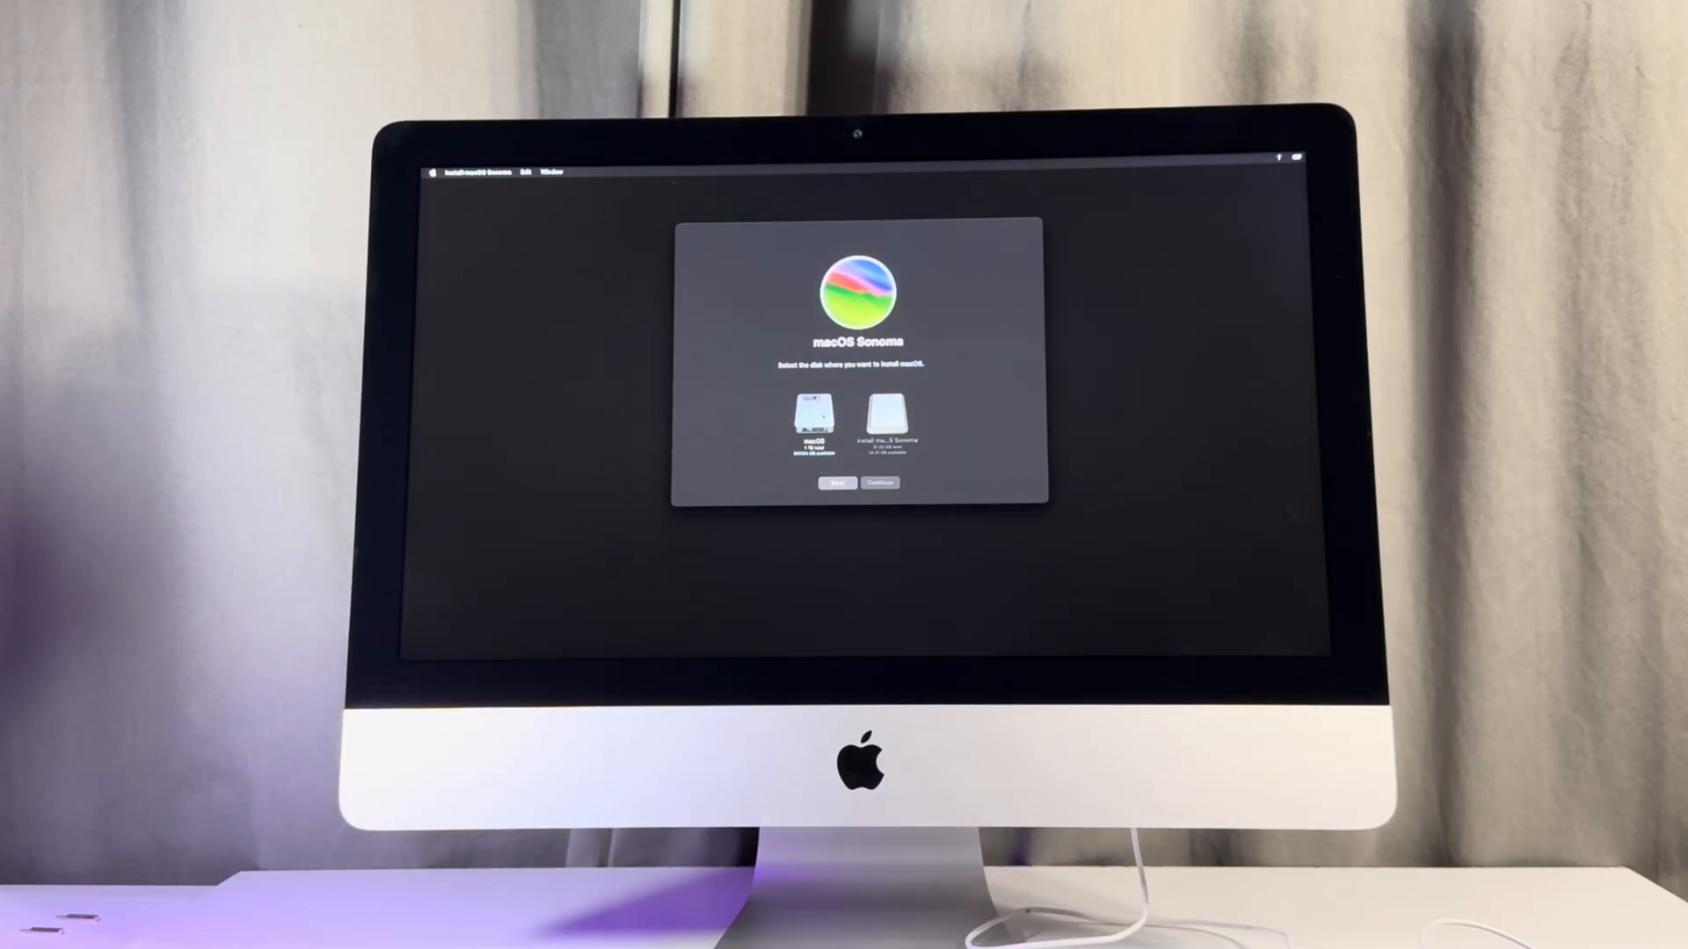
pyautogui.click(812, 420)
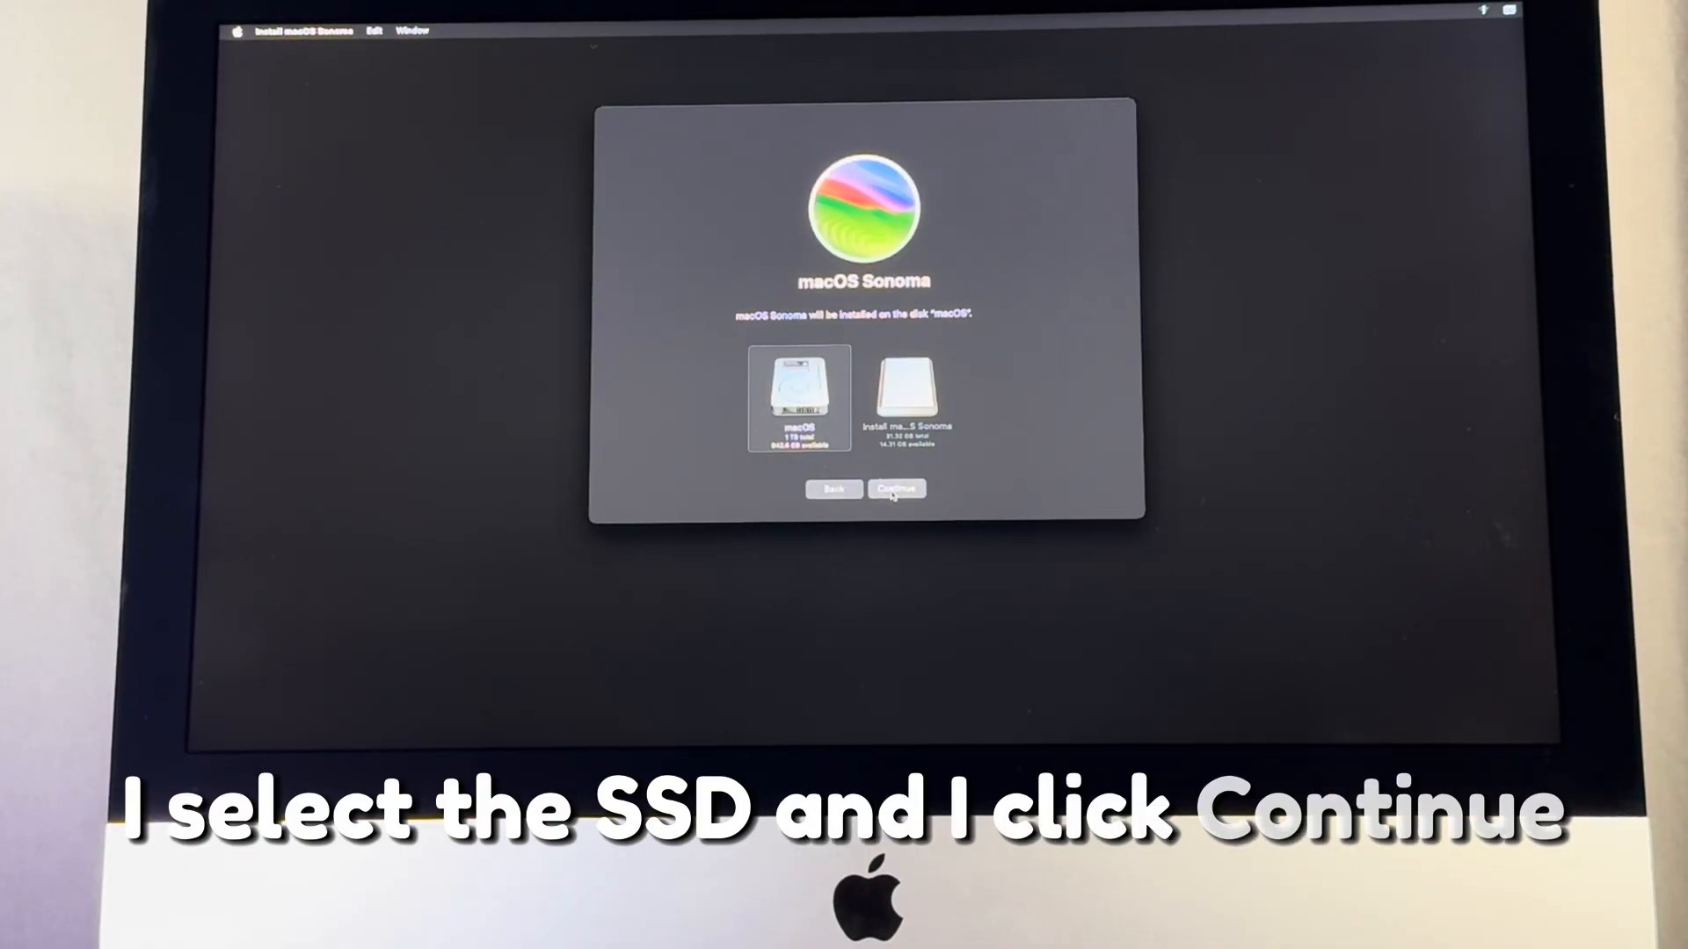
pyautogui.click(897, 489)
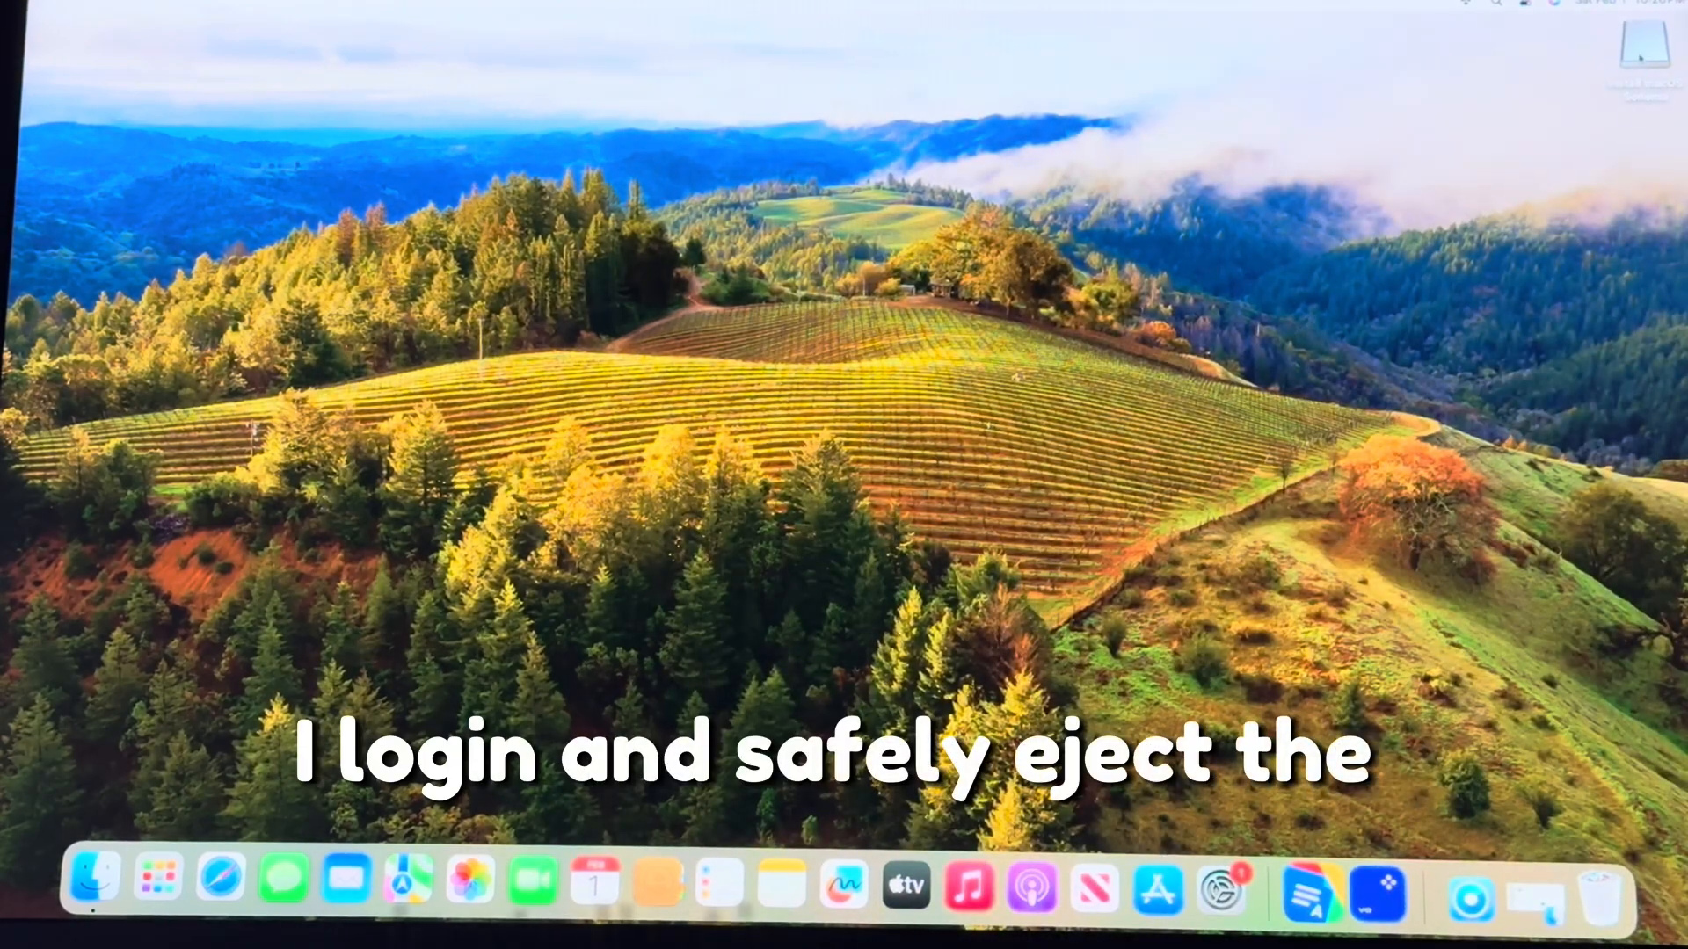
# - Bring up the shortcut menu of the Install macOS Sonoma volume to eject it
pyautogui.rightClick(1642, 55)
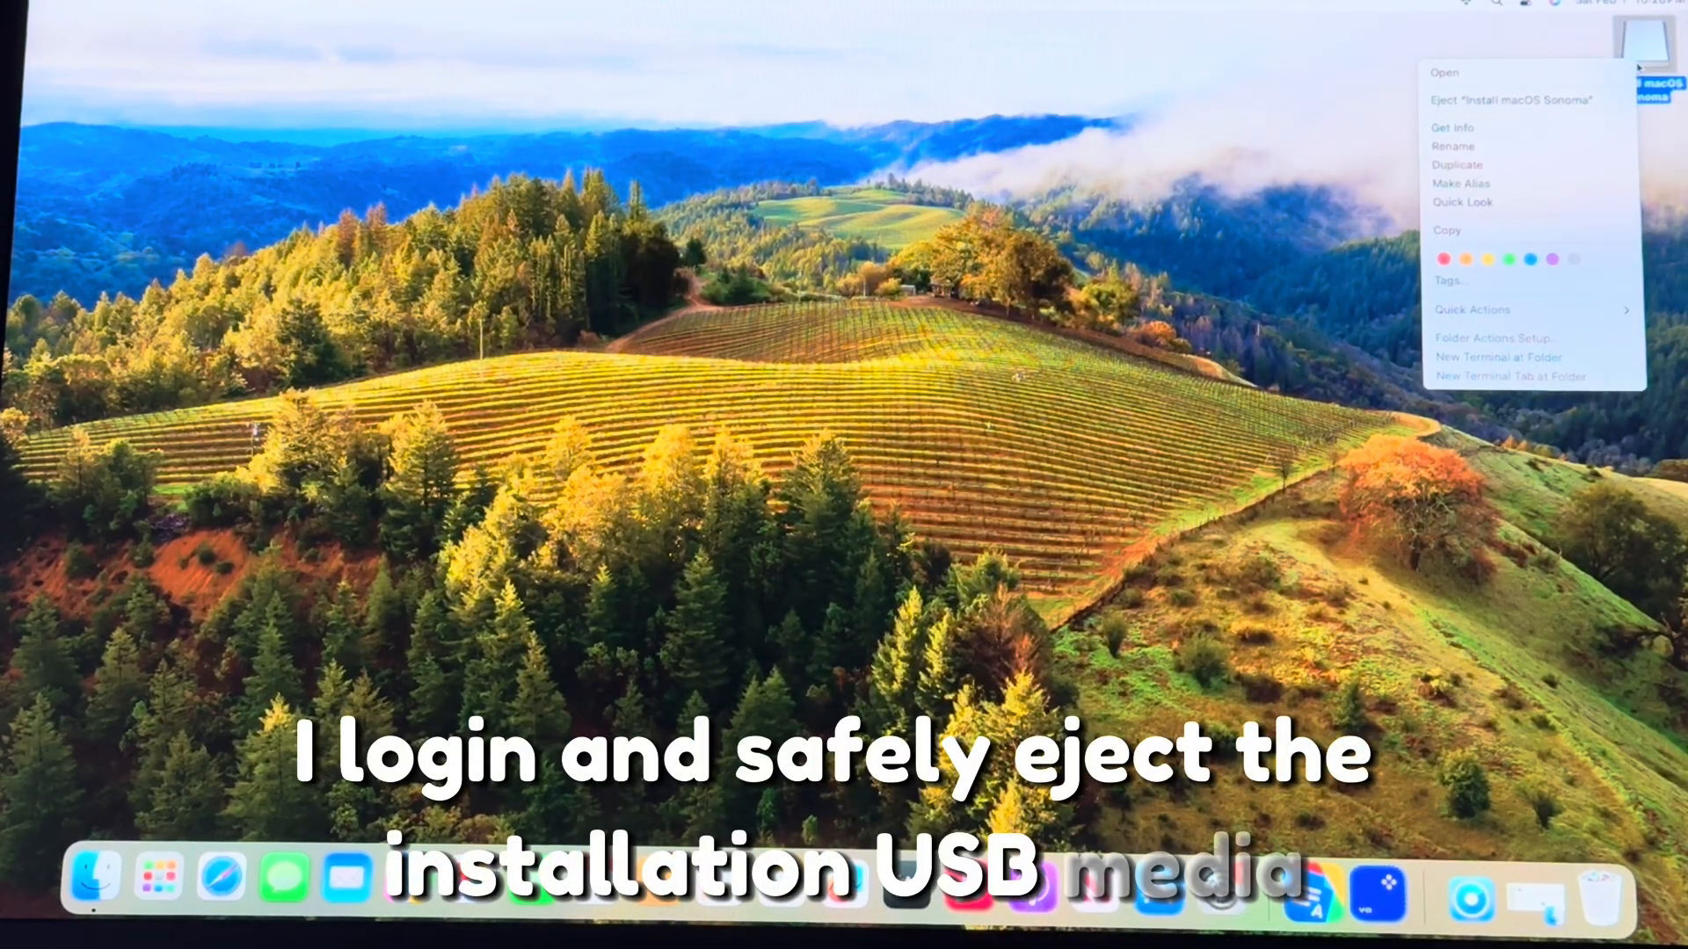
pyautogui.moveTo(1512, 101)
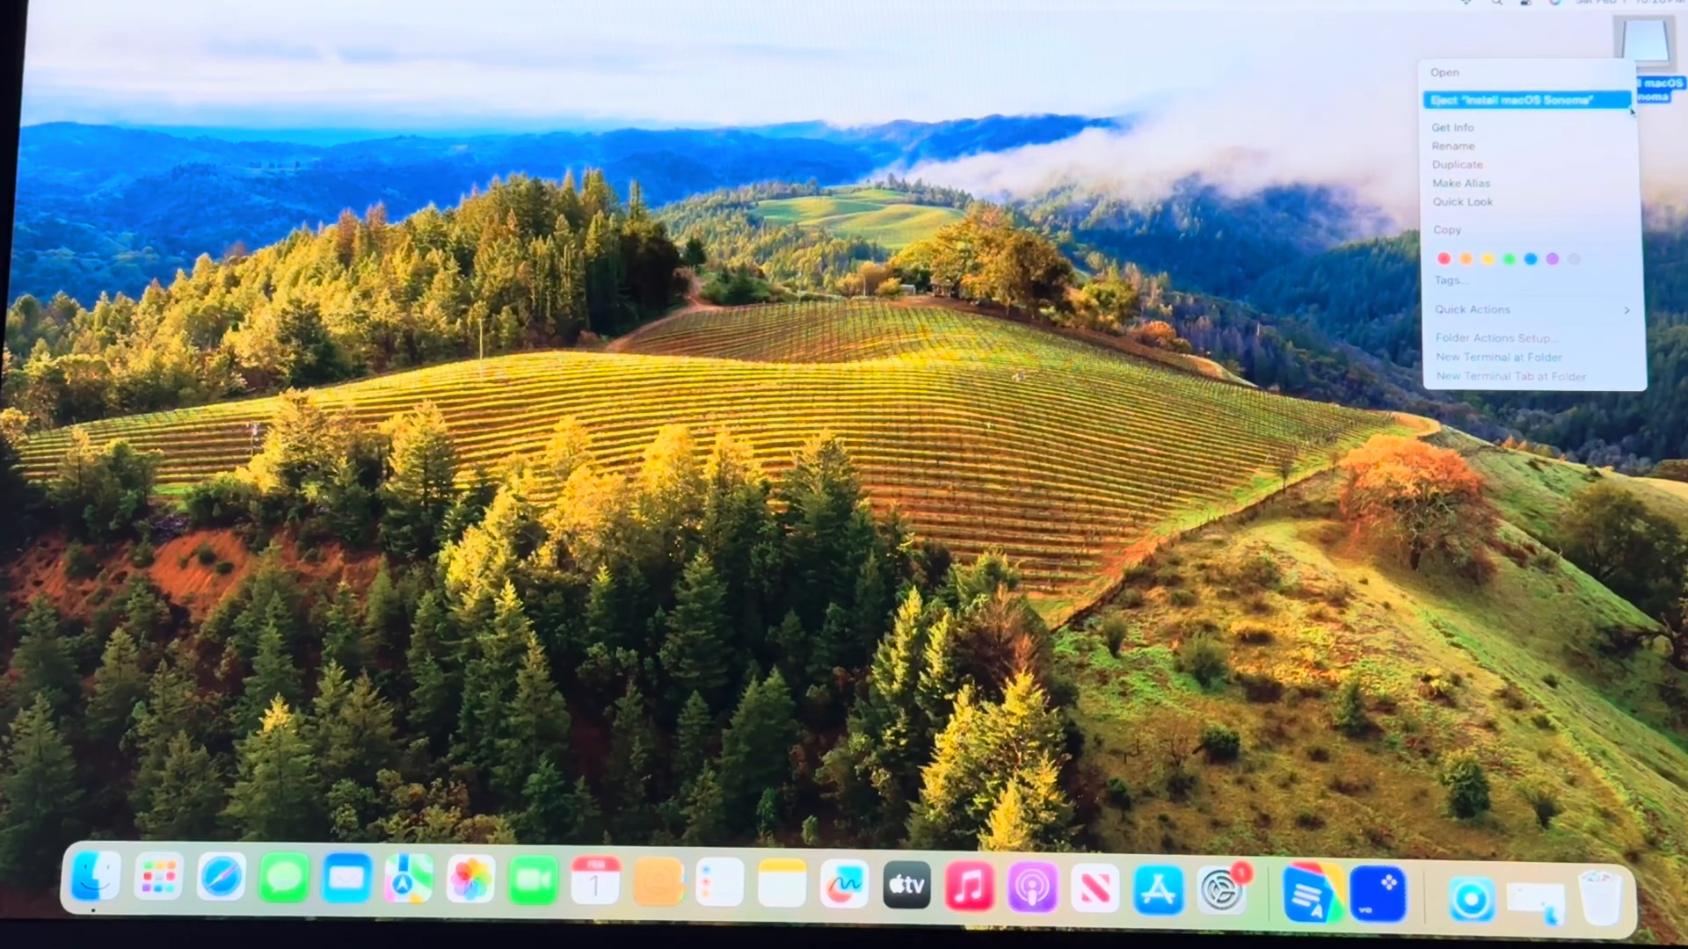
pyautogui.moveTo(1506, 183)
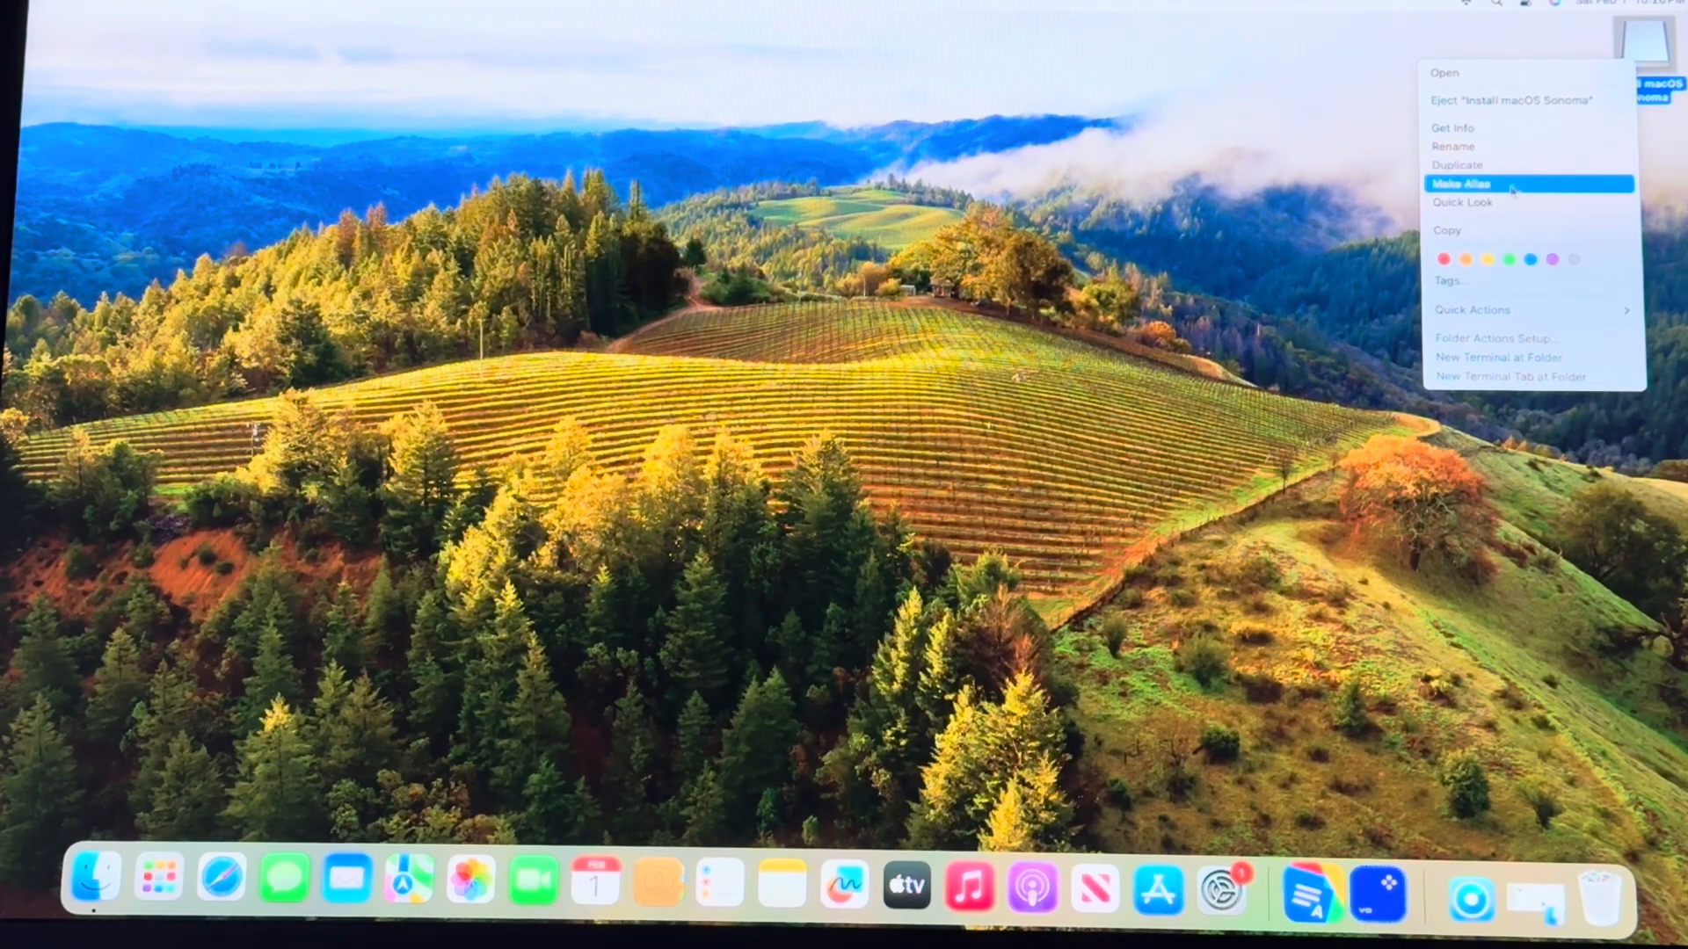
pyautogui.moveTo(1517, 100)
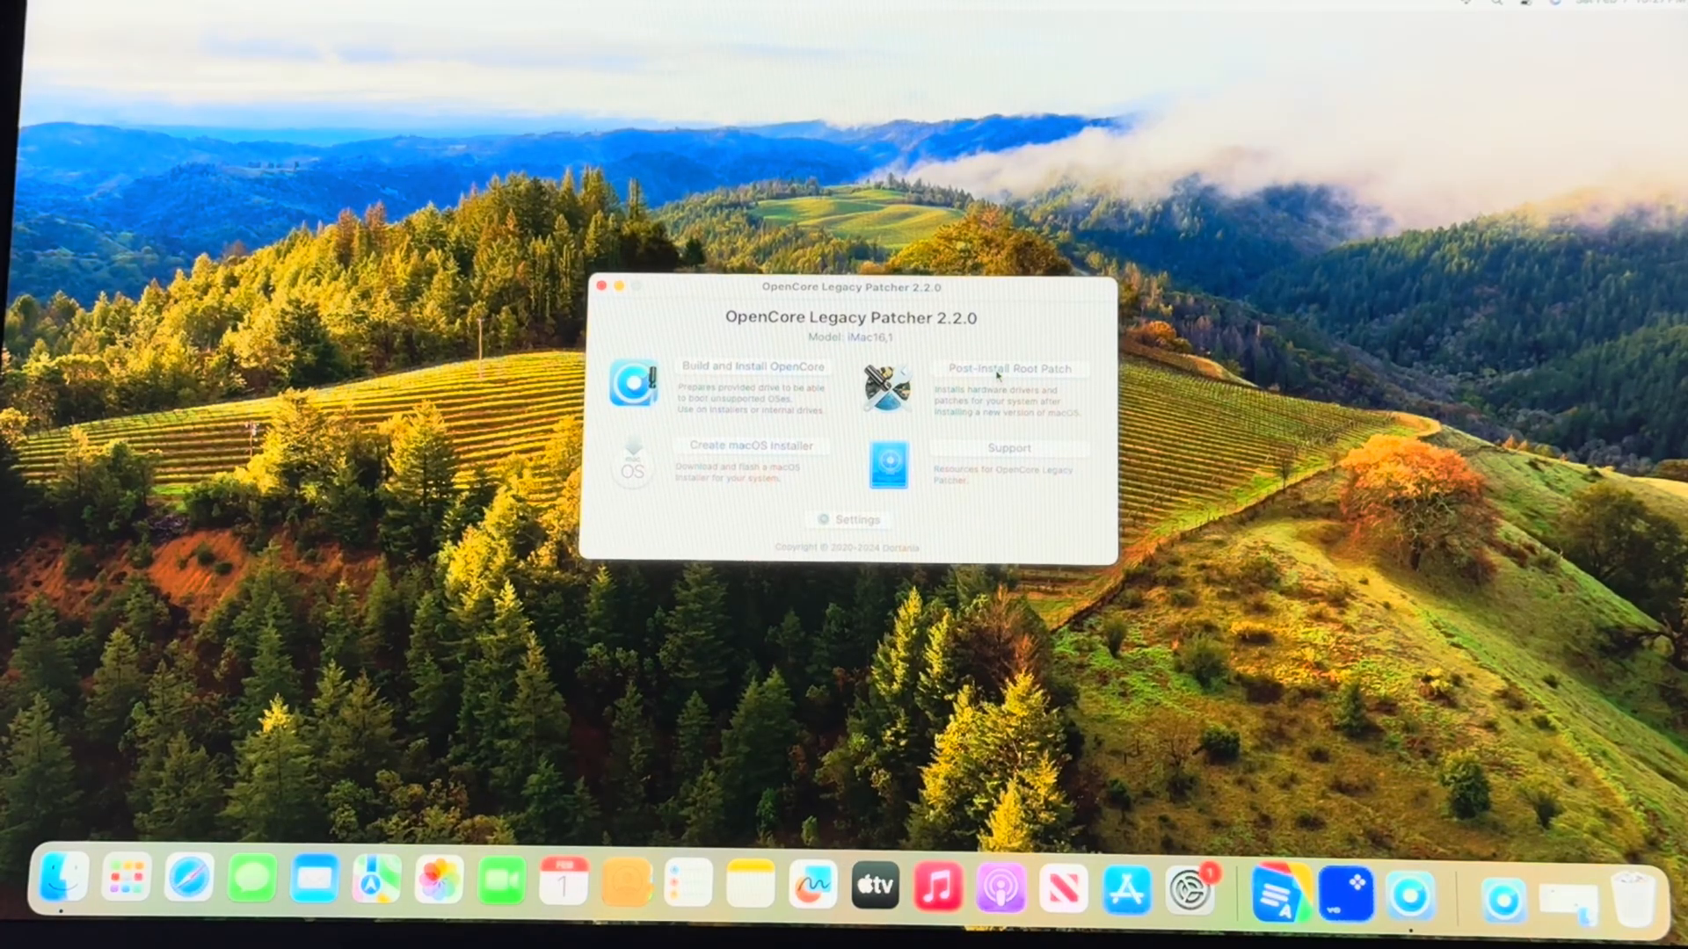
# - Start the Post-Install Root Patch for this iMac in OpenCore Legacy Patcher
pyautogui.click(1010, 387)
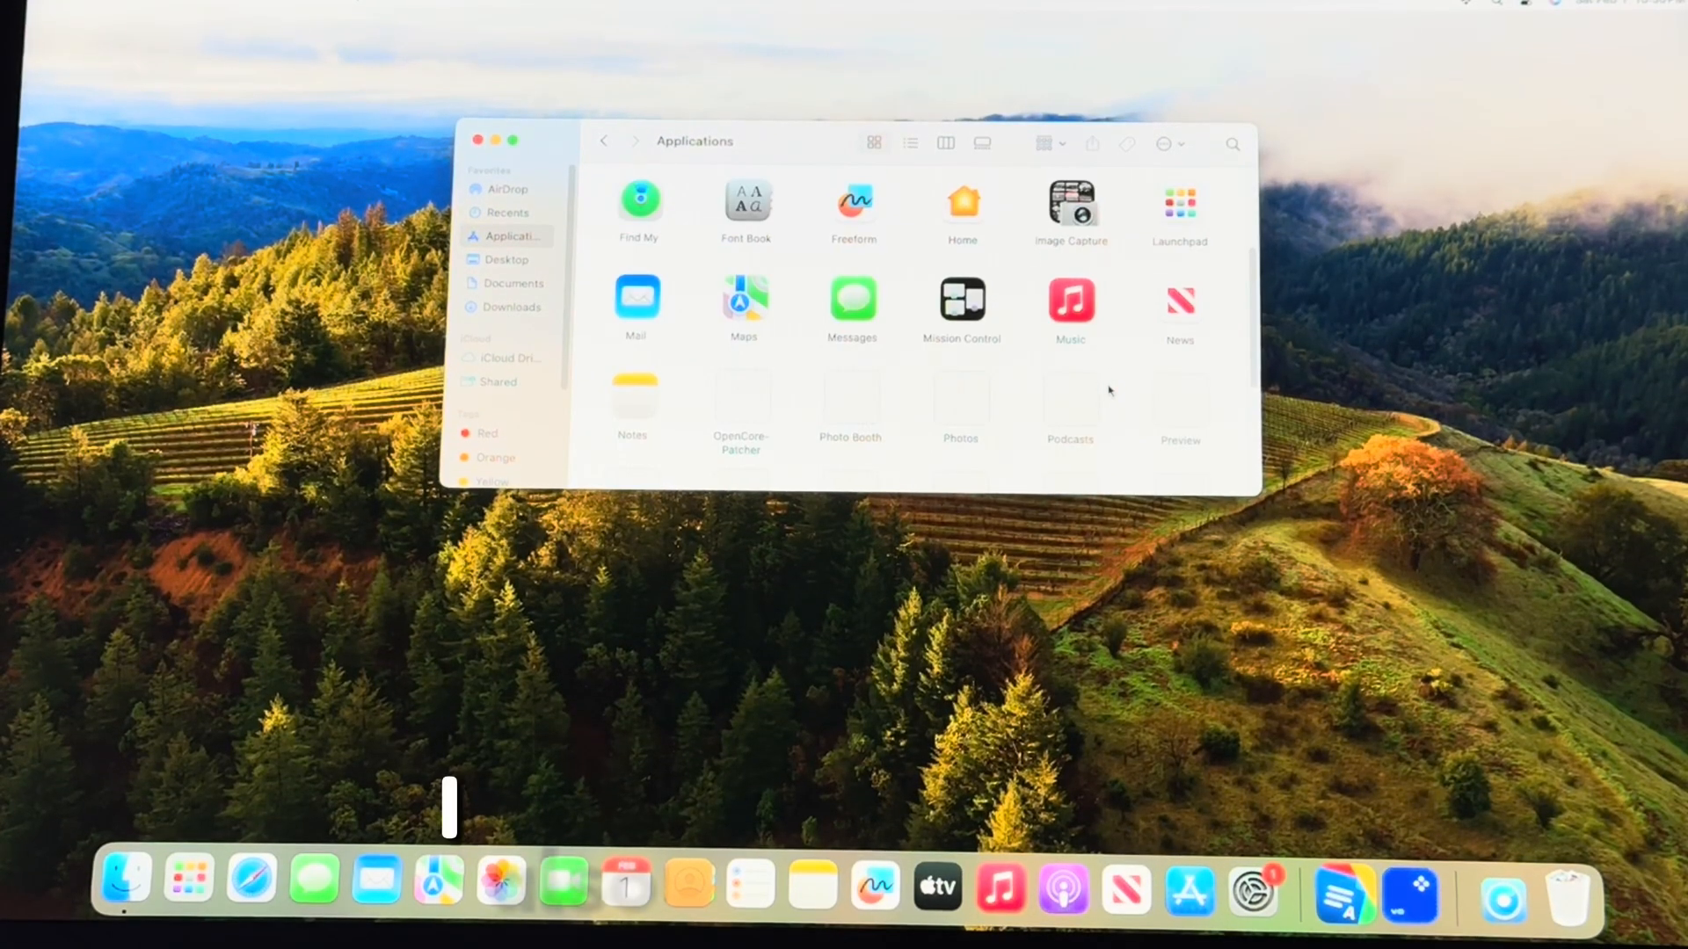
# - Scroll through the installed apps to confirm they survived, then close the Applications window
pyautogui.scroll(-3)
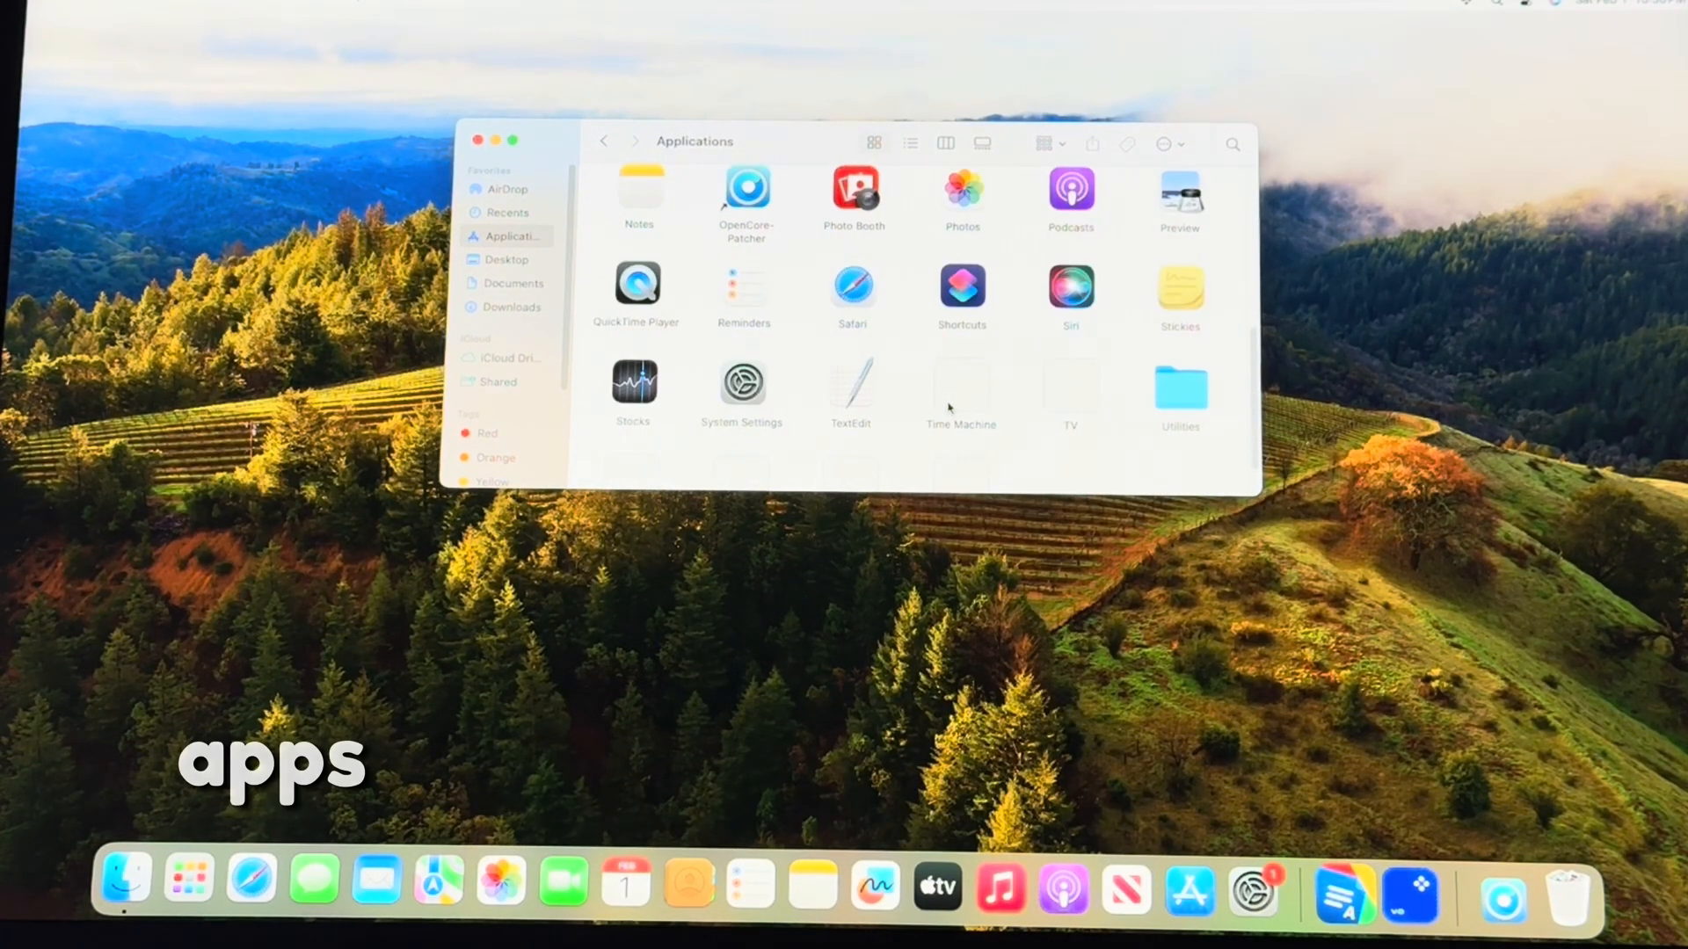
pyautogui.scroll(3)
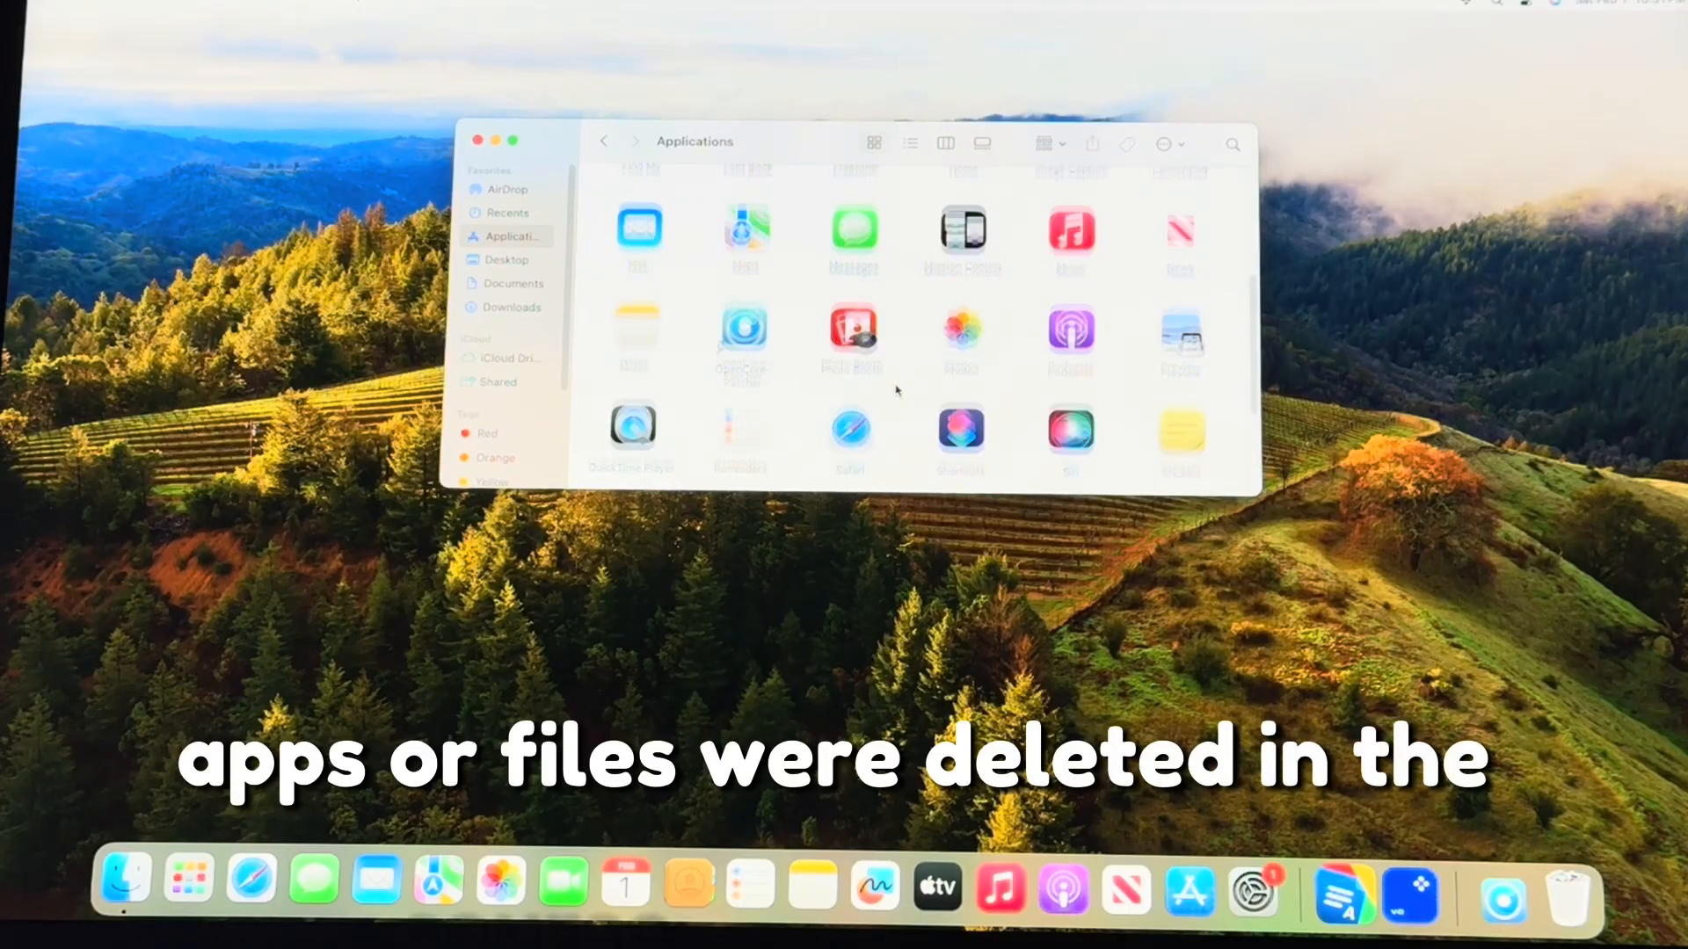
pyautogui.scroll(3)
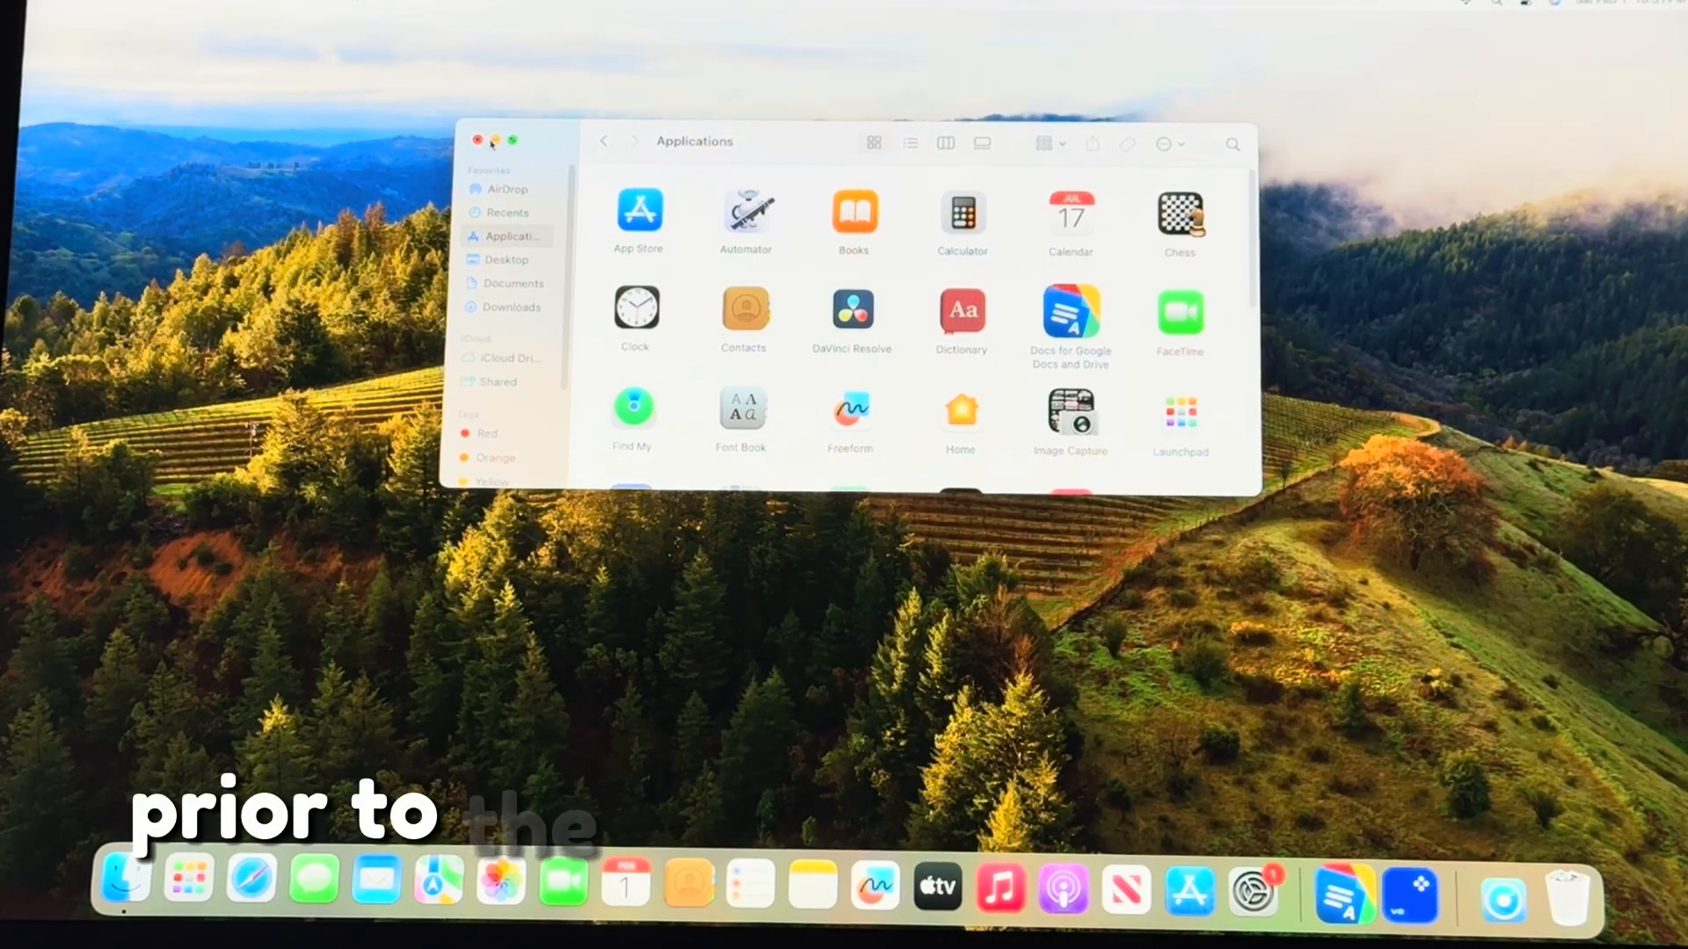
pyautogui.click(480, 140)
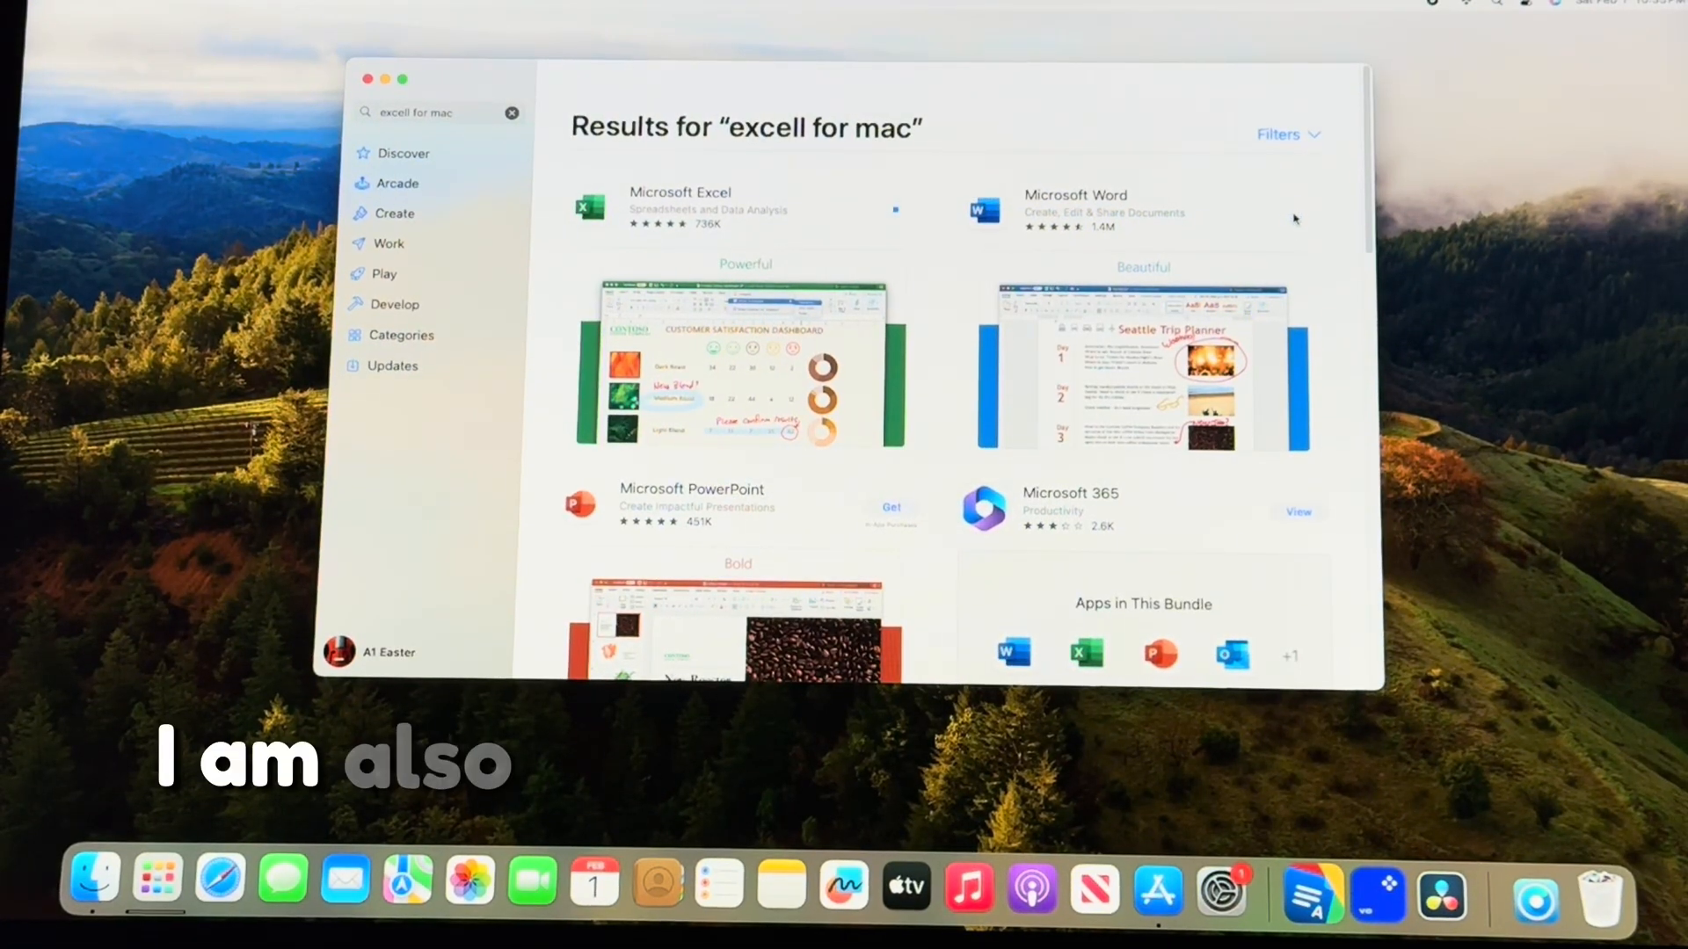
pyautogui.moveTo(1321, 364)
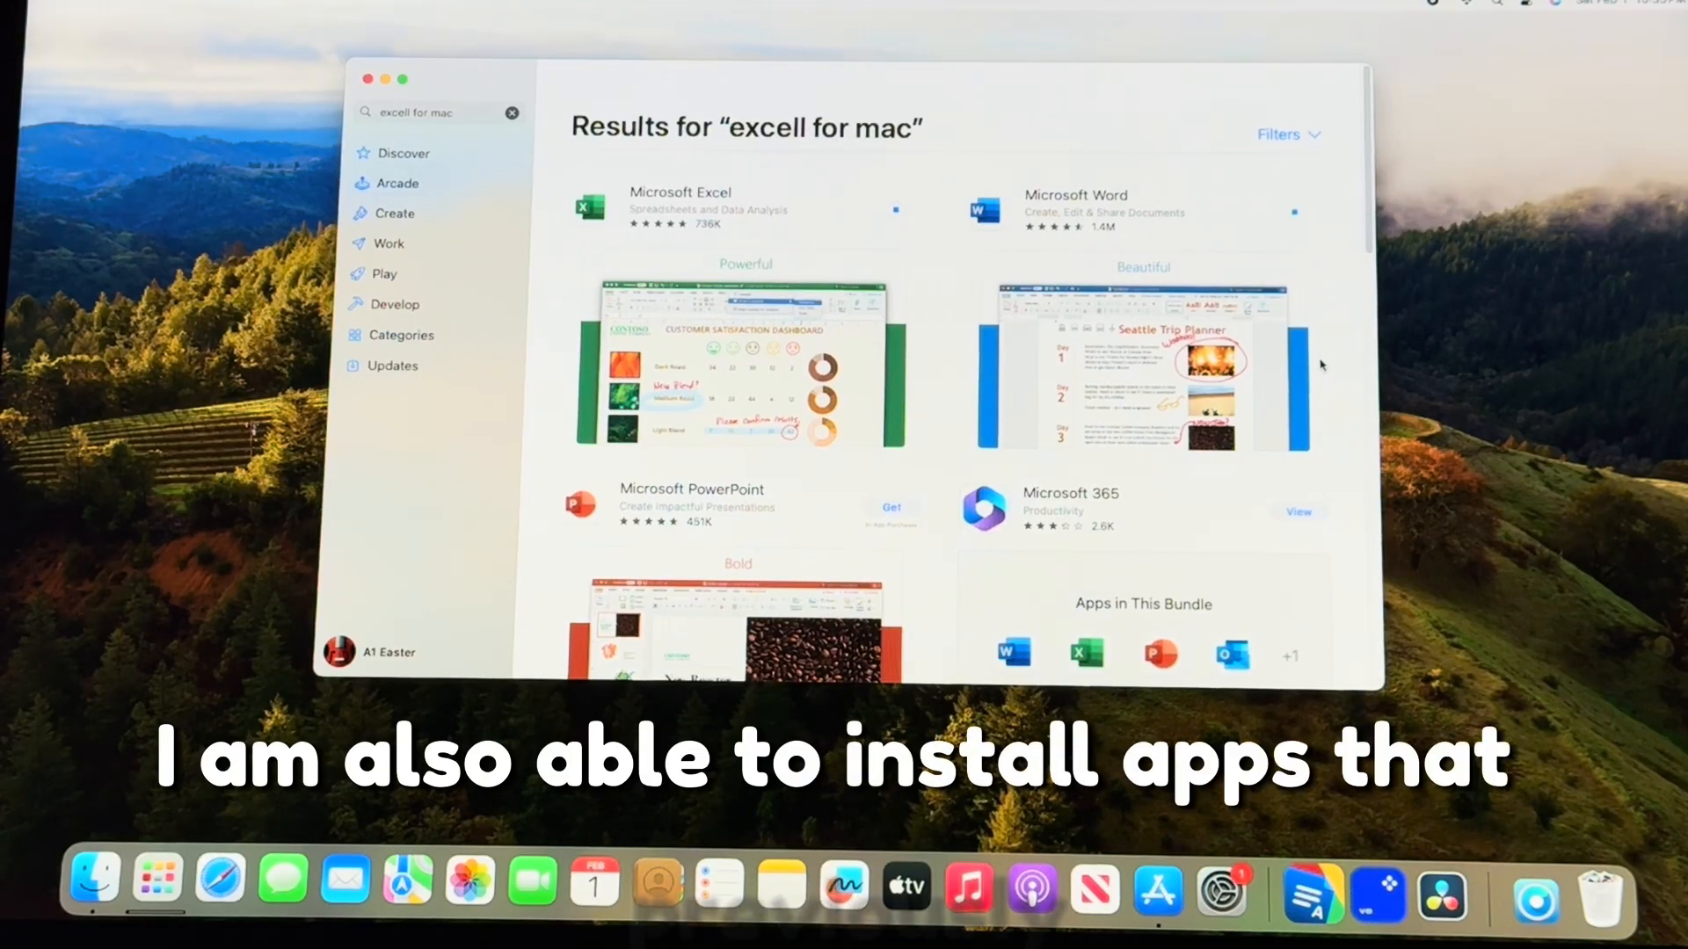
# - Get Microsoft Excel from the App Store search results for Excel for Mac
pyautogui.click(891, 507)
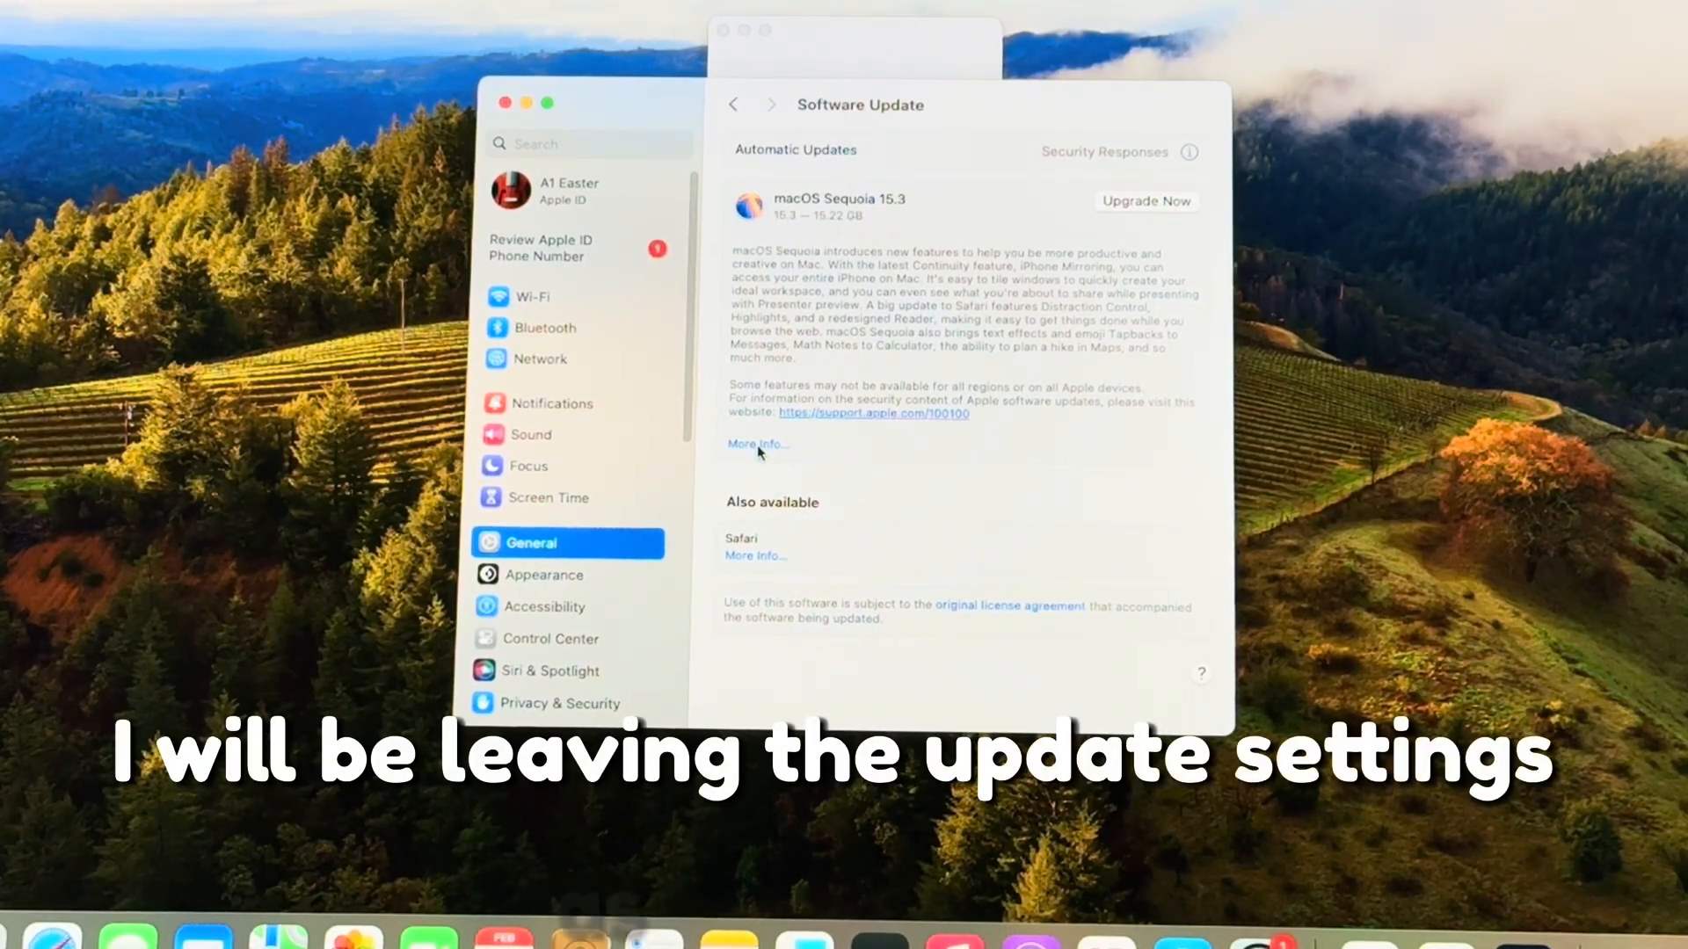
# - View More Info on the offered macOS Sequoia 15.3 update without upgrading
pyautogui.click(794, 150)
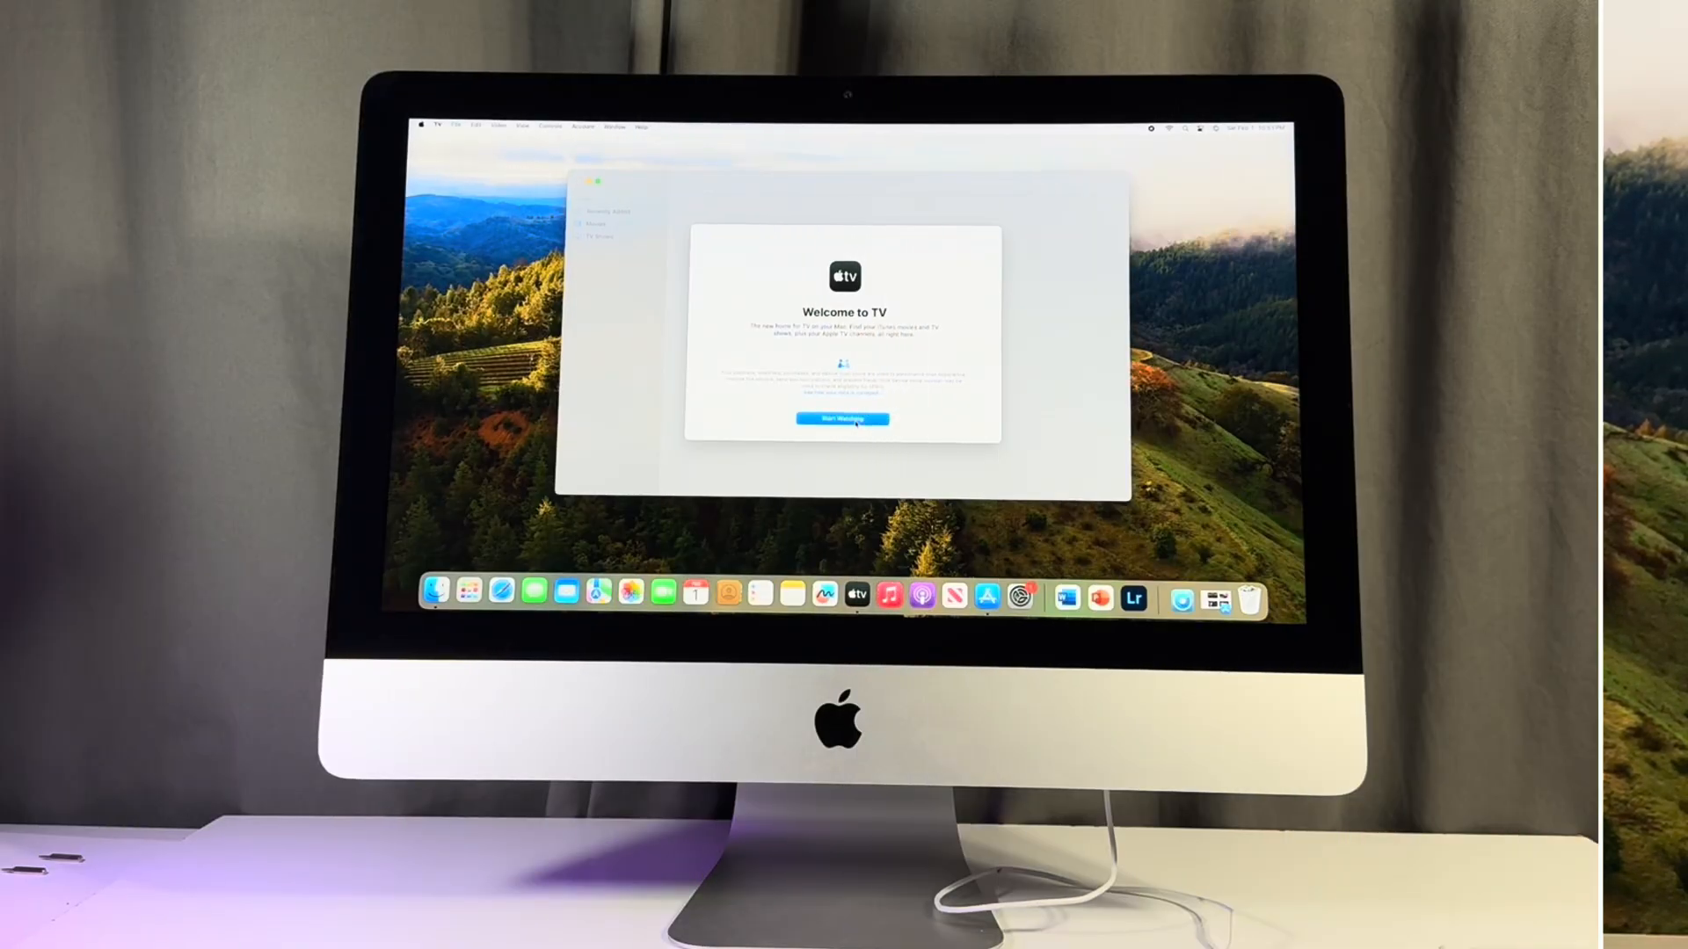
# - Dismiss the TV welcome screen with Start Watching to reach the main library
pyautogui.click(843, 418)
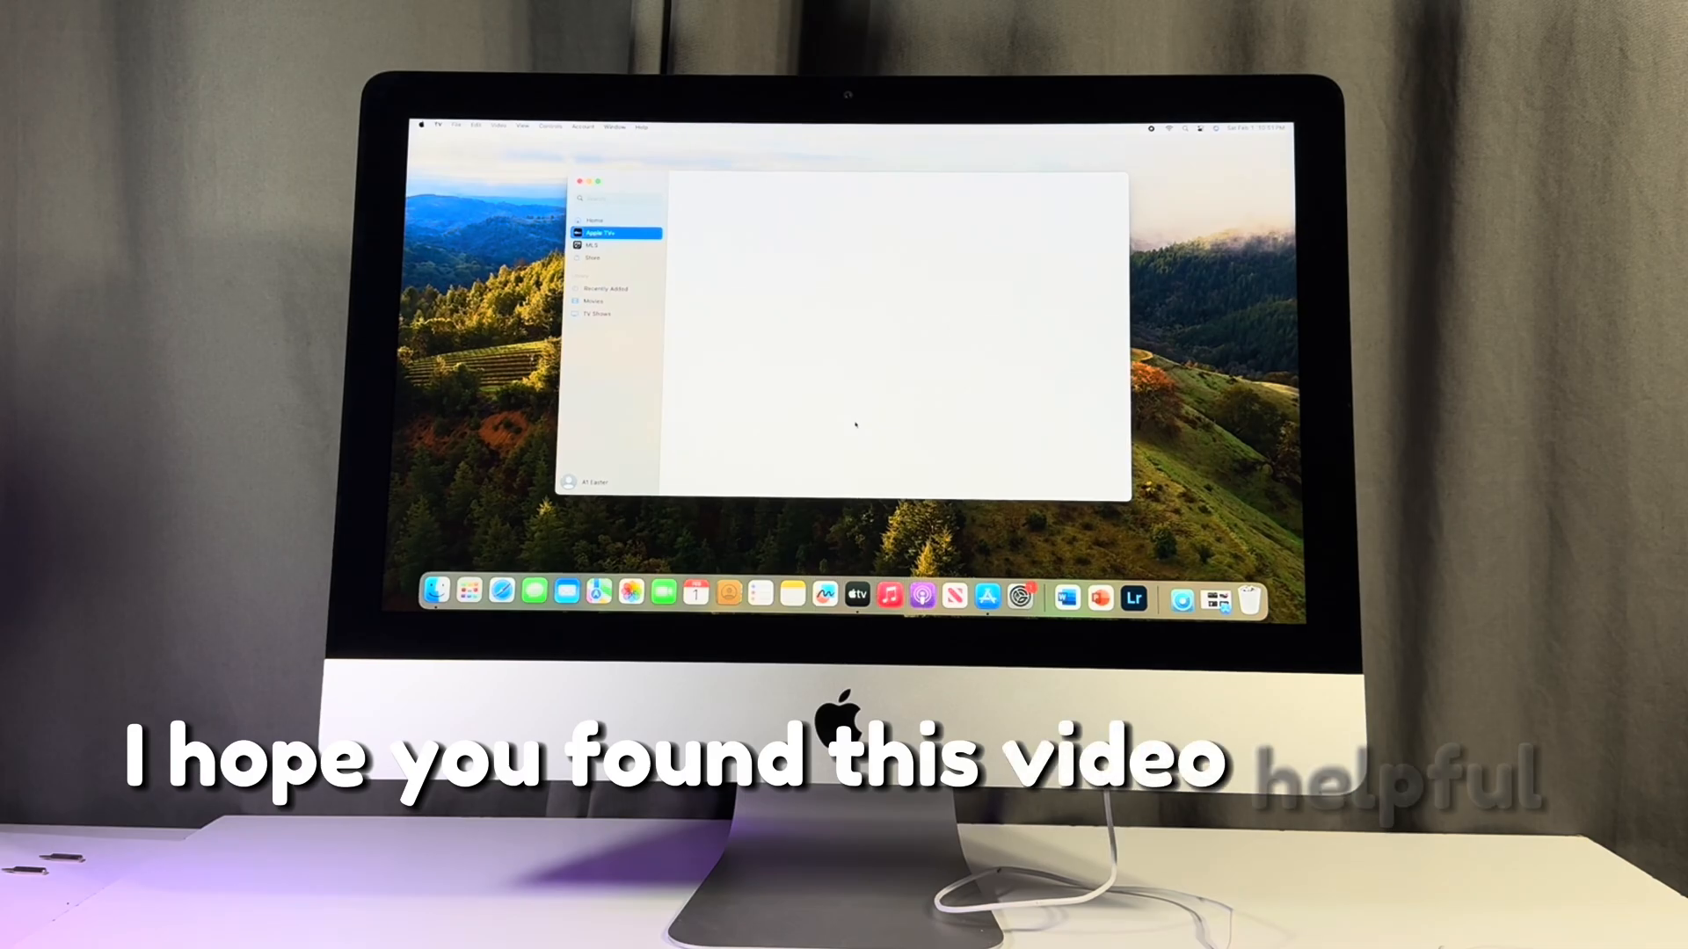